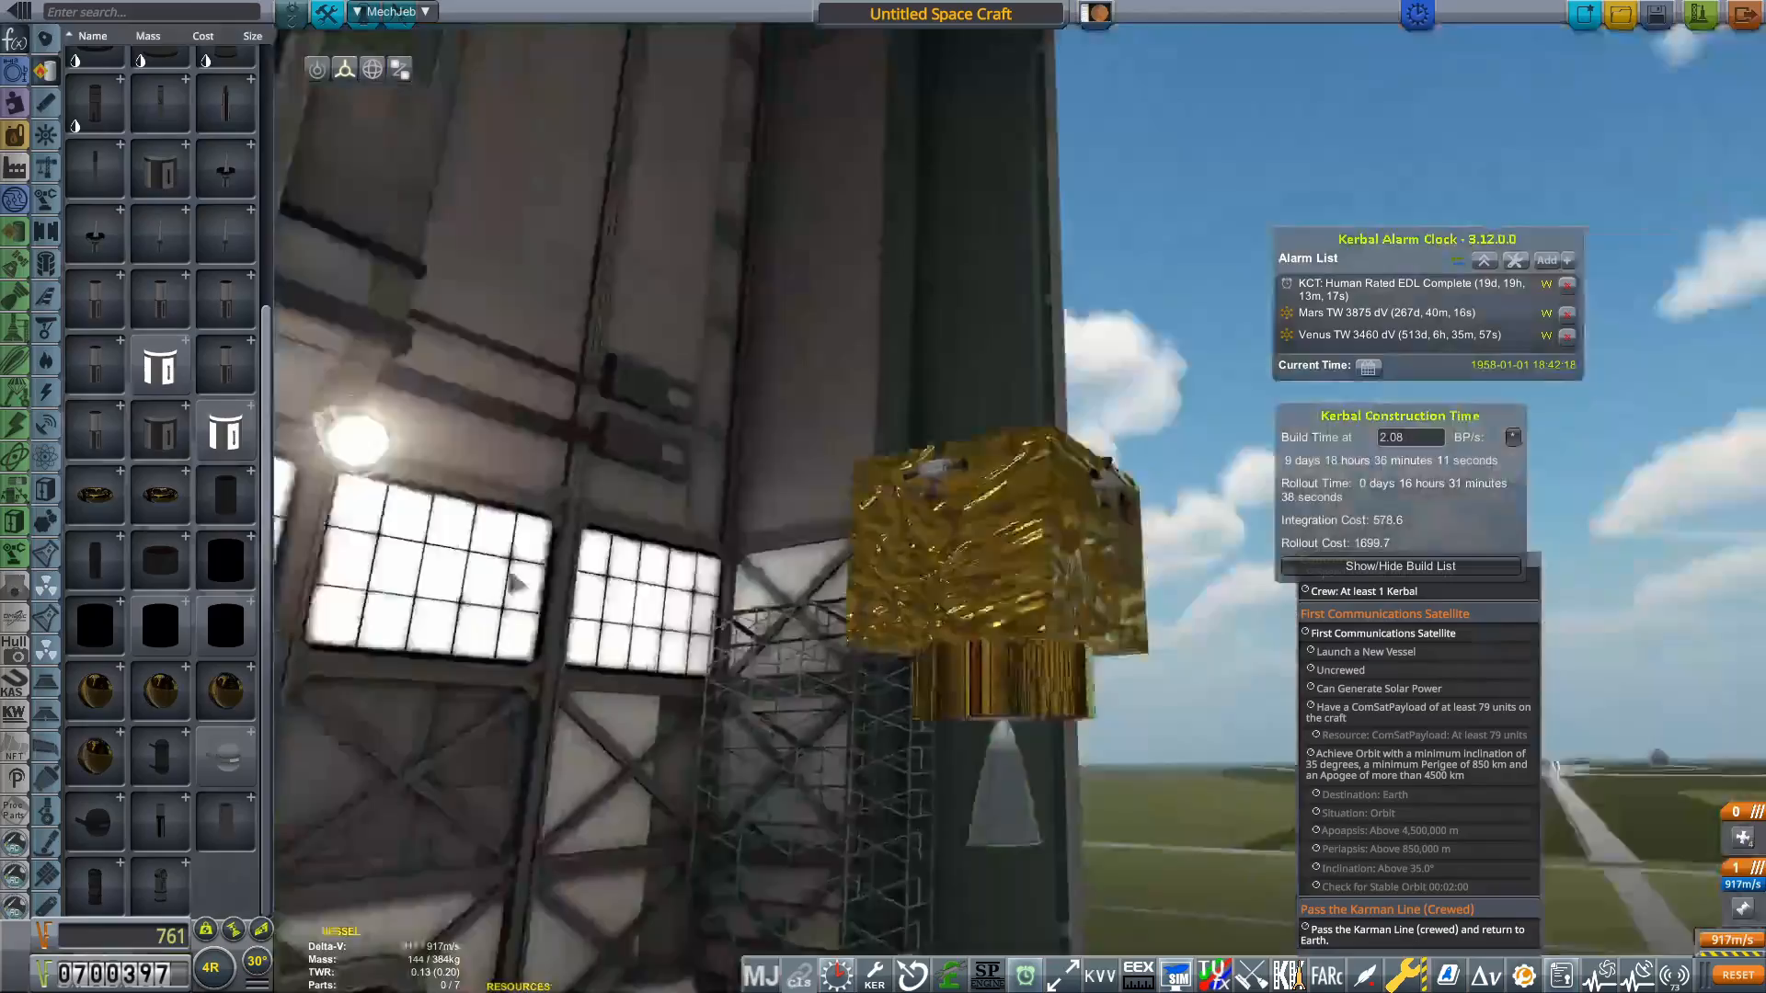
Pull back to view the whole satellite, then start a new craft
{"action": "left_click_drag", "start_coordinate": [675, 451], "coordinate": [902, 620]}
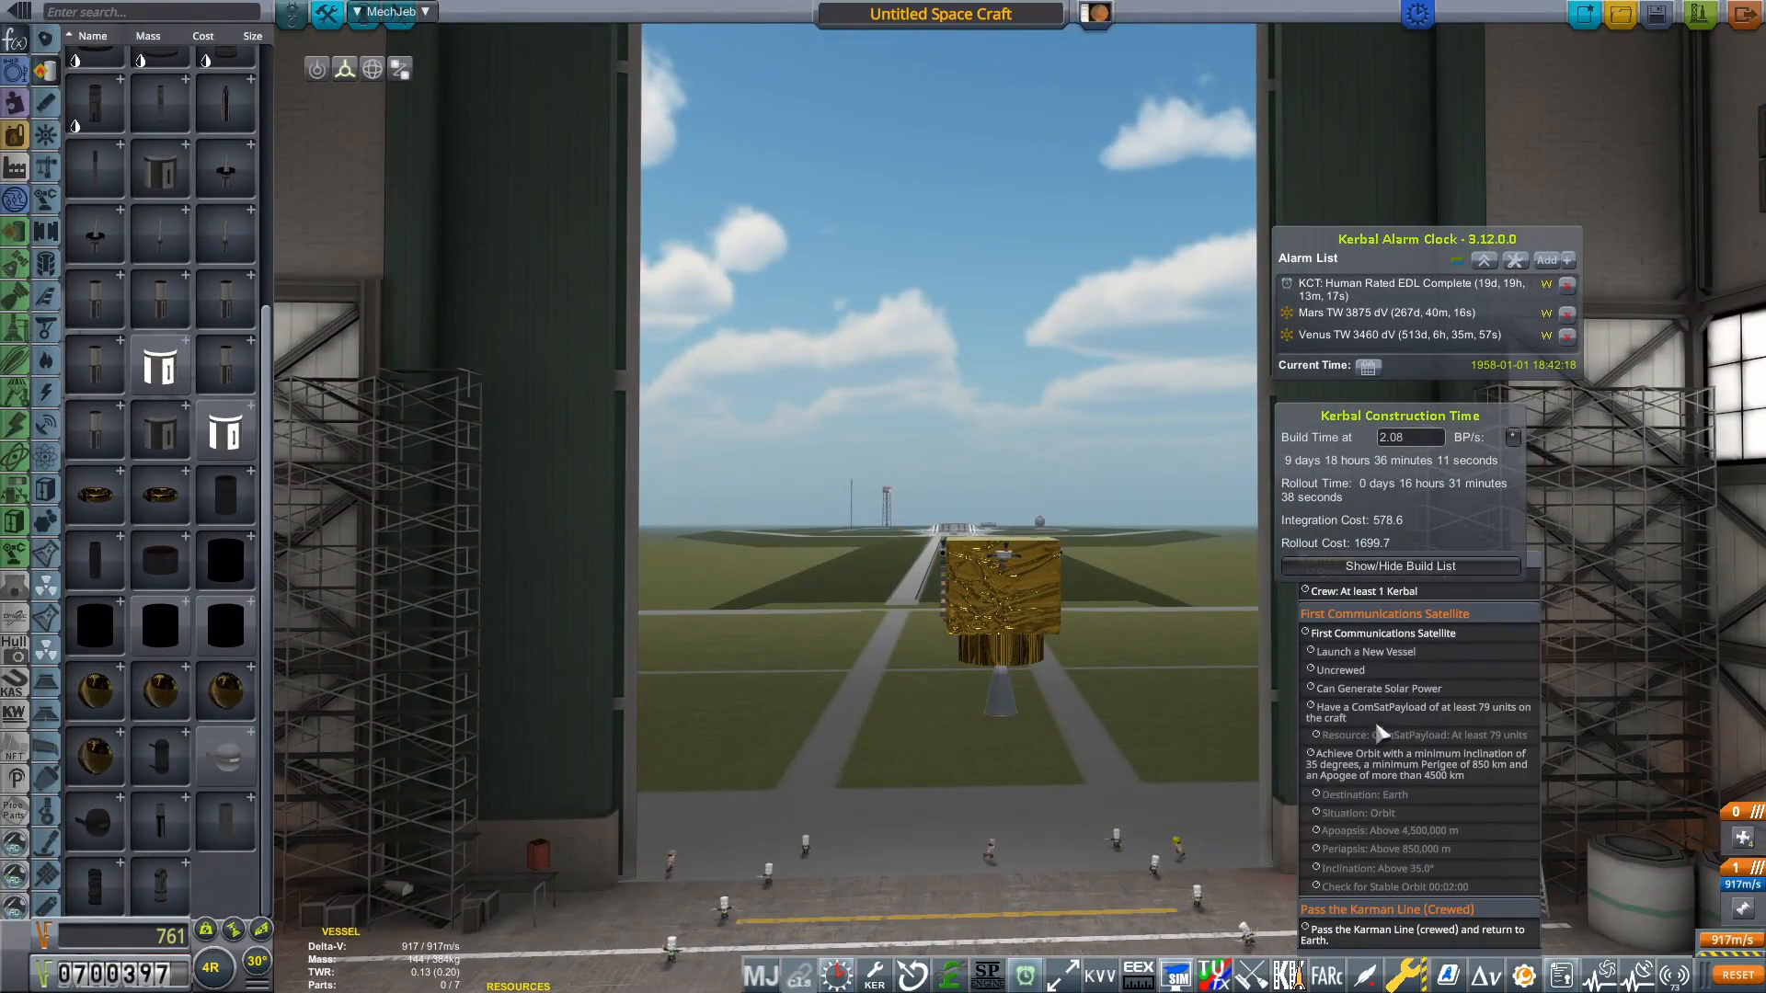
{"action": "left_click", "coordinate": [939, 13]}
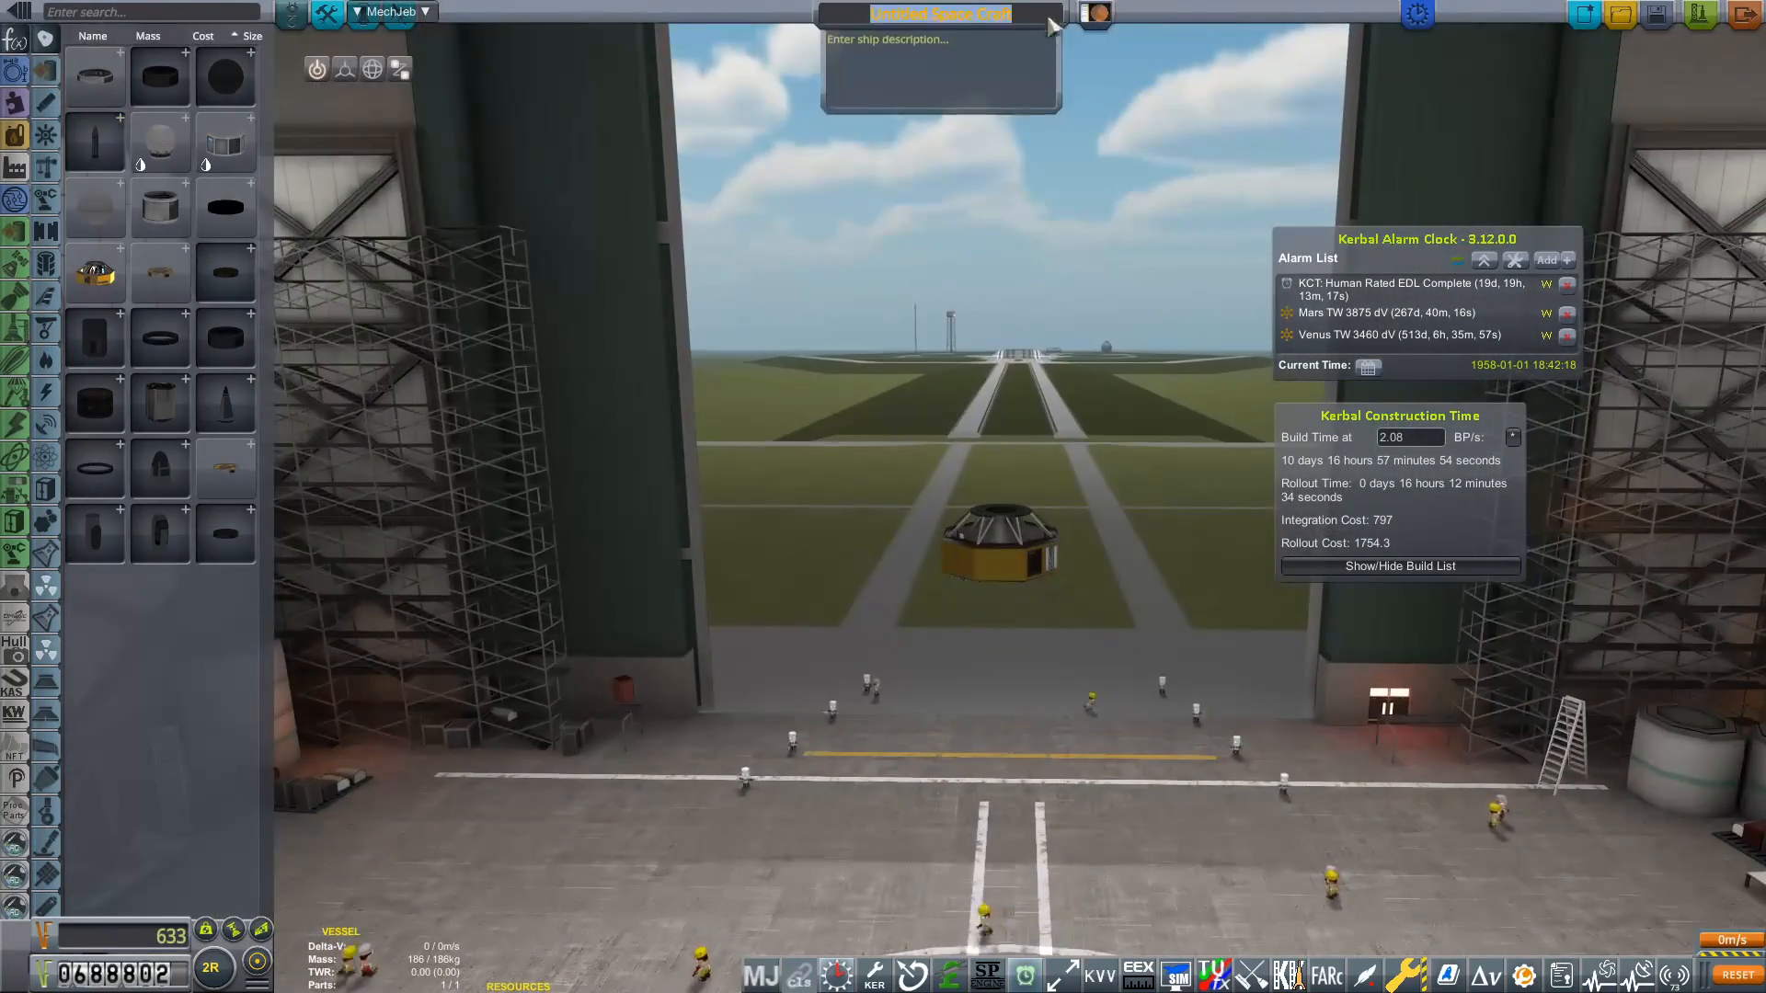
Enter the ship name beginning 'Artemis O' for the Artemis O-X I rocket
{"action": "type", "text": "Artemis O-X I"}
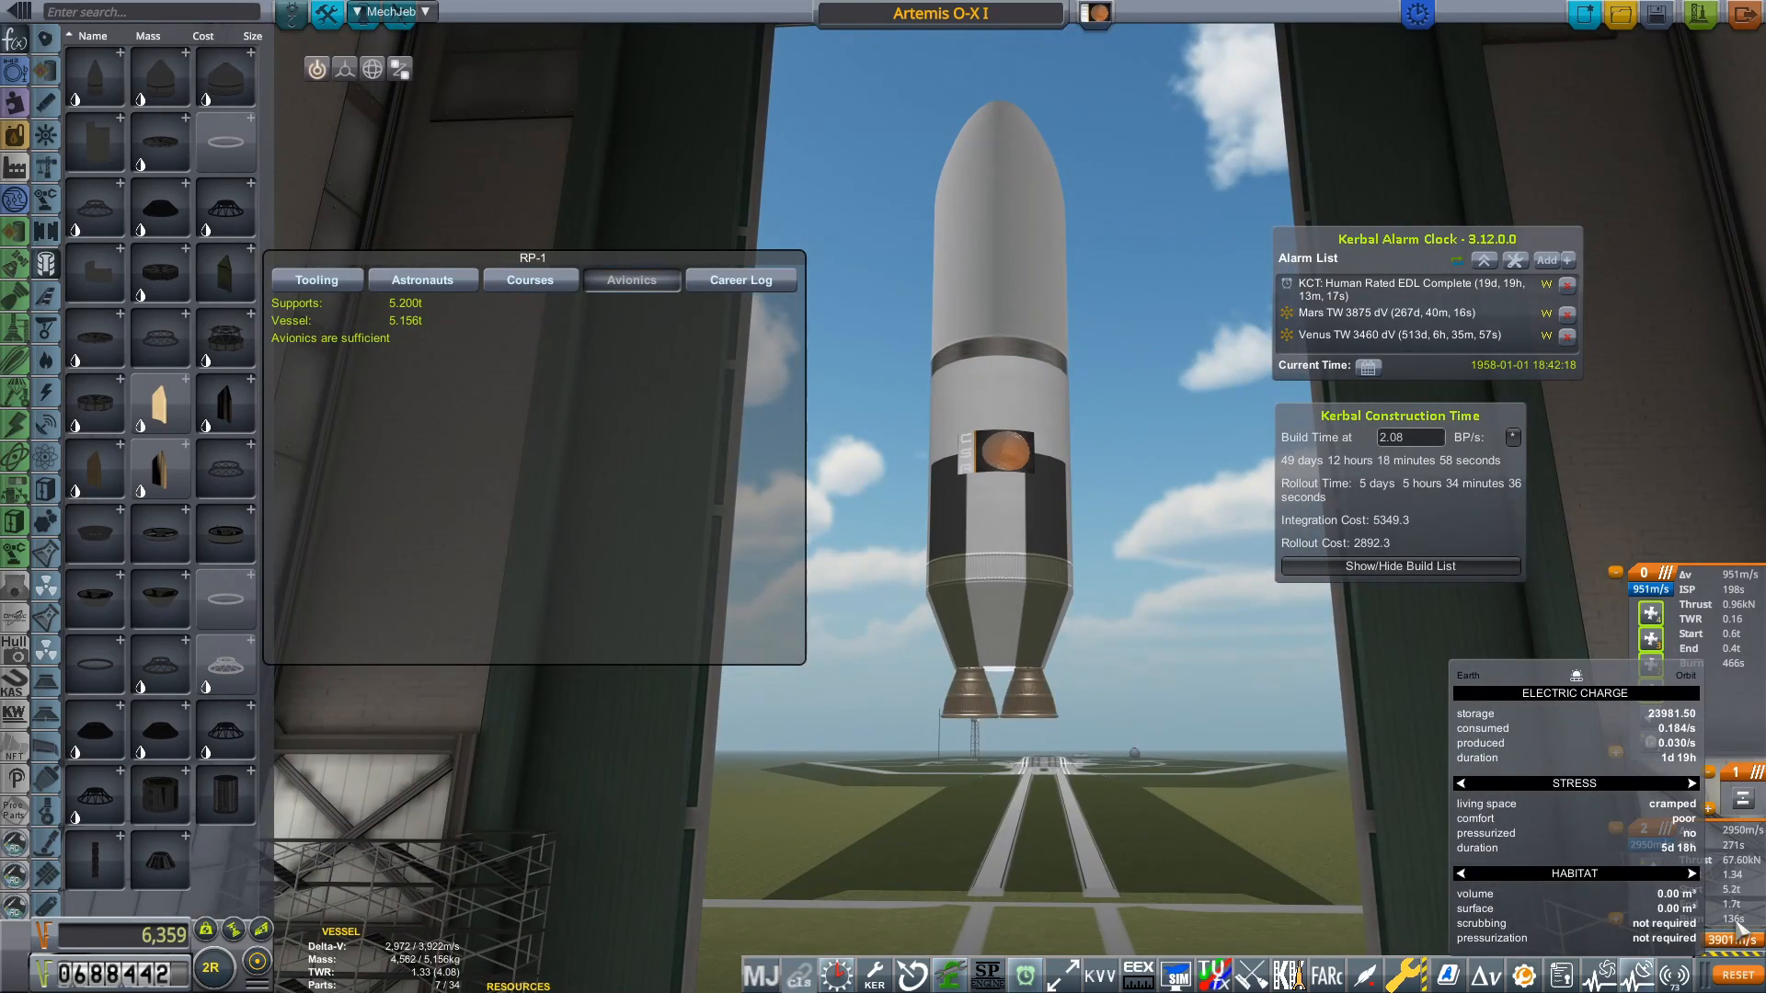
Change the core tank's texture through the recoloring menu
{"action": "left_click", "coordinate": [990, 559]}
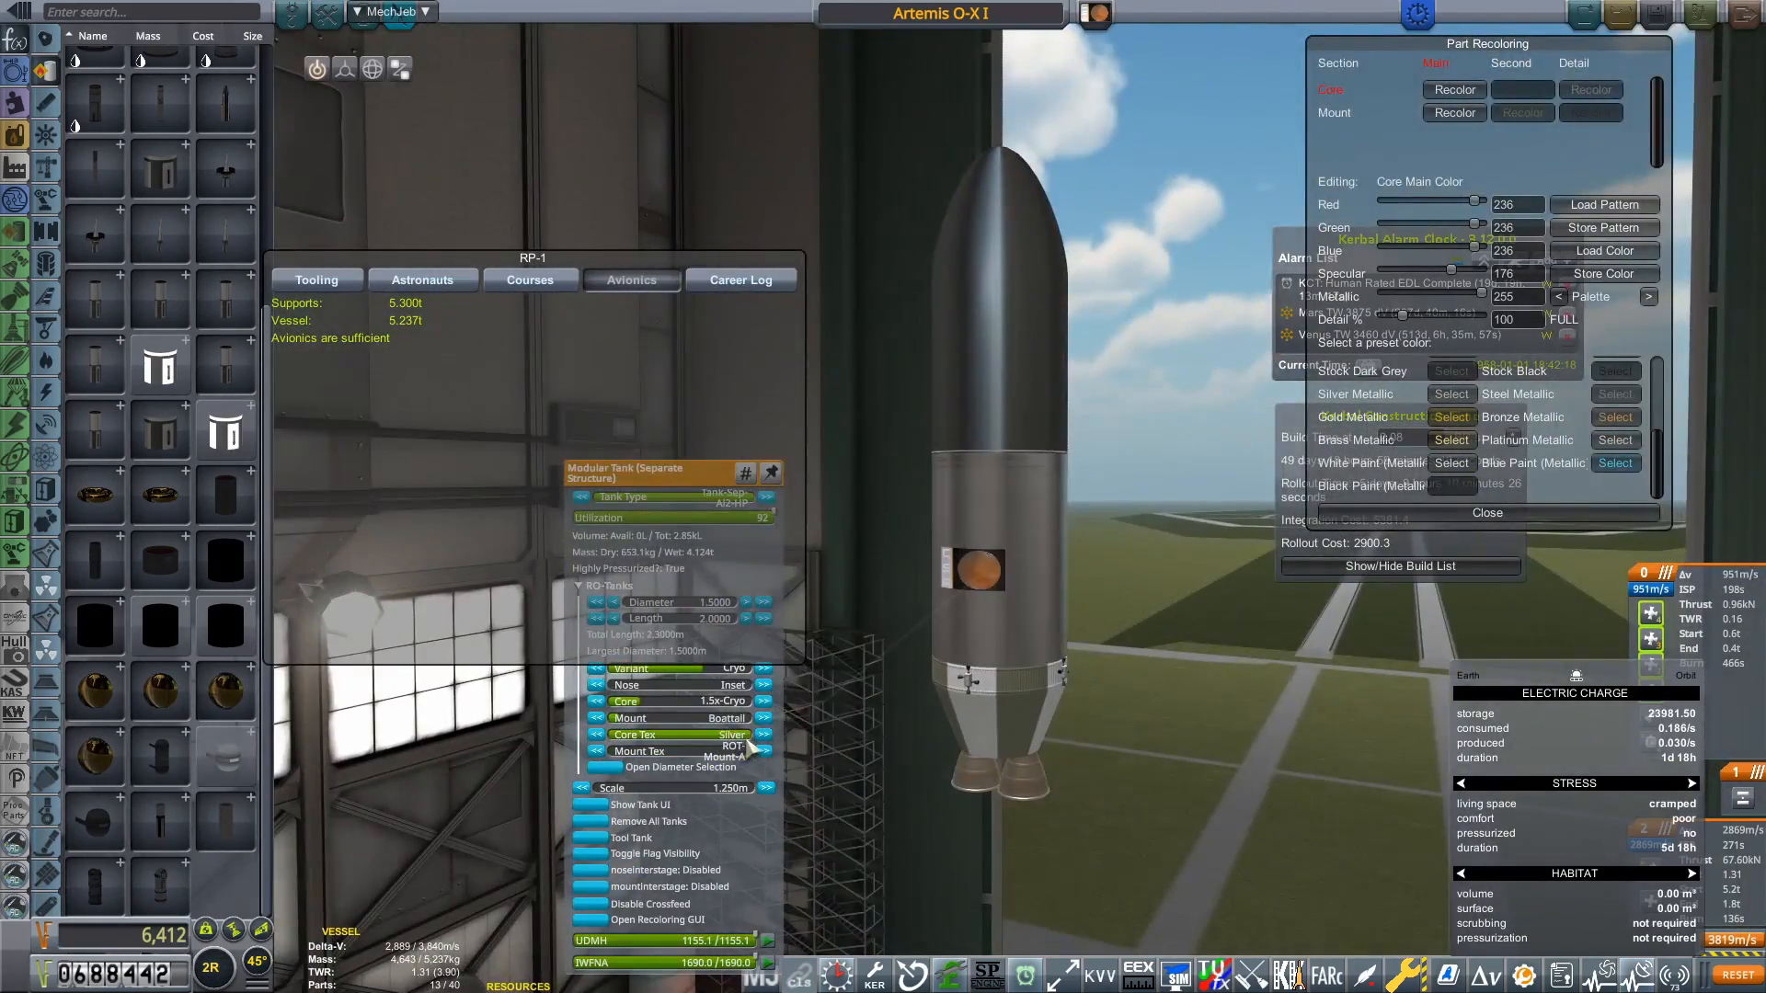
{"action": "left_click", "coordinate": [1575, 62]}
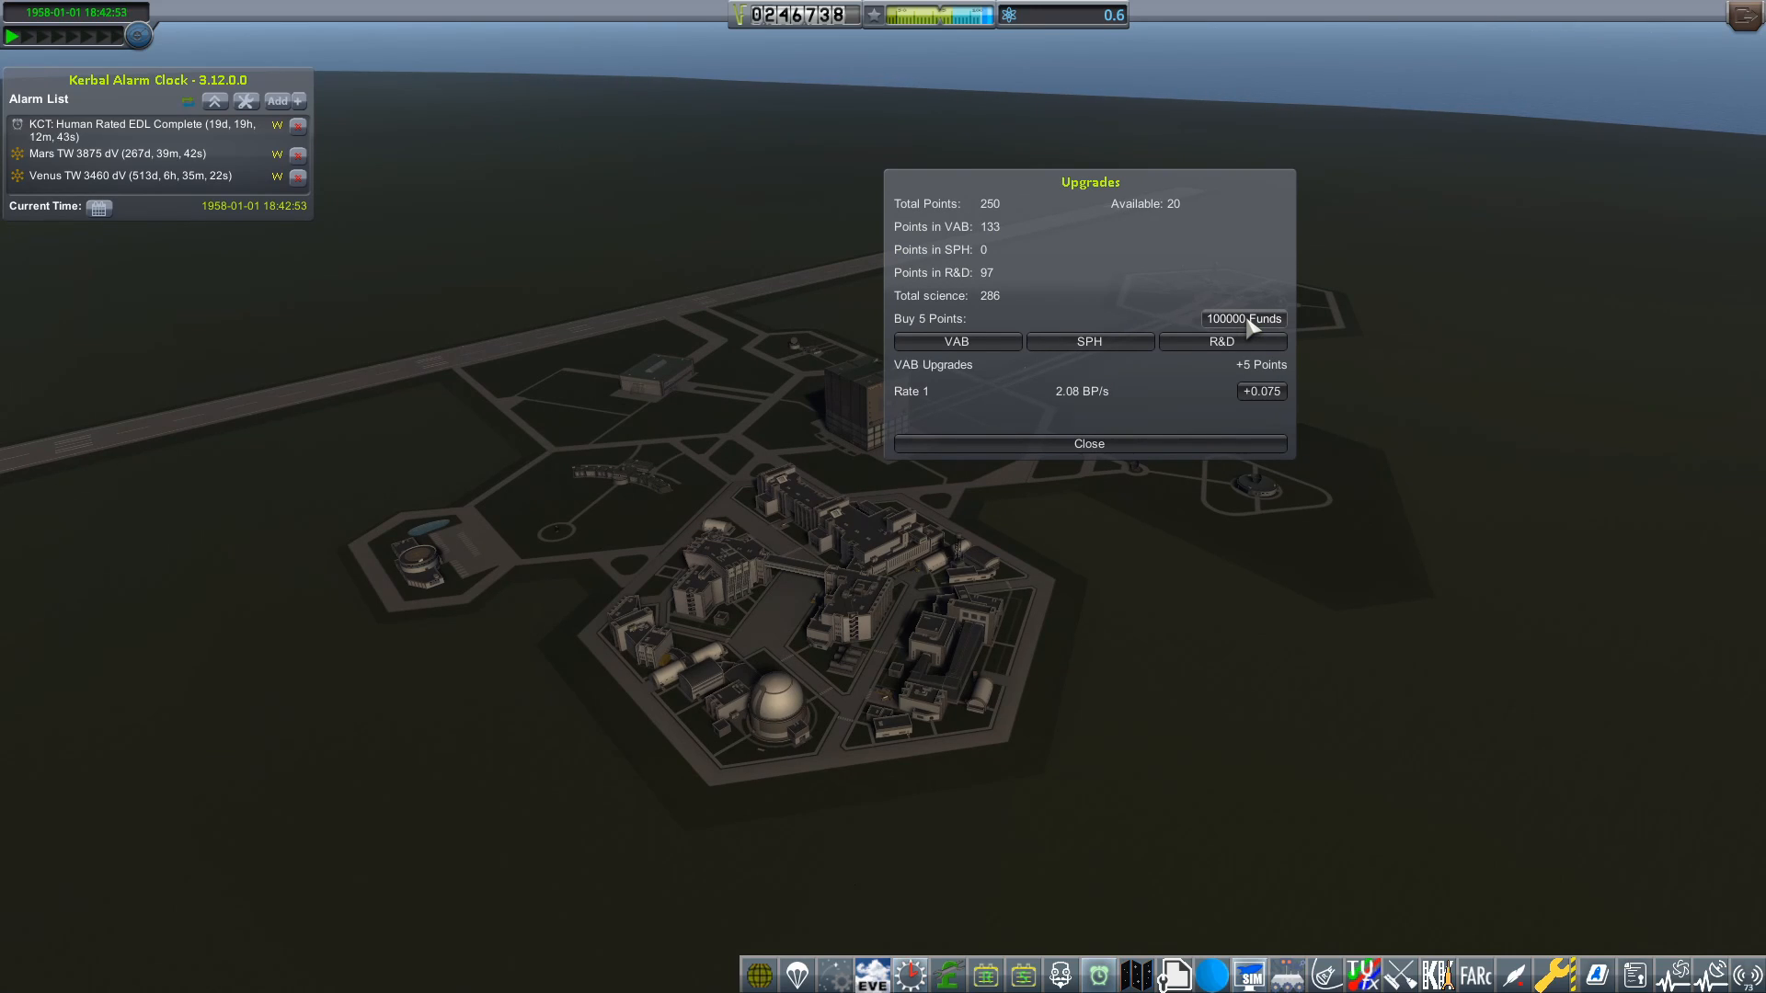
Buy 5 upgrade points with funds and spend them on the R&D research rate
{"action": "left_click", "coordinate": [1221, 343]}
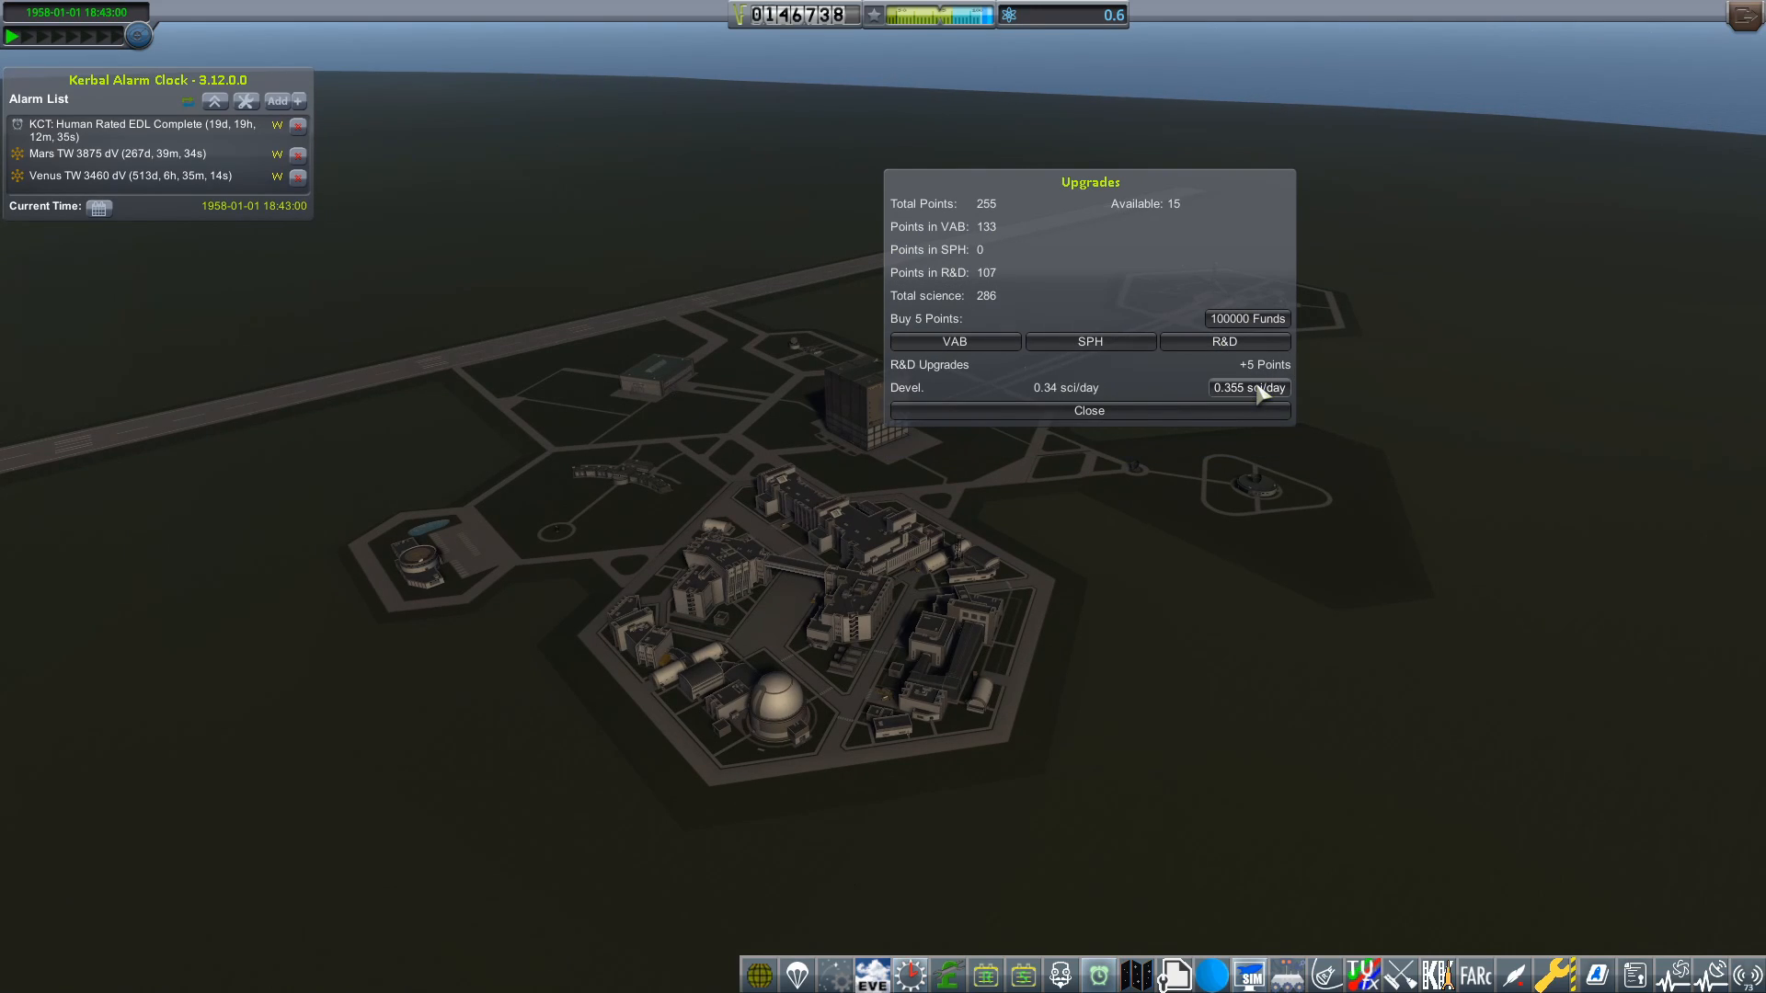
{"action": "left_click", "coordinate": [954, 343]}
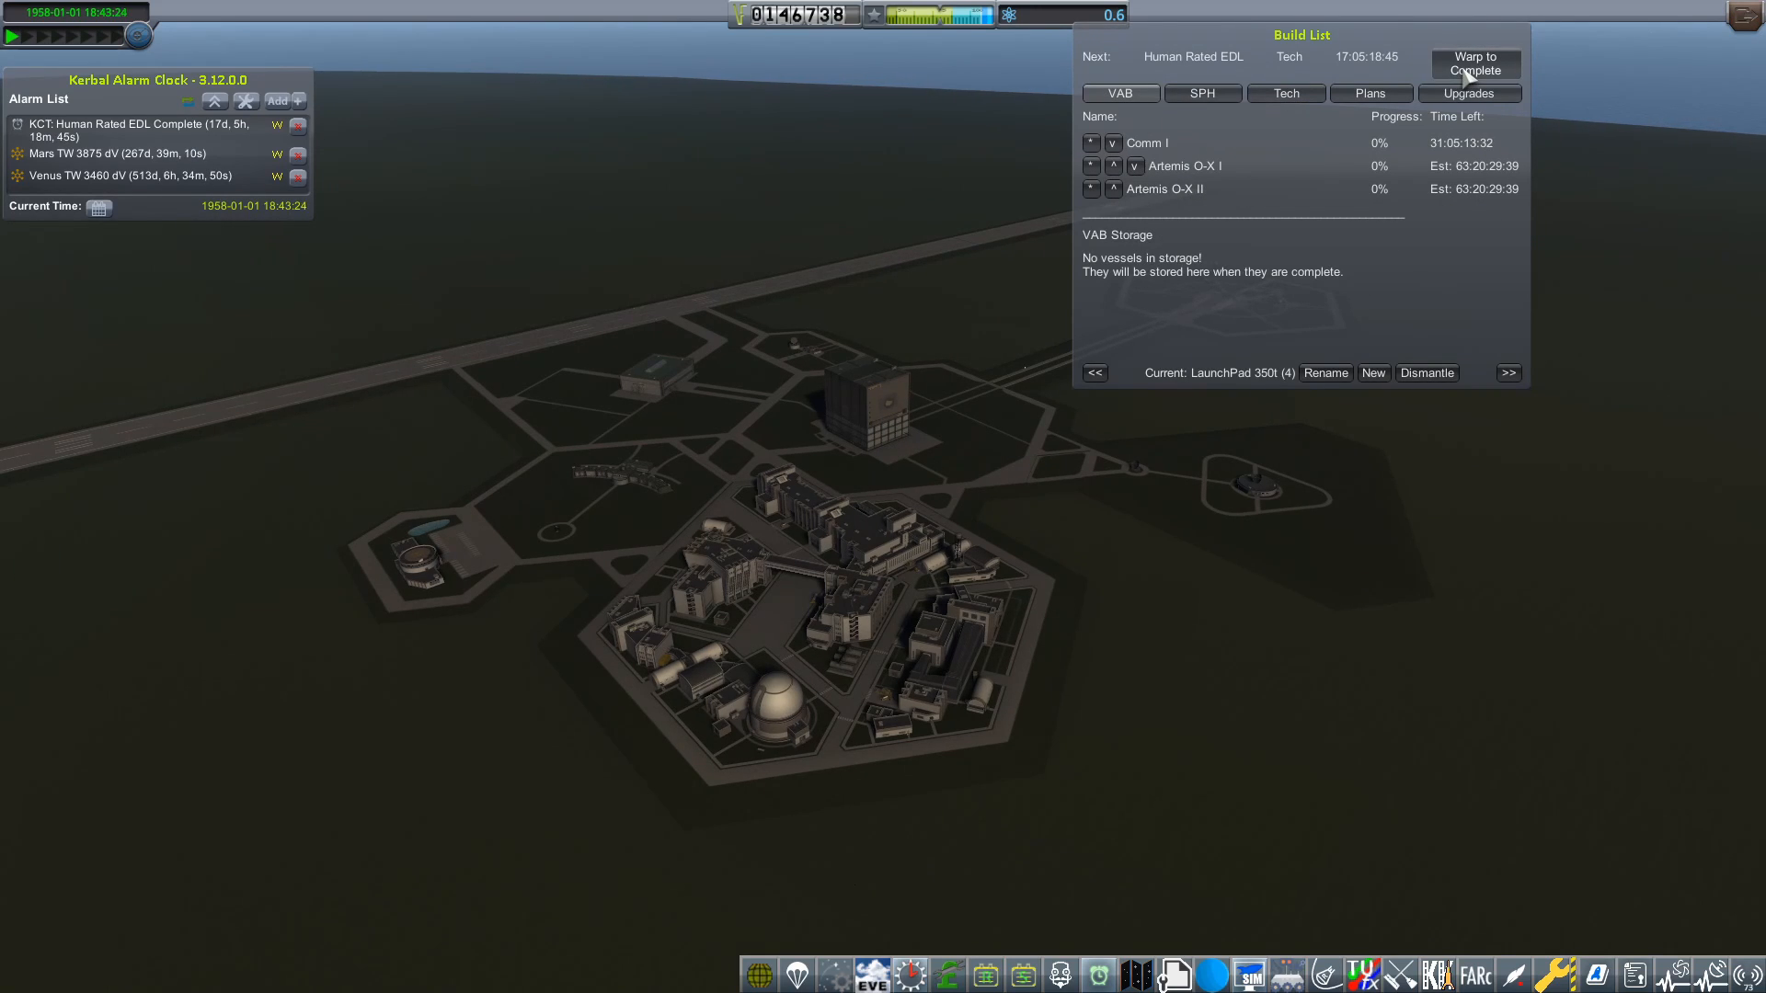
Warp to complete repeatedly until Comm I is built and rolled out to LaunchPad 3
{"action": "left_click", "coordinate": [1474, 62]}
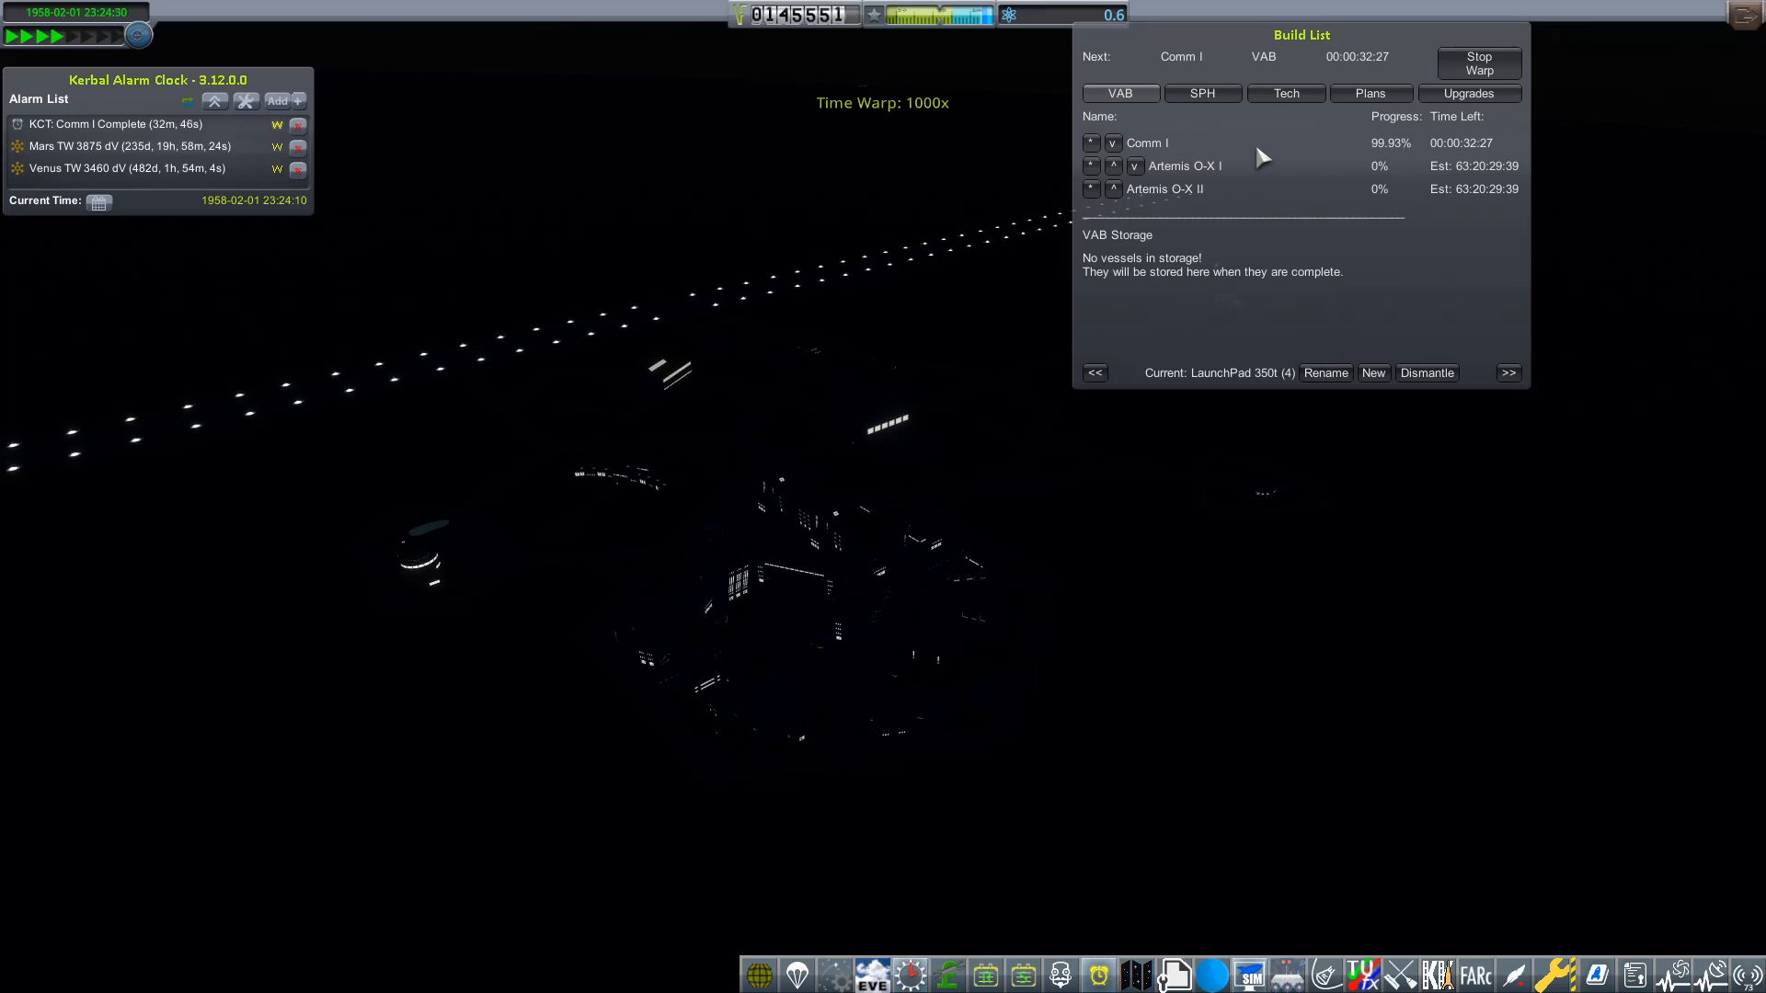
{"action": "left_click", "coordinate": [1477, 63]}
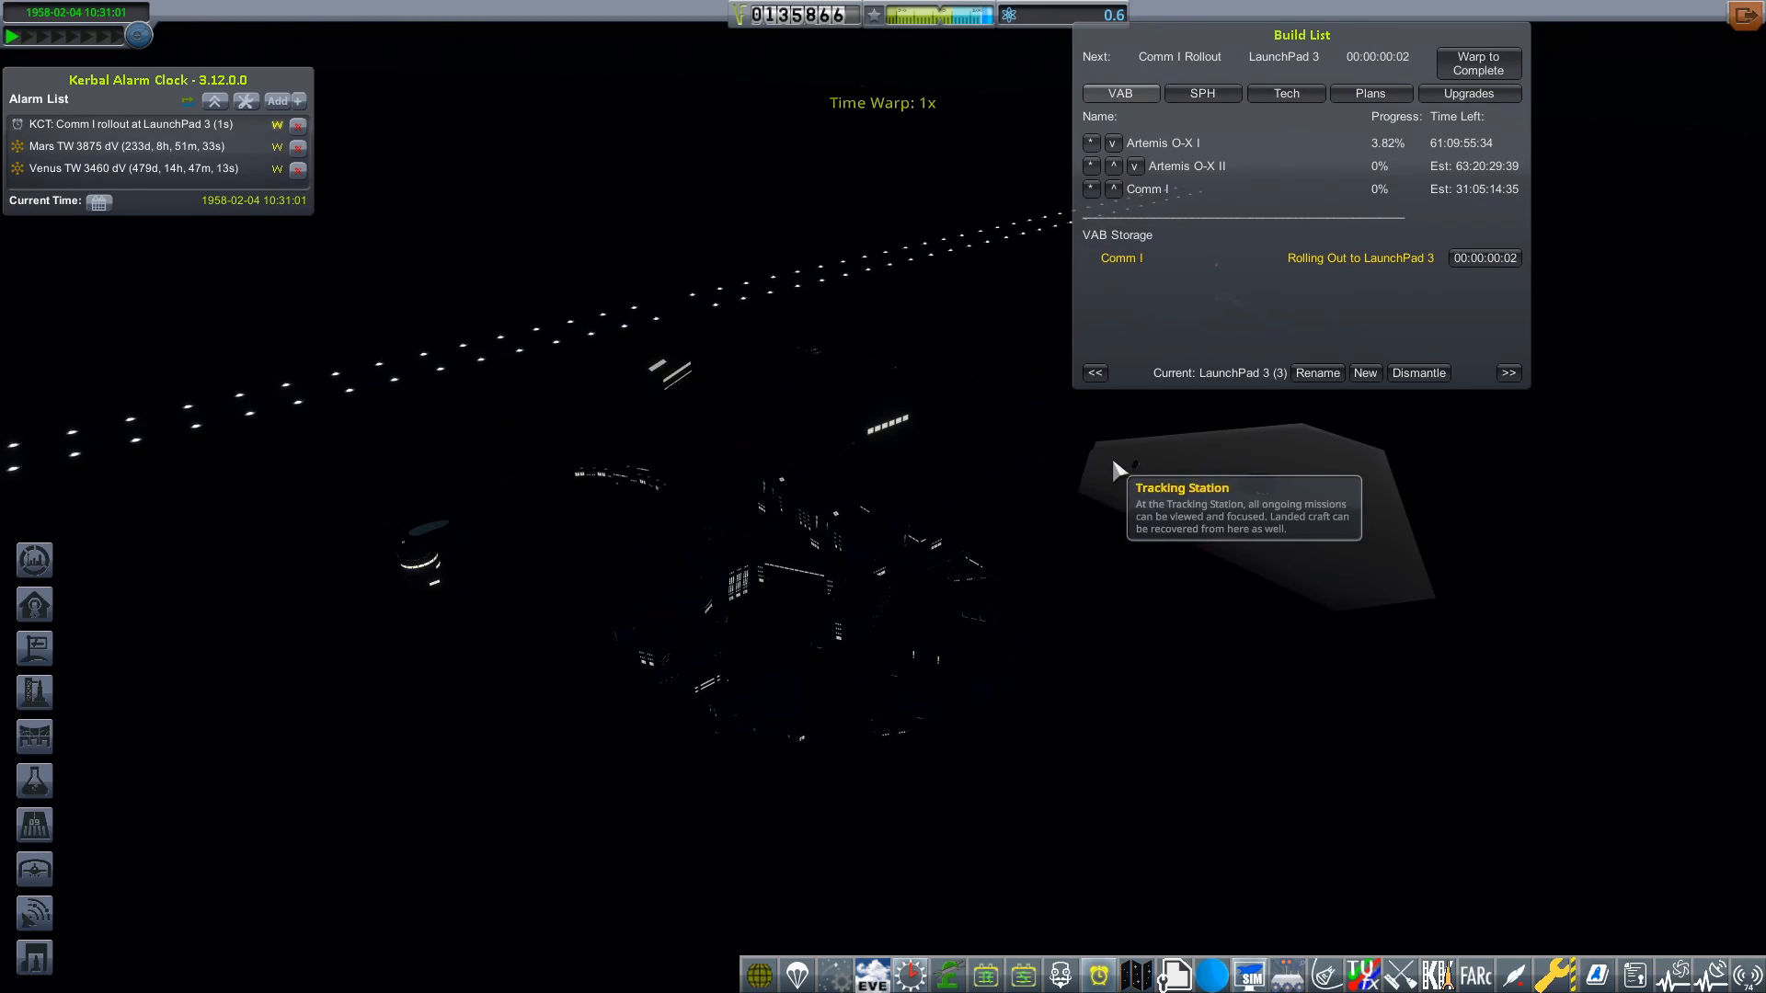
{"action": "left_click", "coordinate": [1477, 62]}
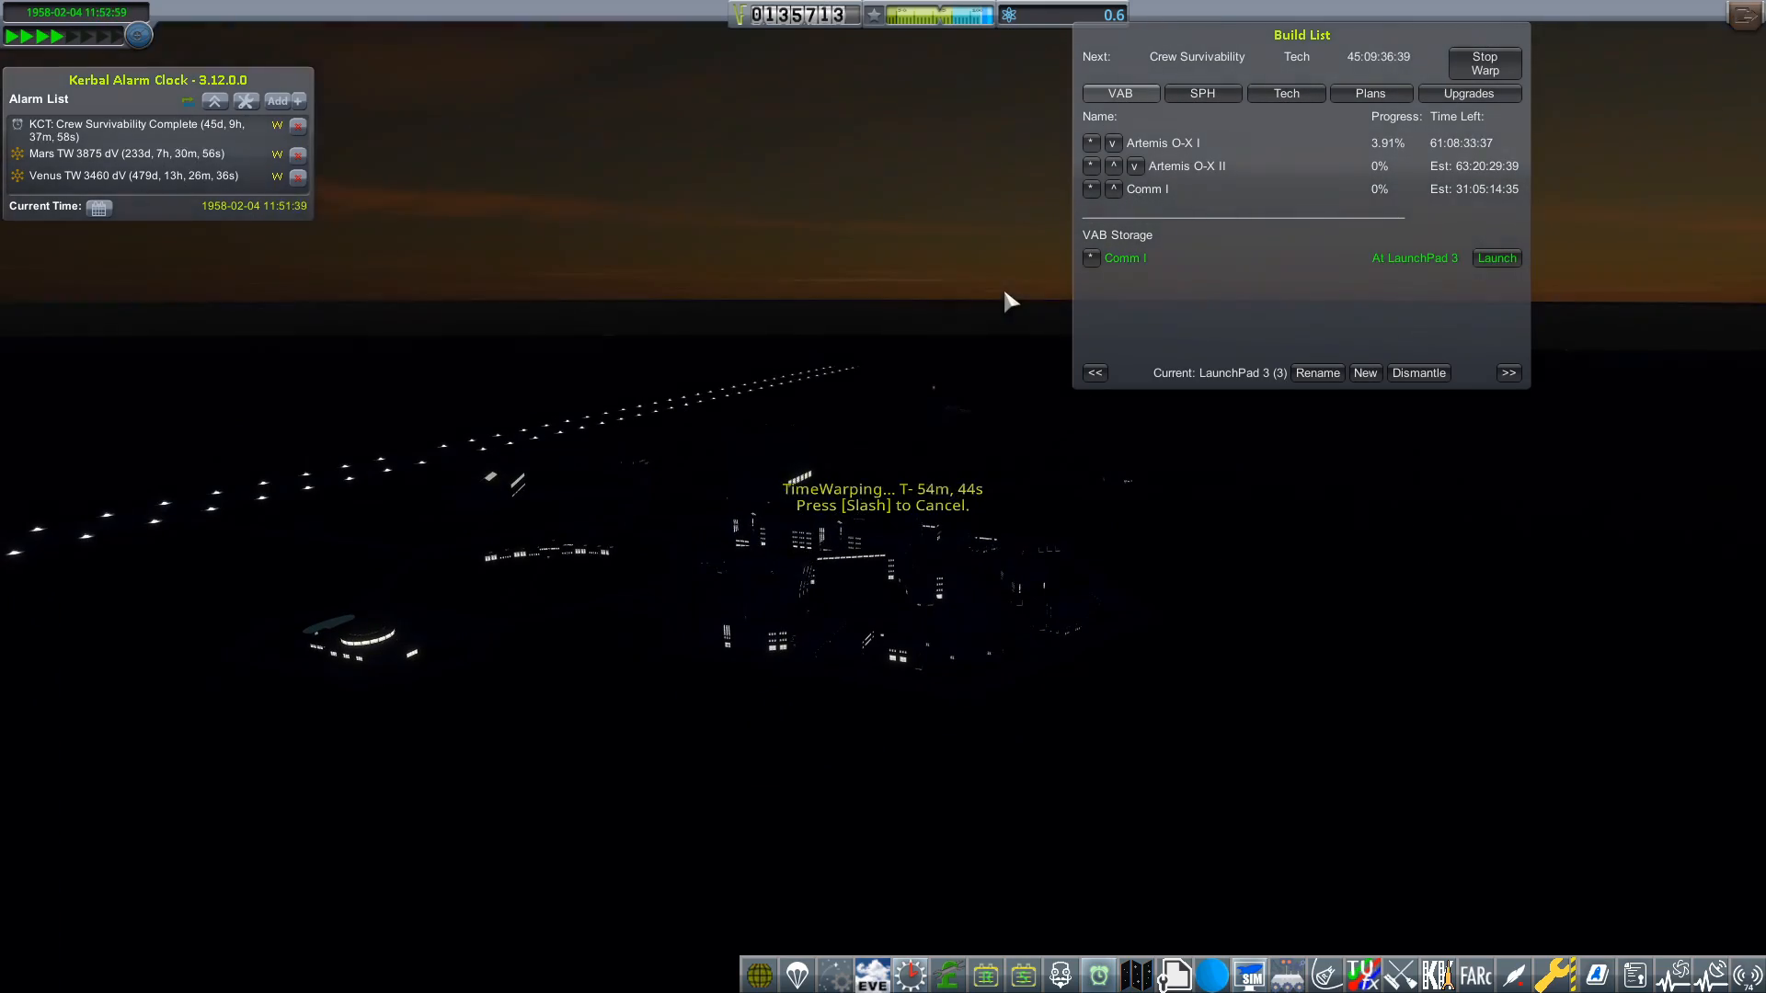
Launch Comm I from LaunchPad 3 and close the flight results after the failed ascent
{"action": "left_click", "coordinate": [1497, 258]}
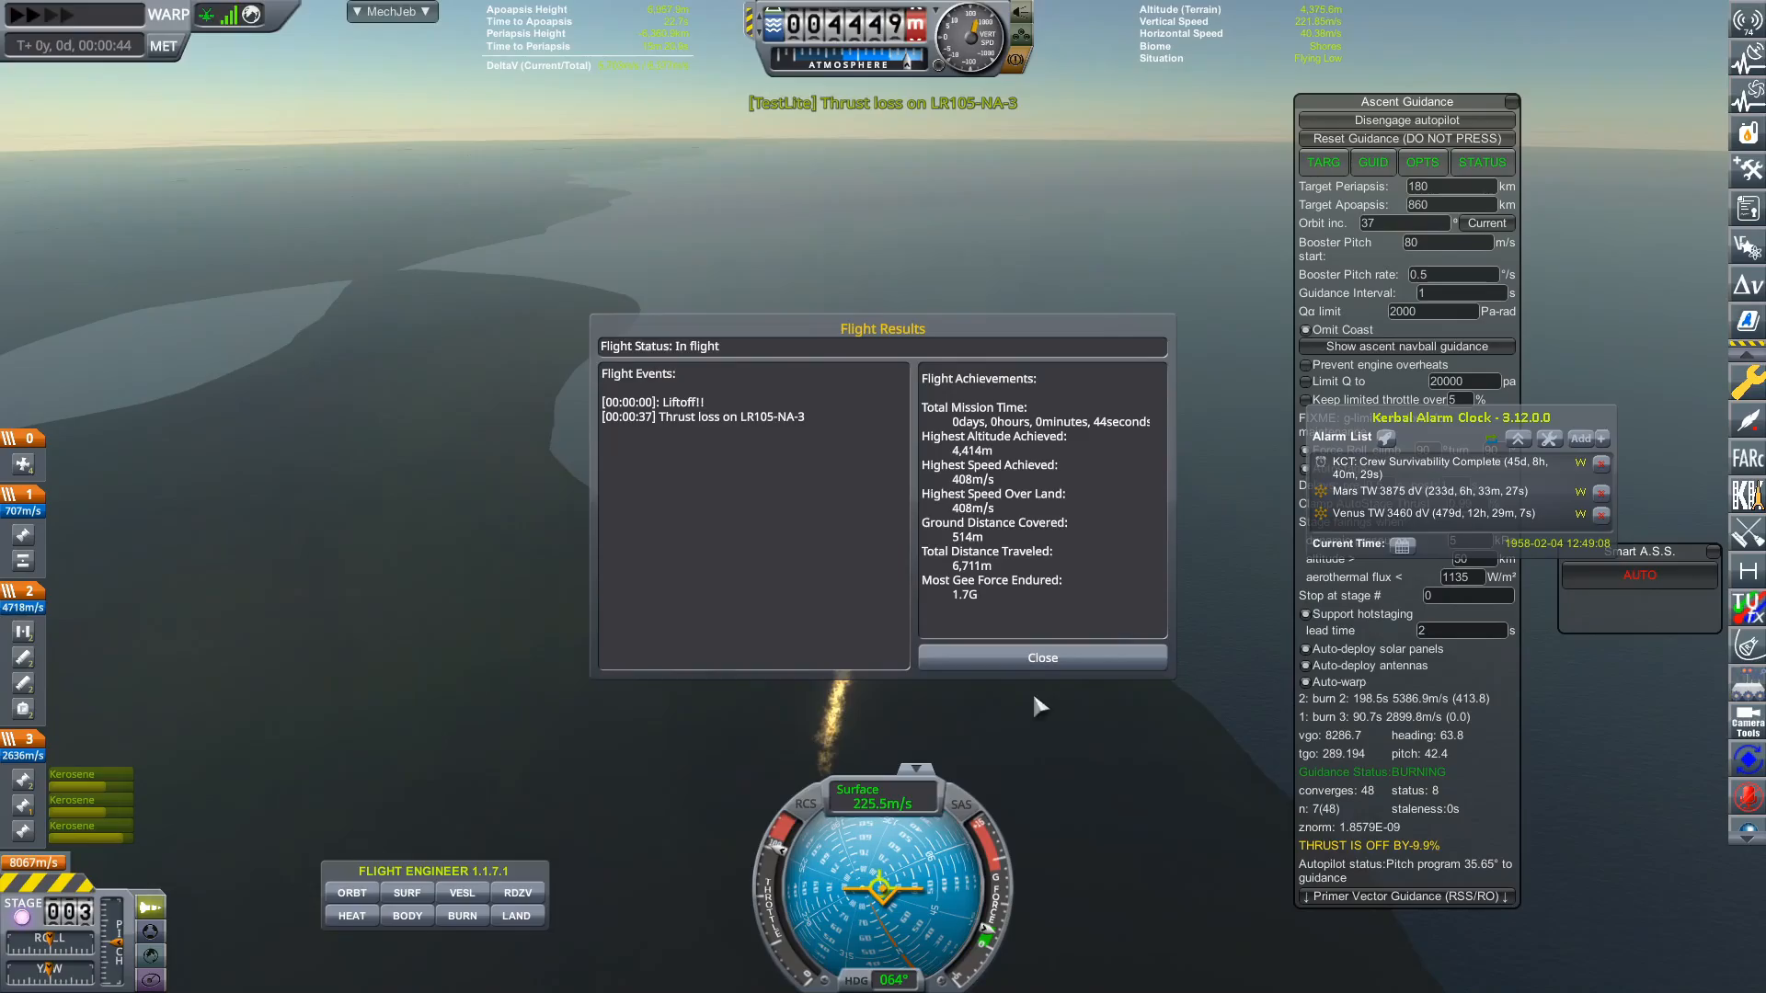
{"action": "left_click", "coordinate": [1040, 656]}
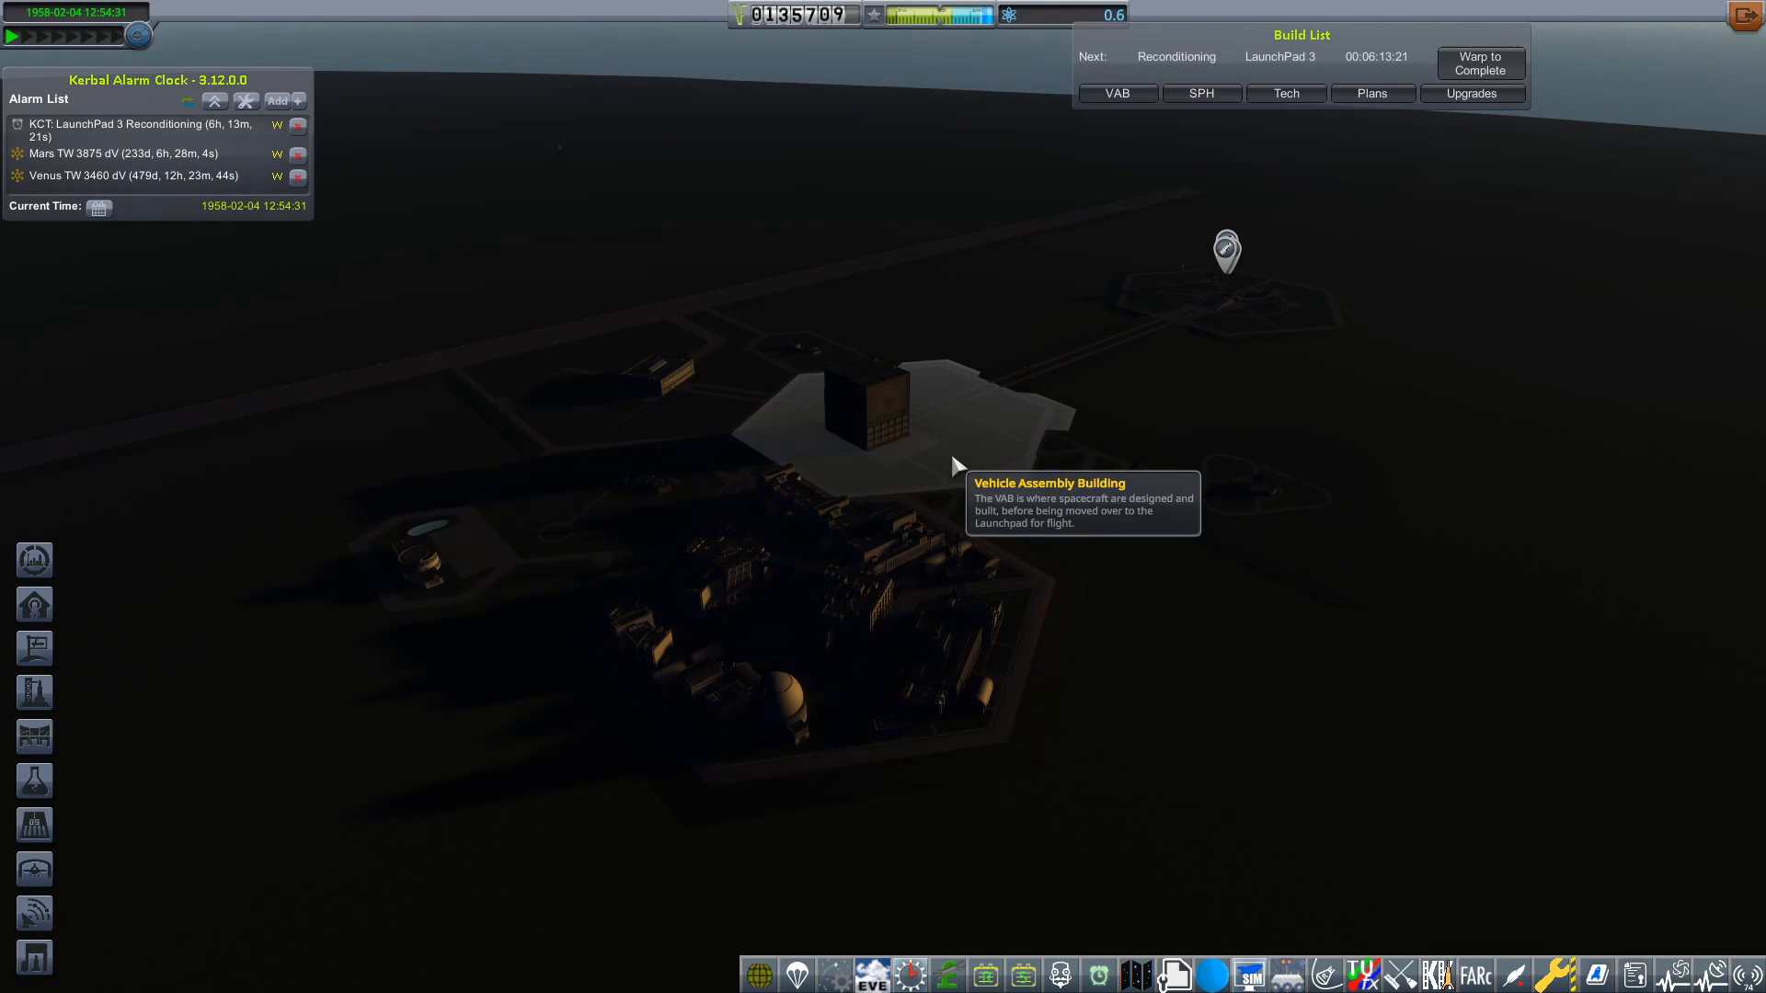
{"action": "mouse_move", "coordinate": [1177, 298]}
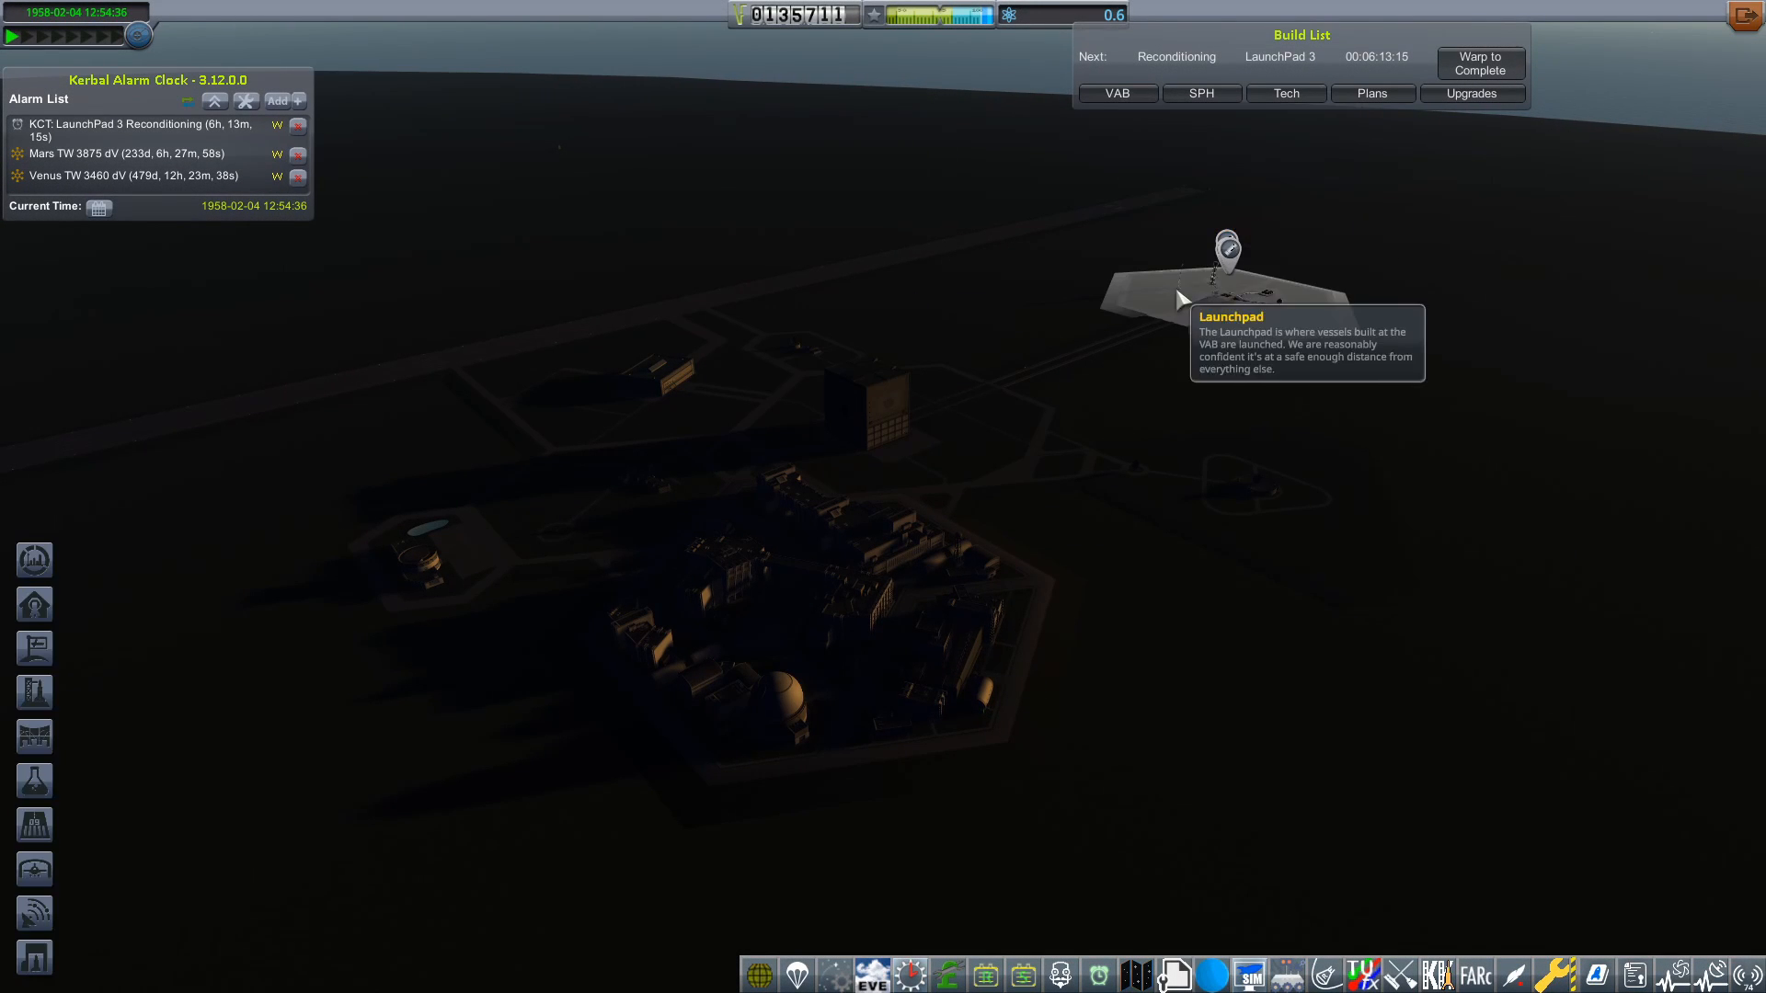
Recover the Comm I debris from the launchpad and warp through its reconditioning
{"action": "left_click", "coordinate": [1227, 248]}
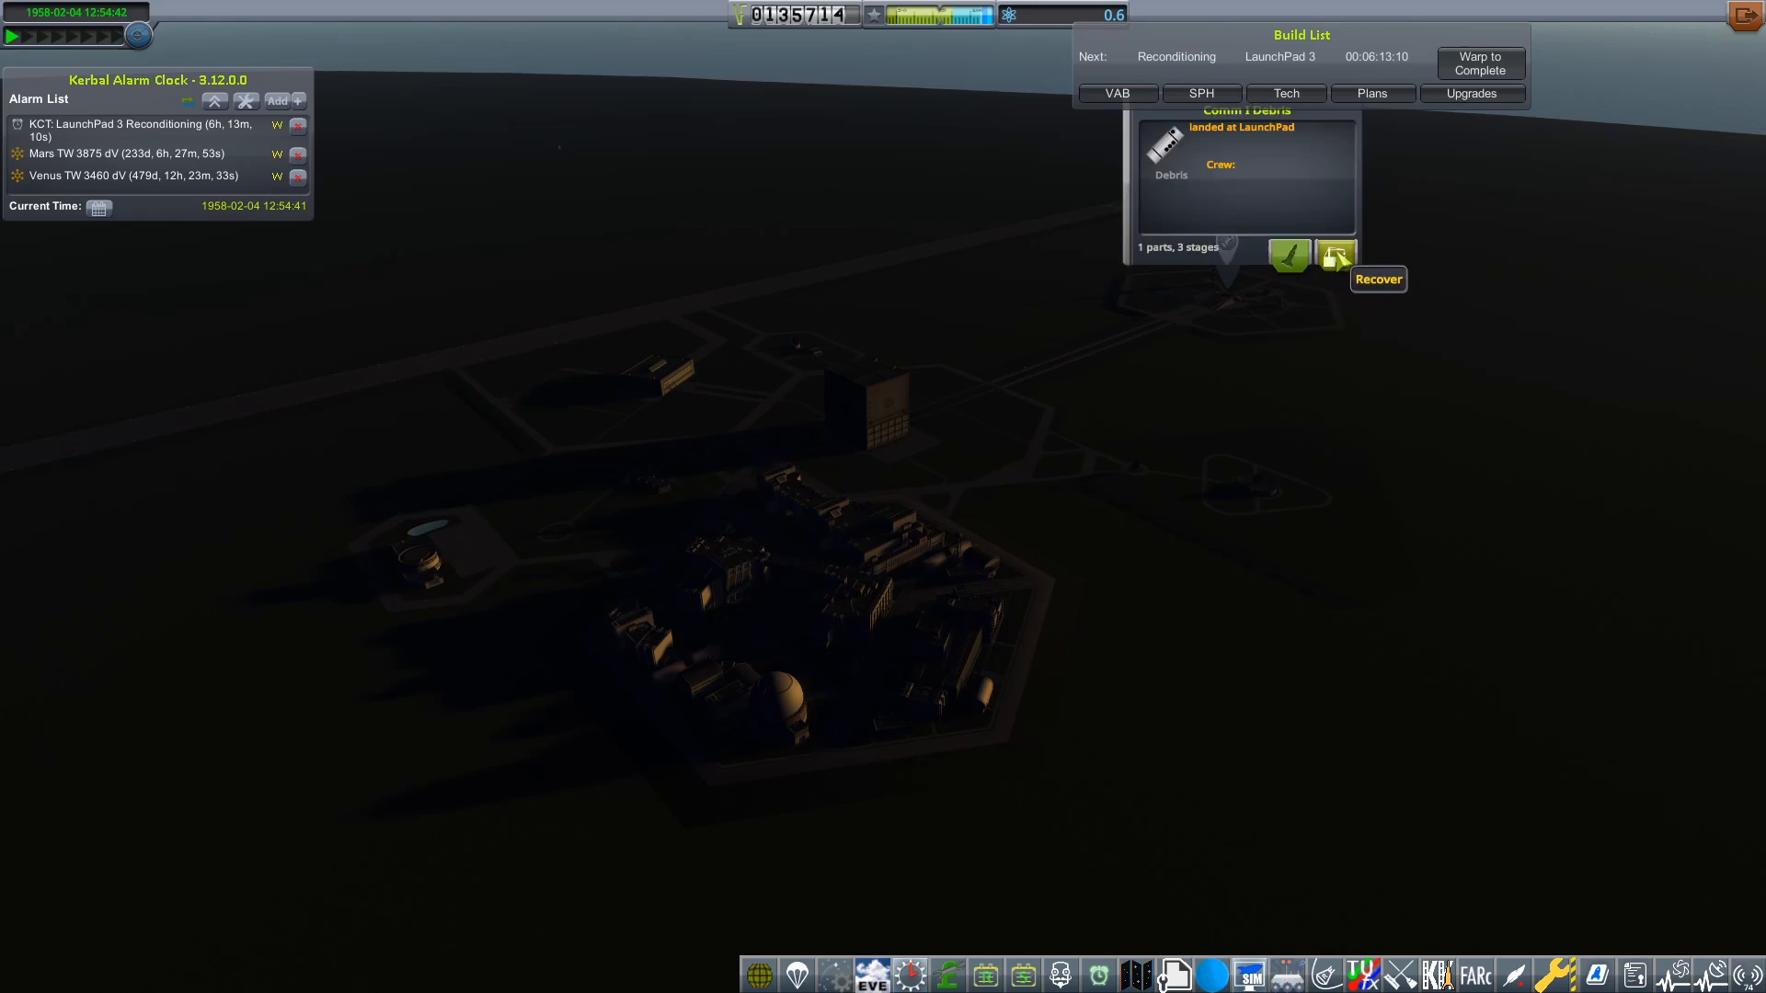
{"action": "left_click", "coordinate": [1117, 92]}
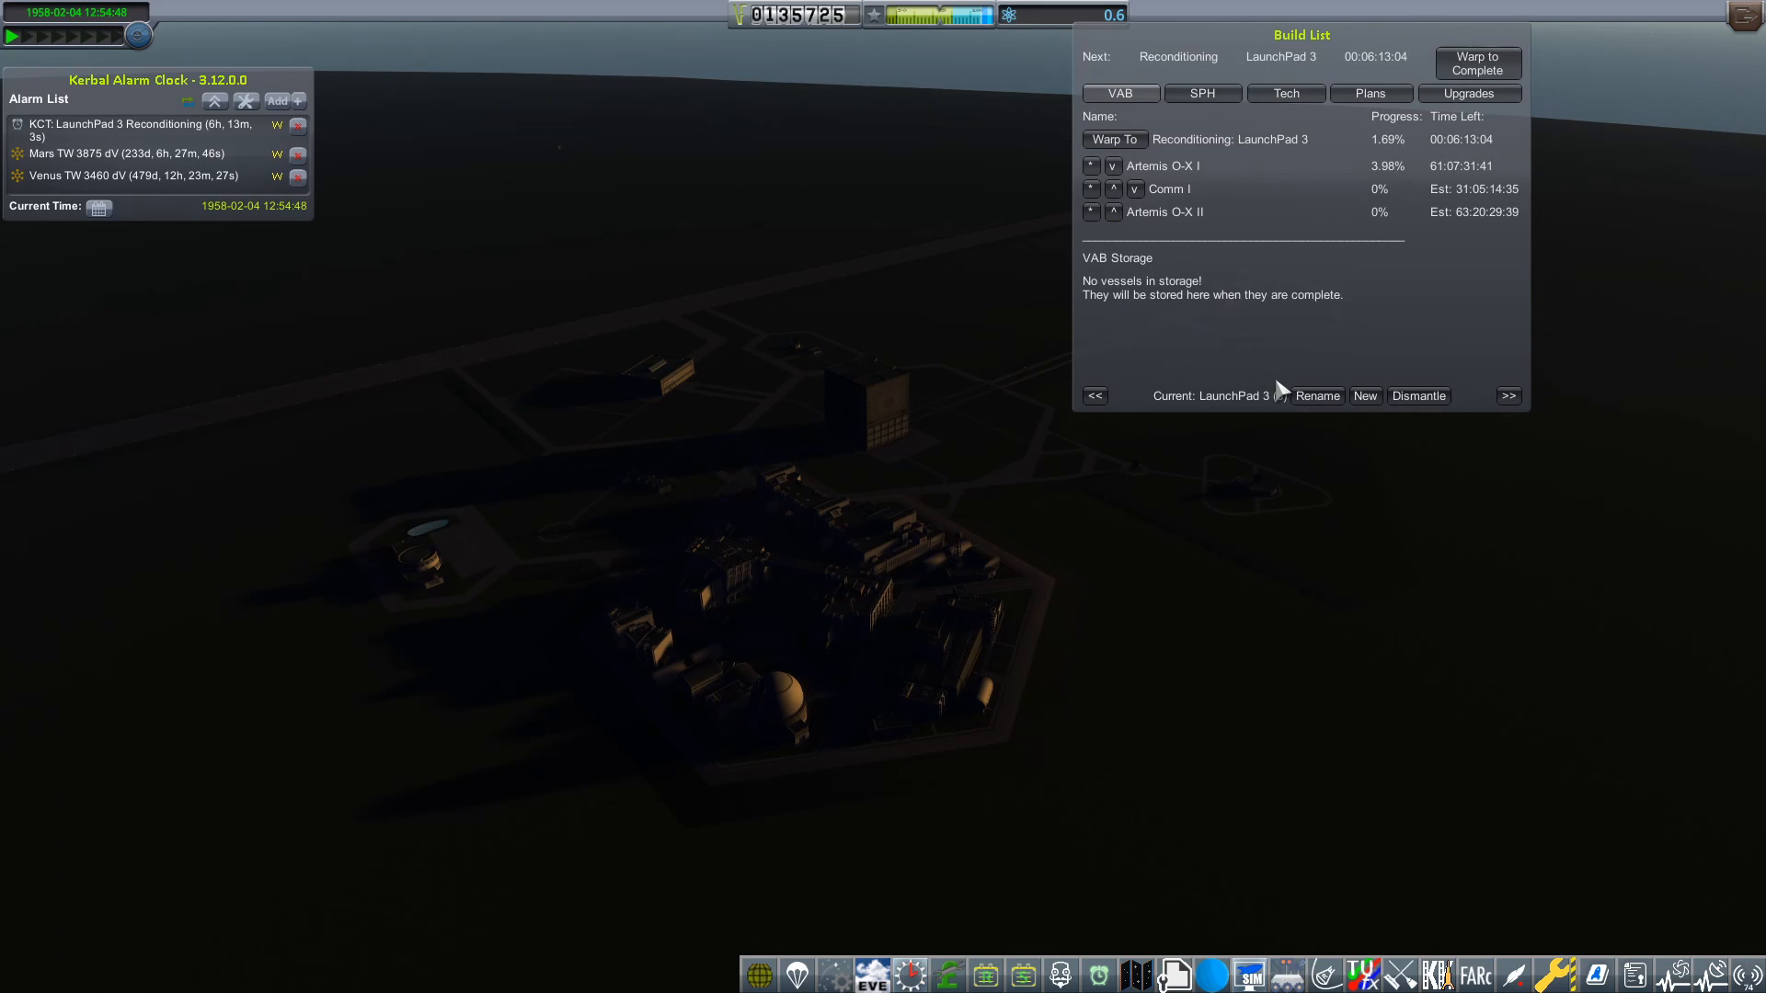
{"action": "left_click", "coordinate": [1477, 63]}
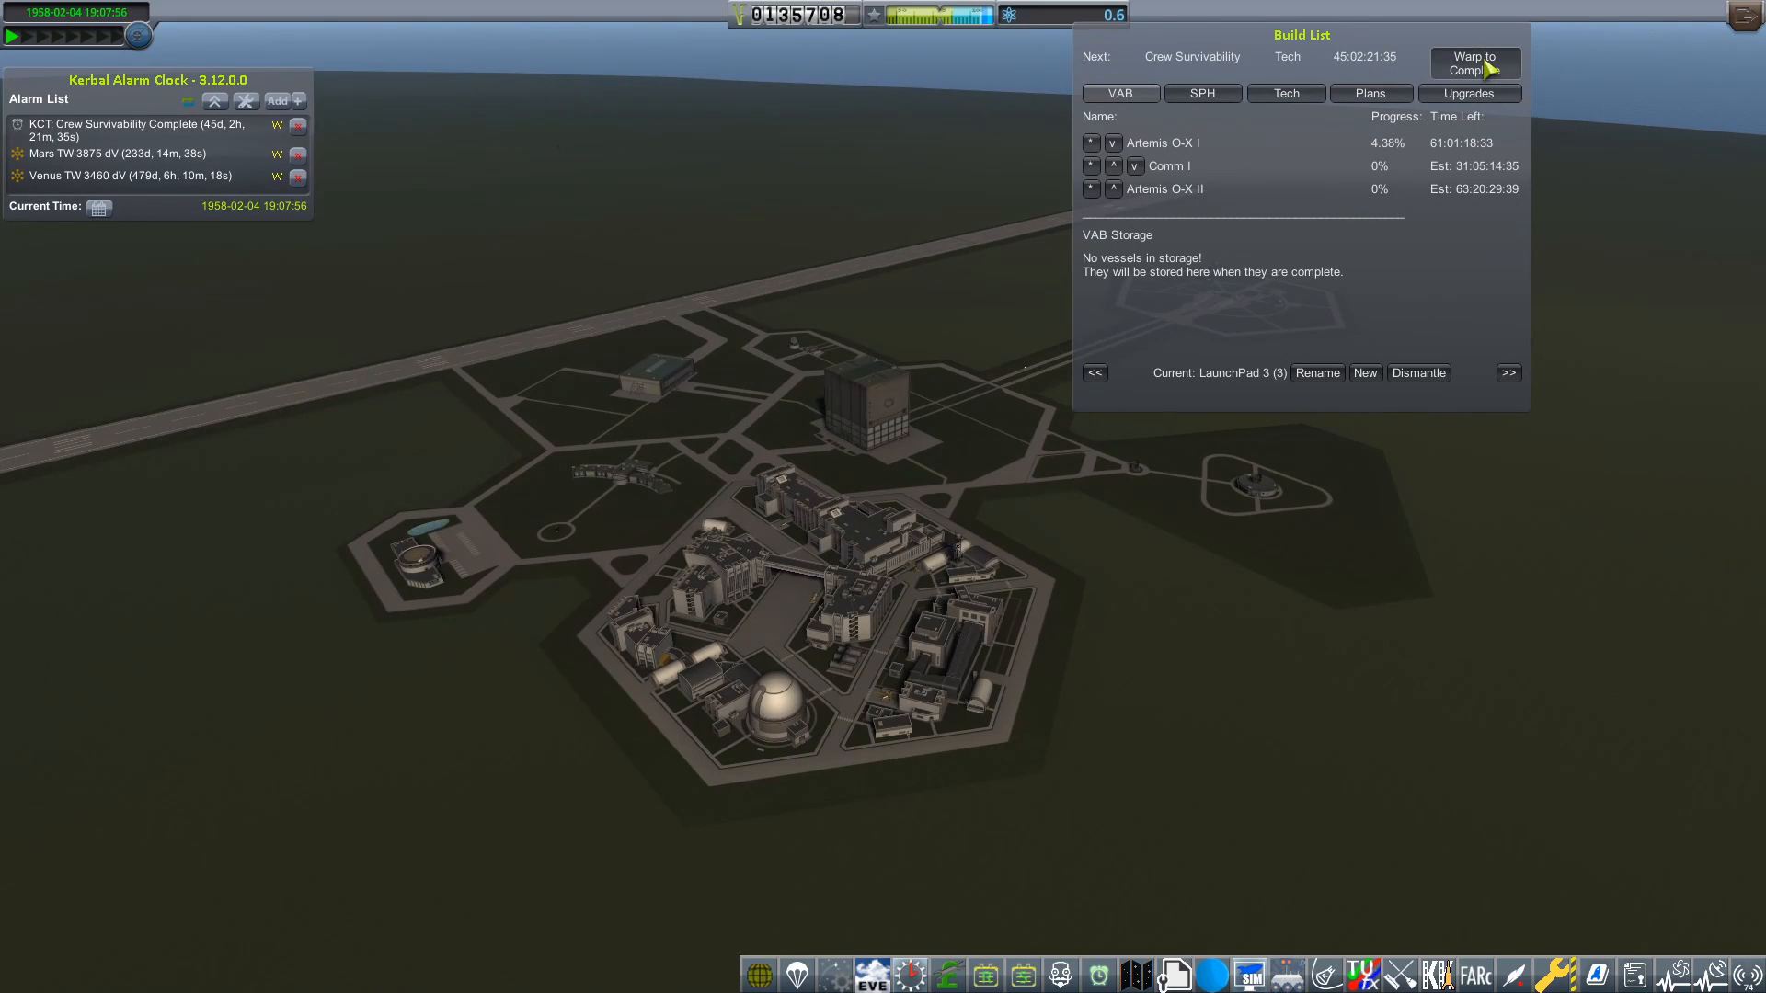
Warp until Artemis O-X I finishes building and roll it out to the launchpad
{"action": "left_click", "coordinate": [1473, 64]}
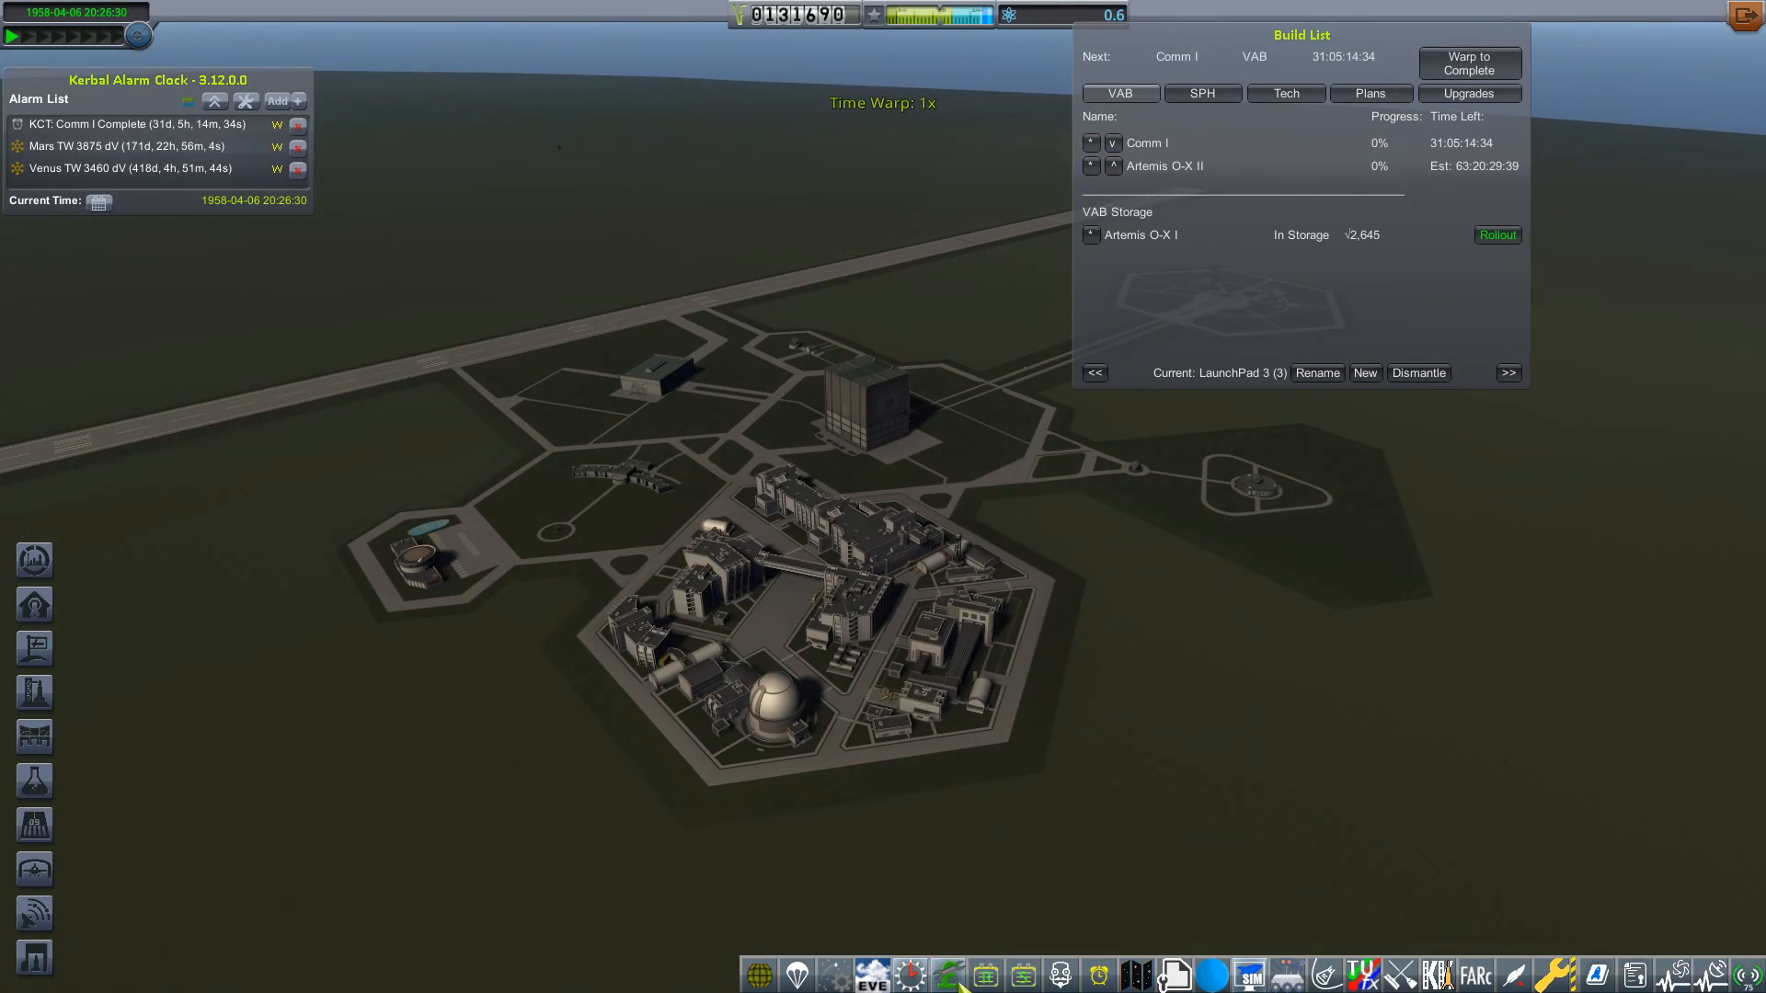
{"action": "left_click", "coordinate": [1495, 236]}
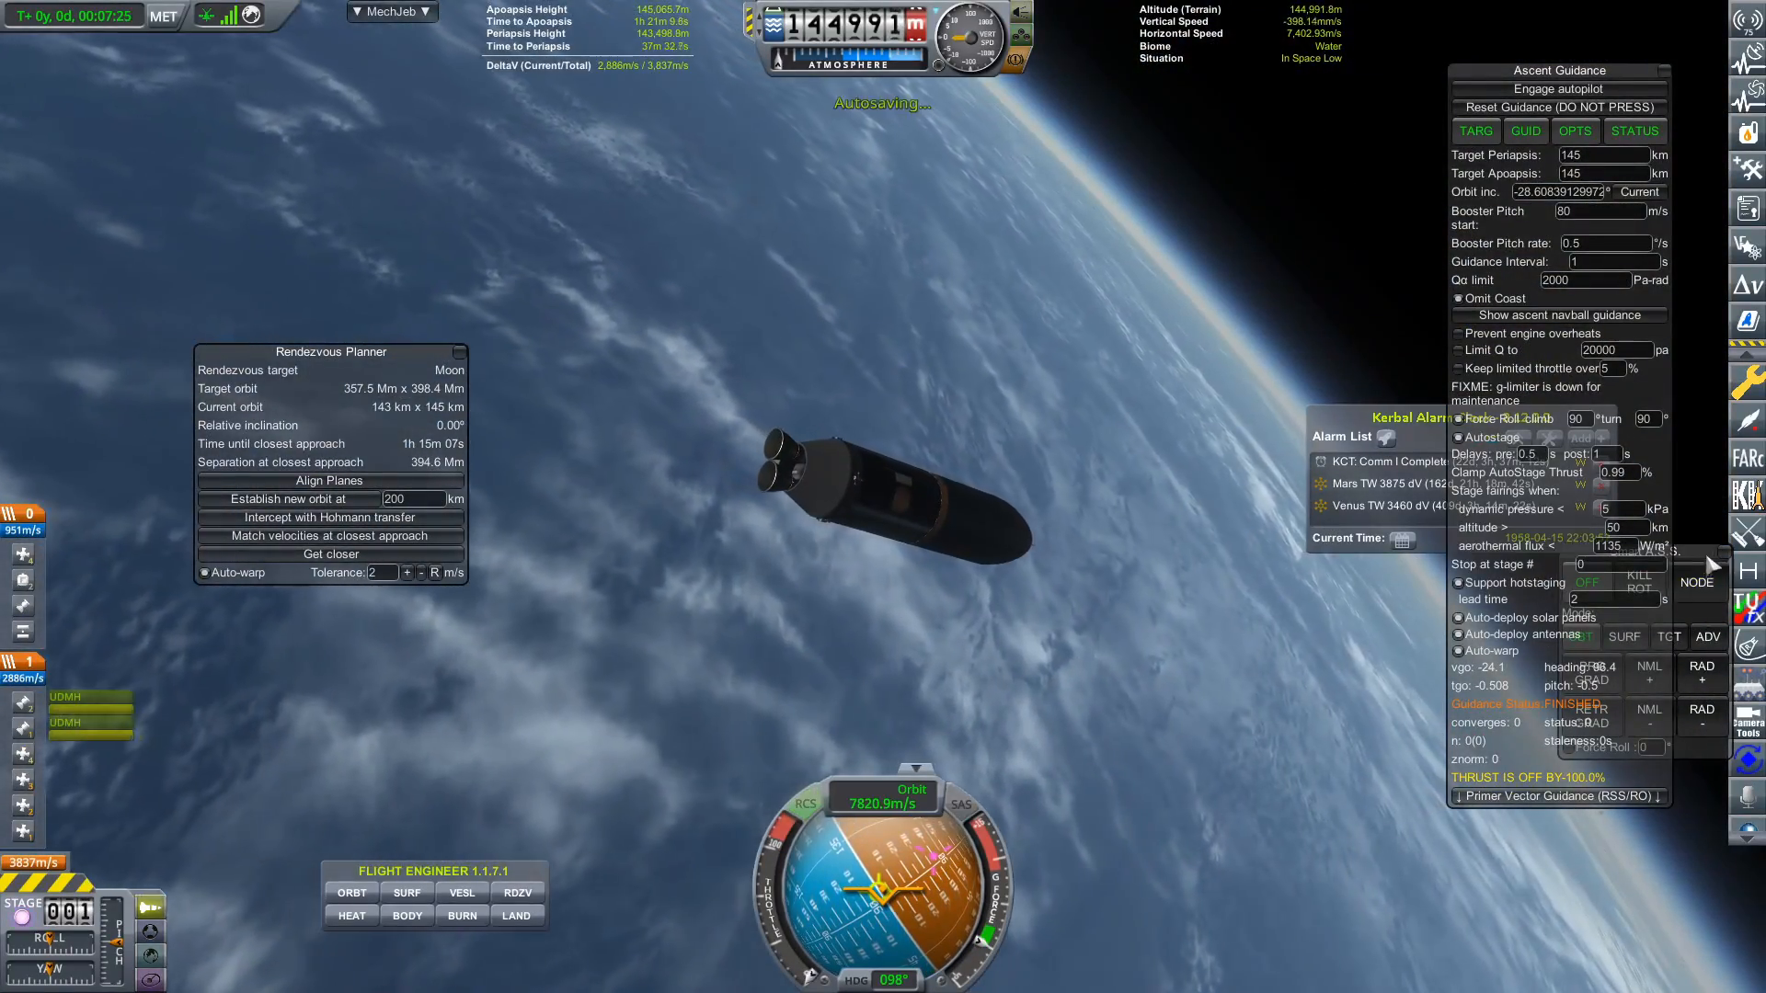
Bring up MechJeb's Maneuver Planner to execute the planned 700 m/s transfer burn
{"action": "left_click", "coordinate": [390, 11]}
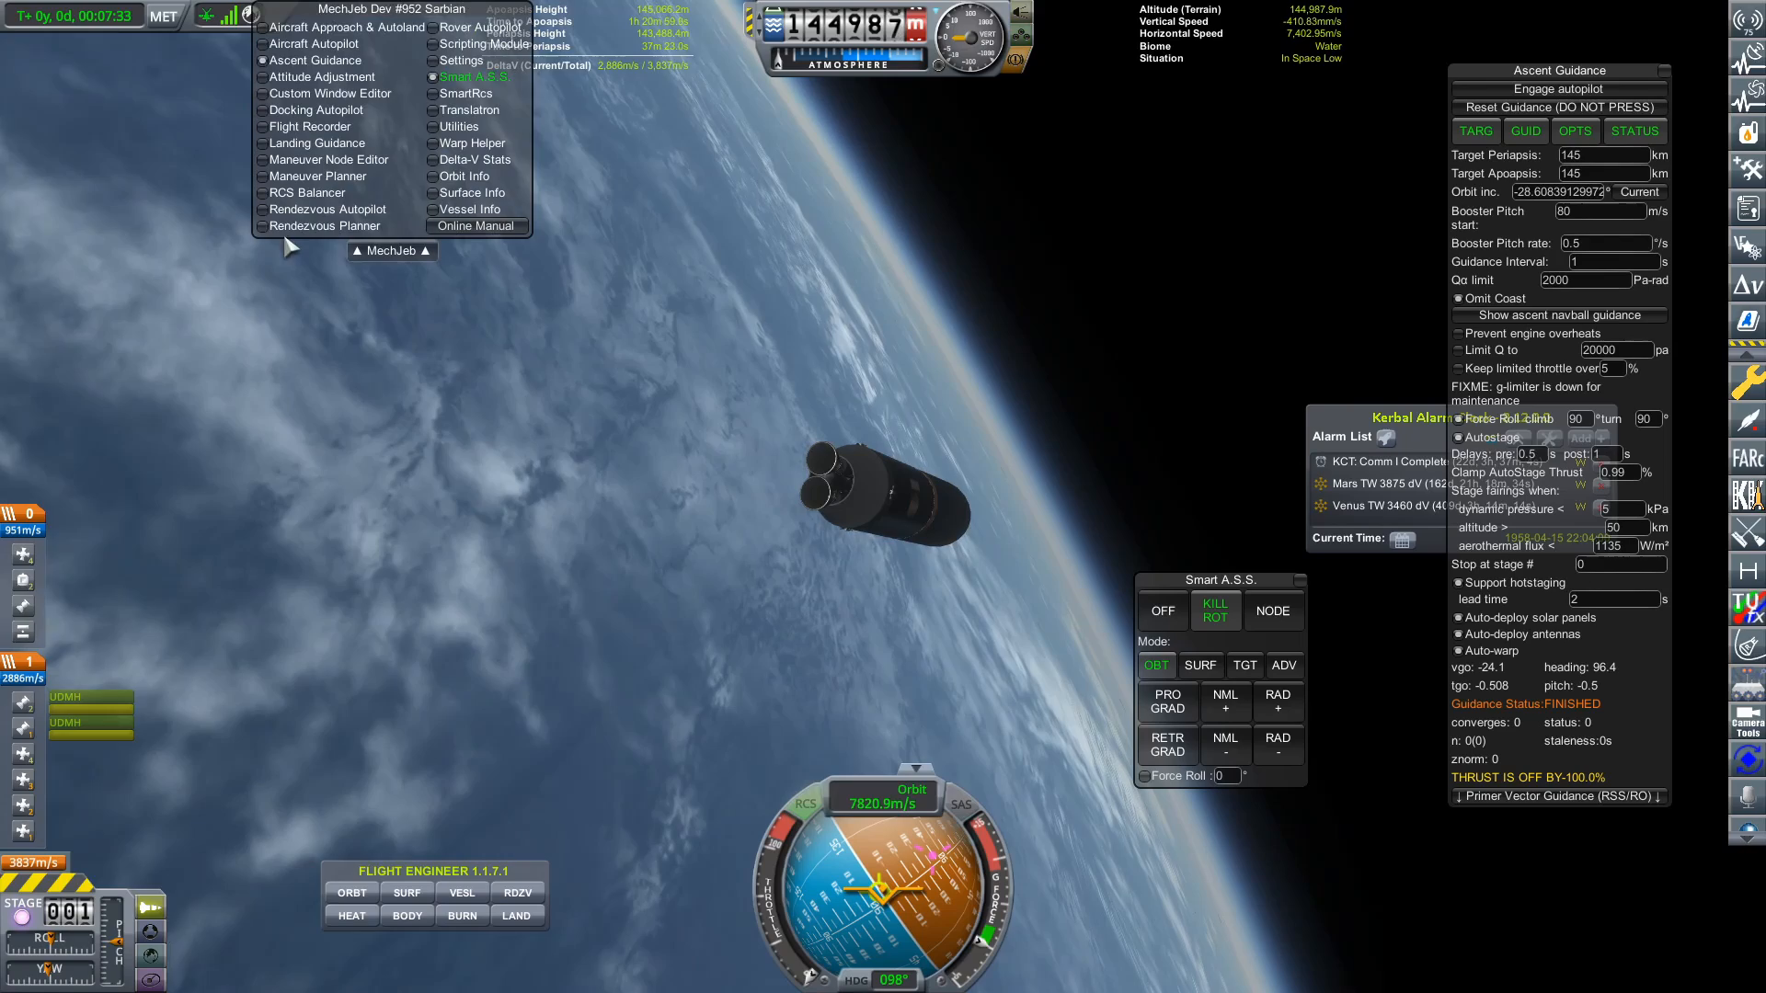
{"action": "left_click", "coordinate": [318, 177]}
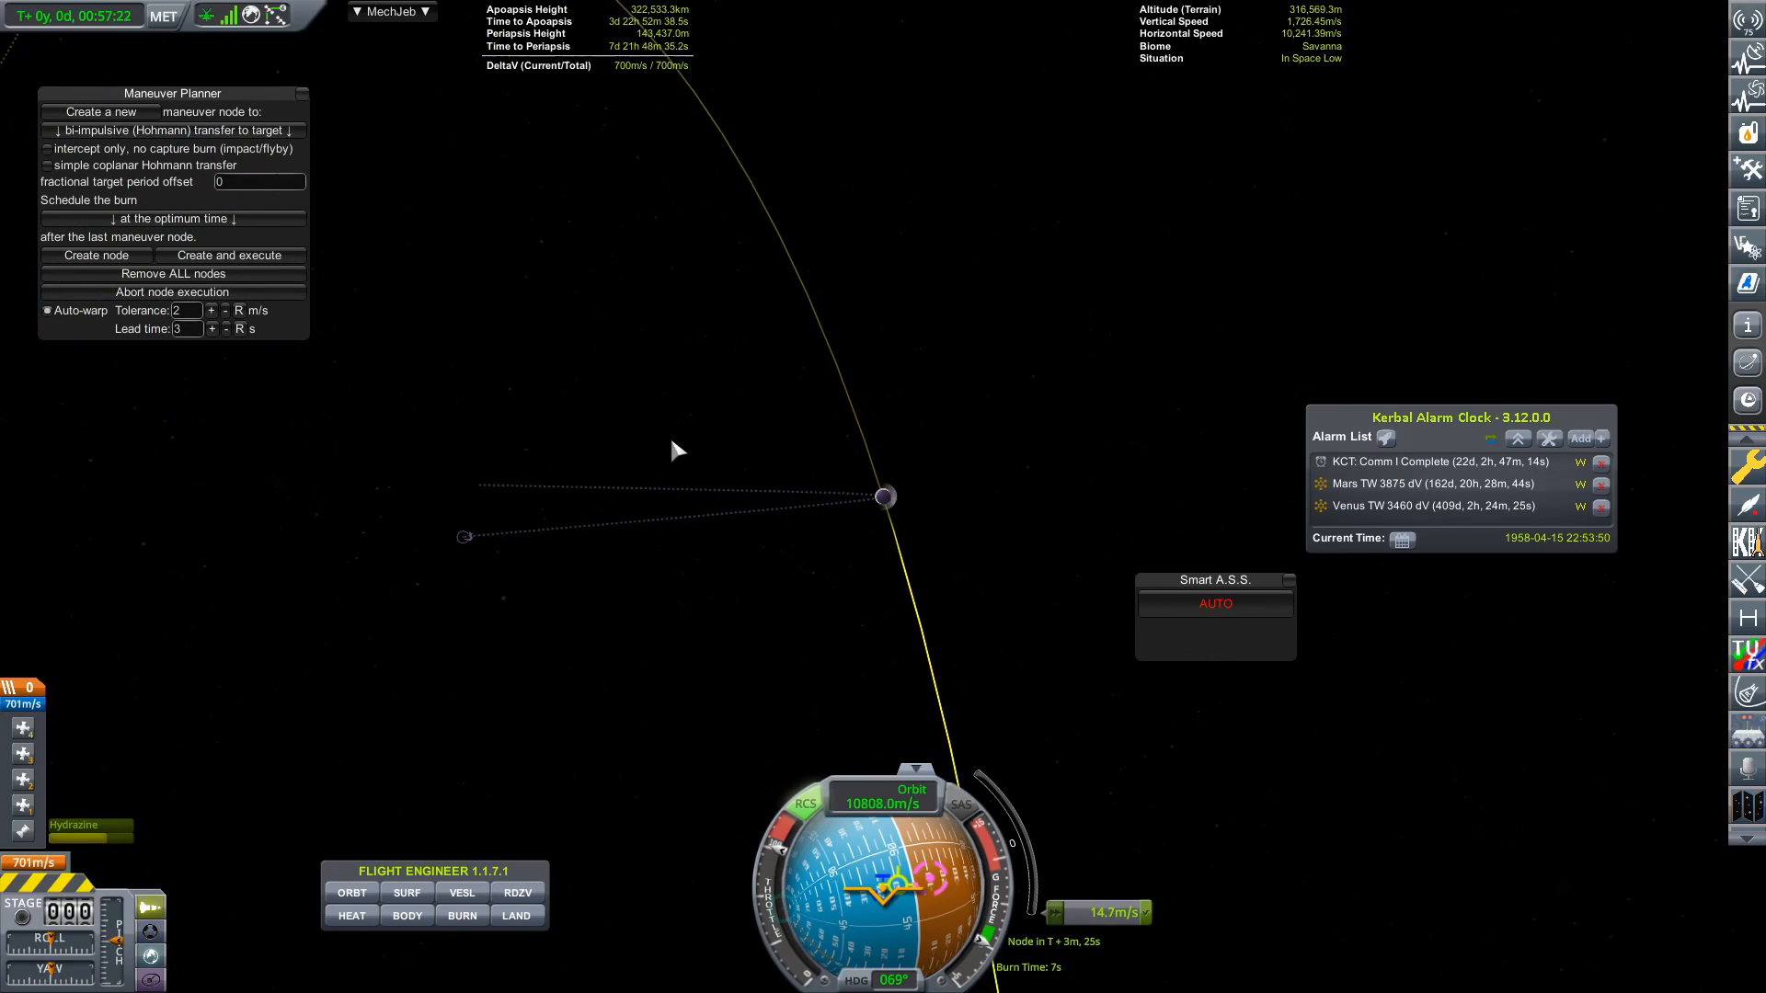
Warp to lunar periapsis and execute the capture burn into a 26 by 764 km lunar orbit
{"action": "left_click", "coordinate": [1214, 603]}
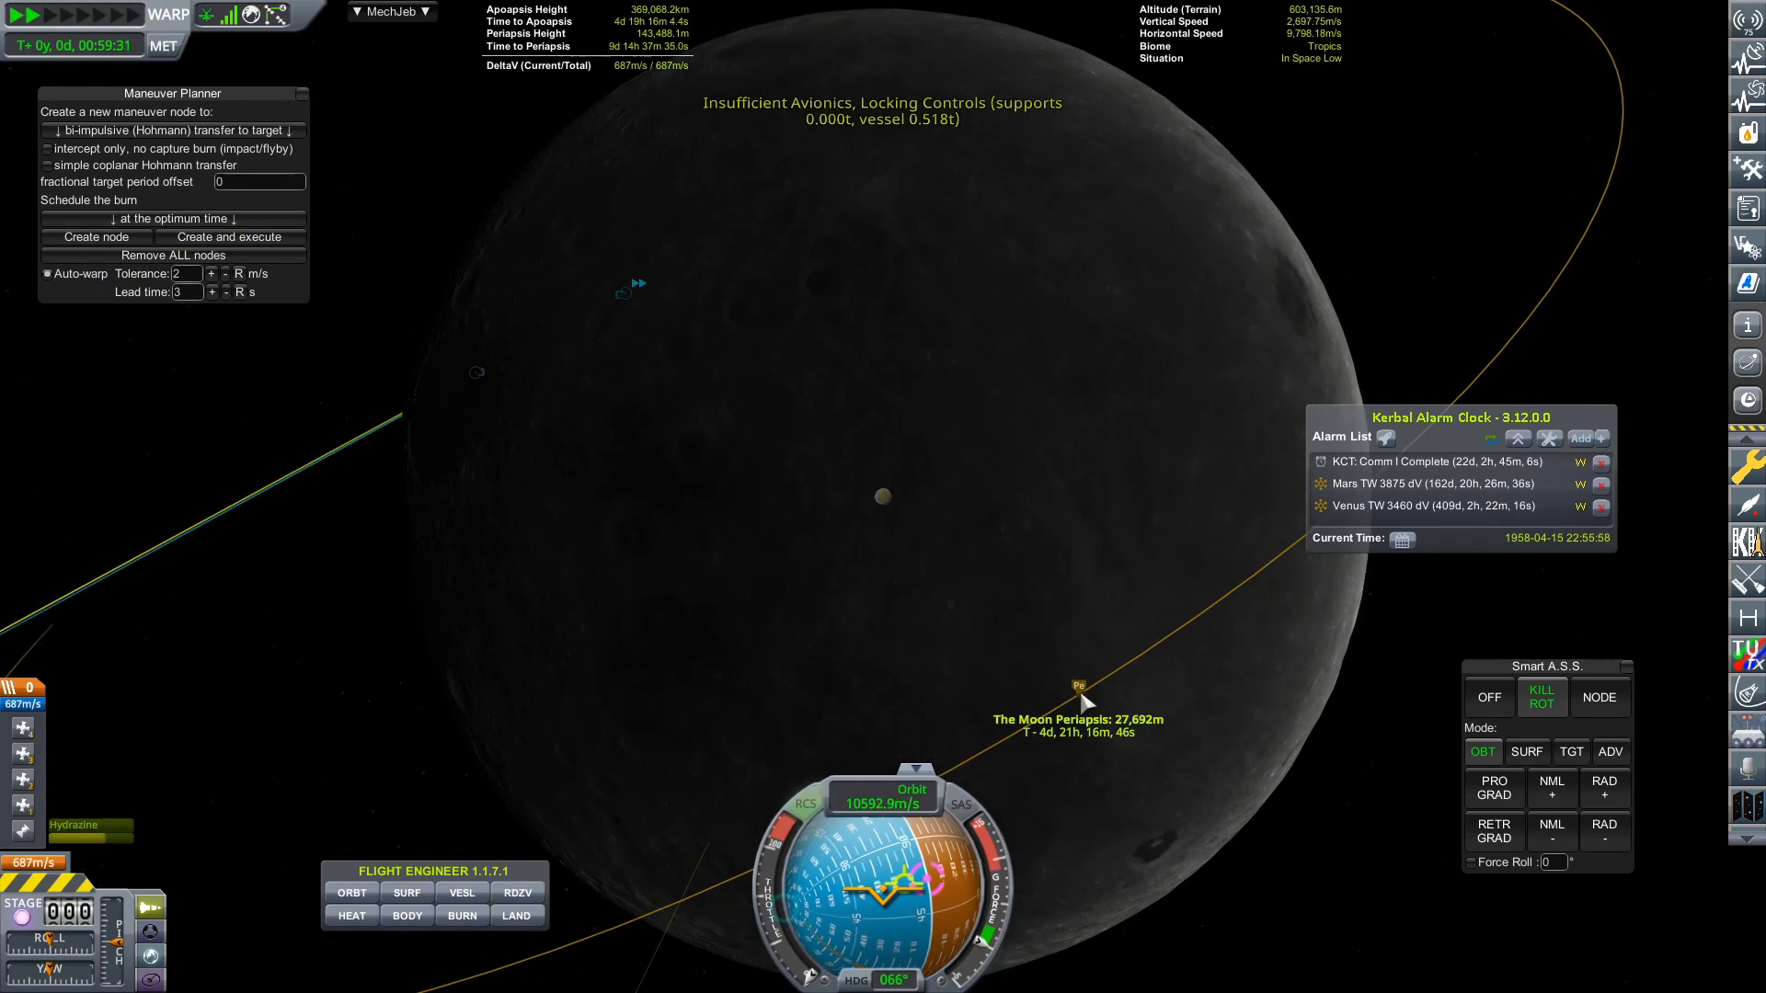
{"action": "left_click", "coordinate": [96, 254]}
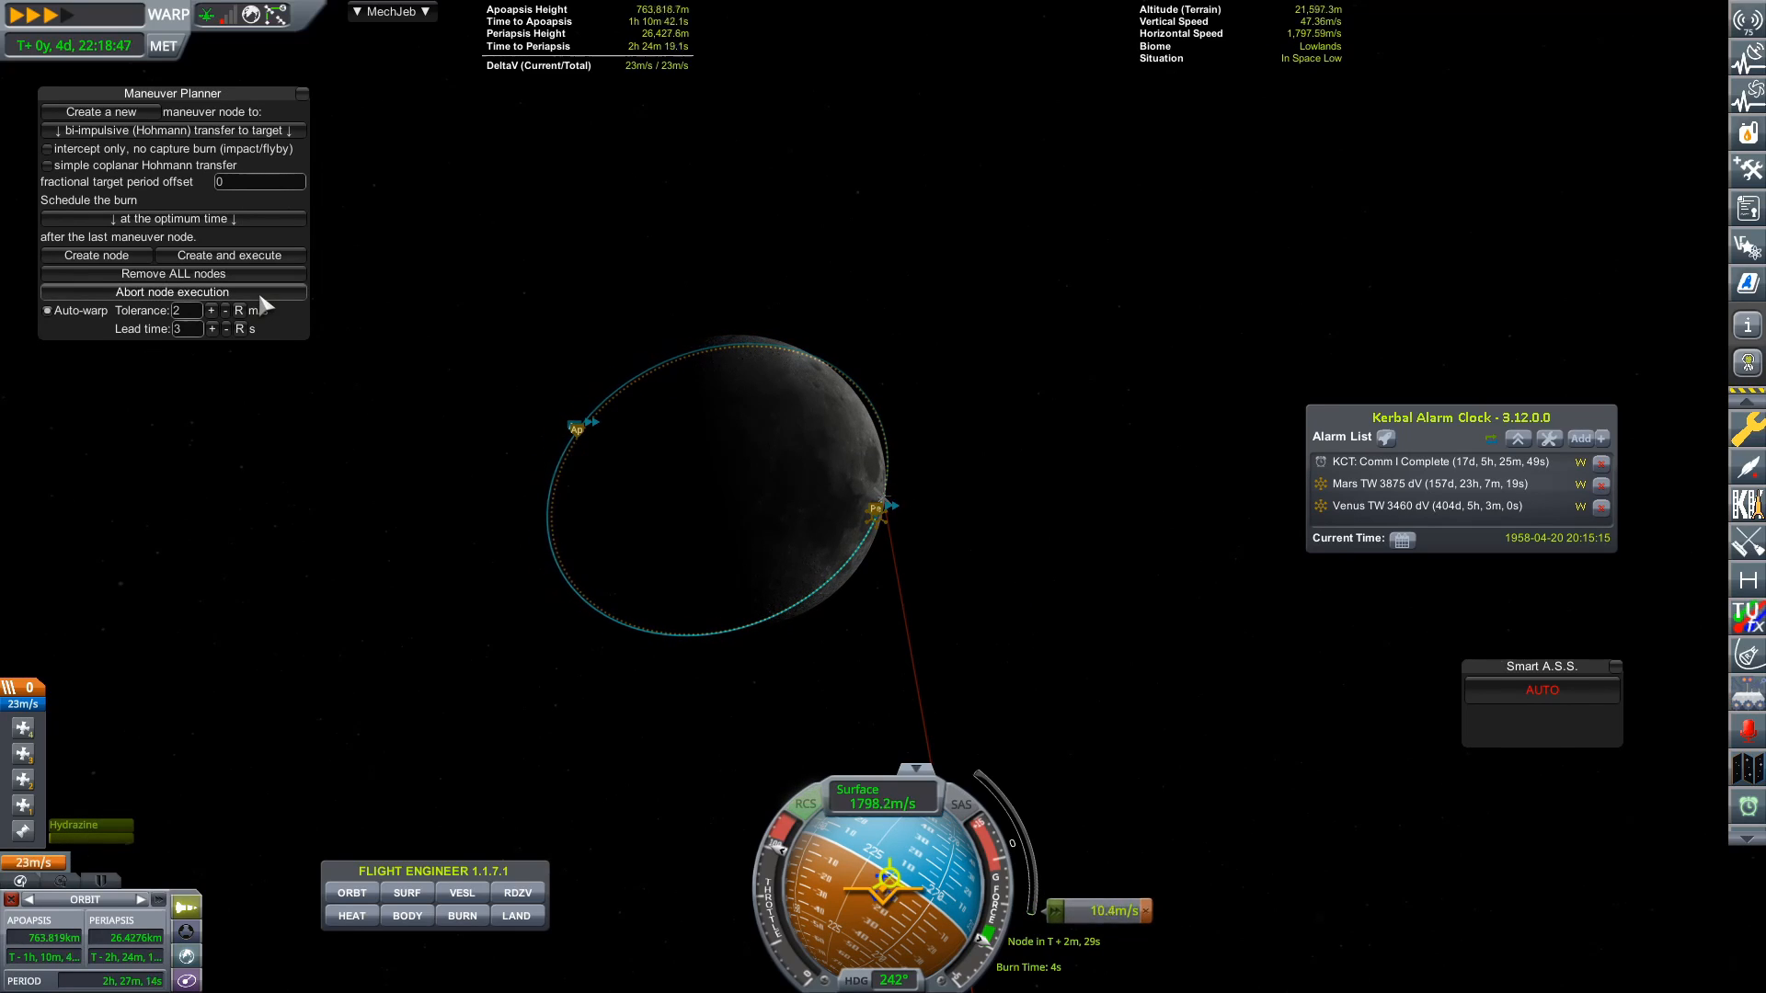
{"action": "left_click", "coordinate": [1541, 690]}
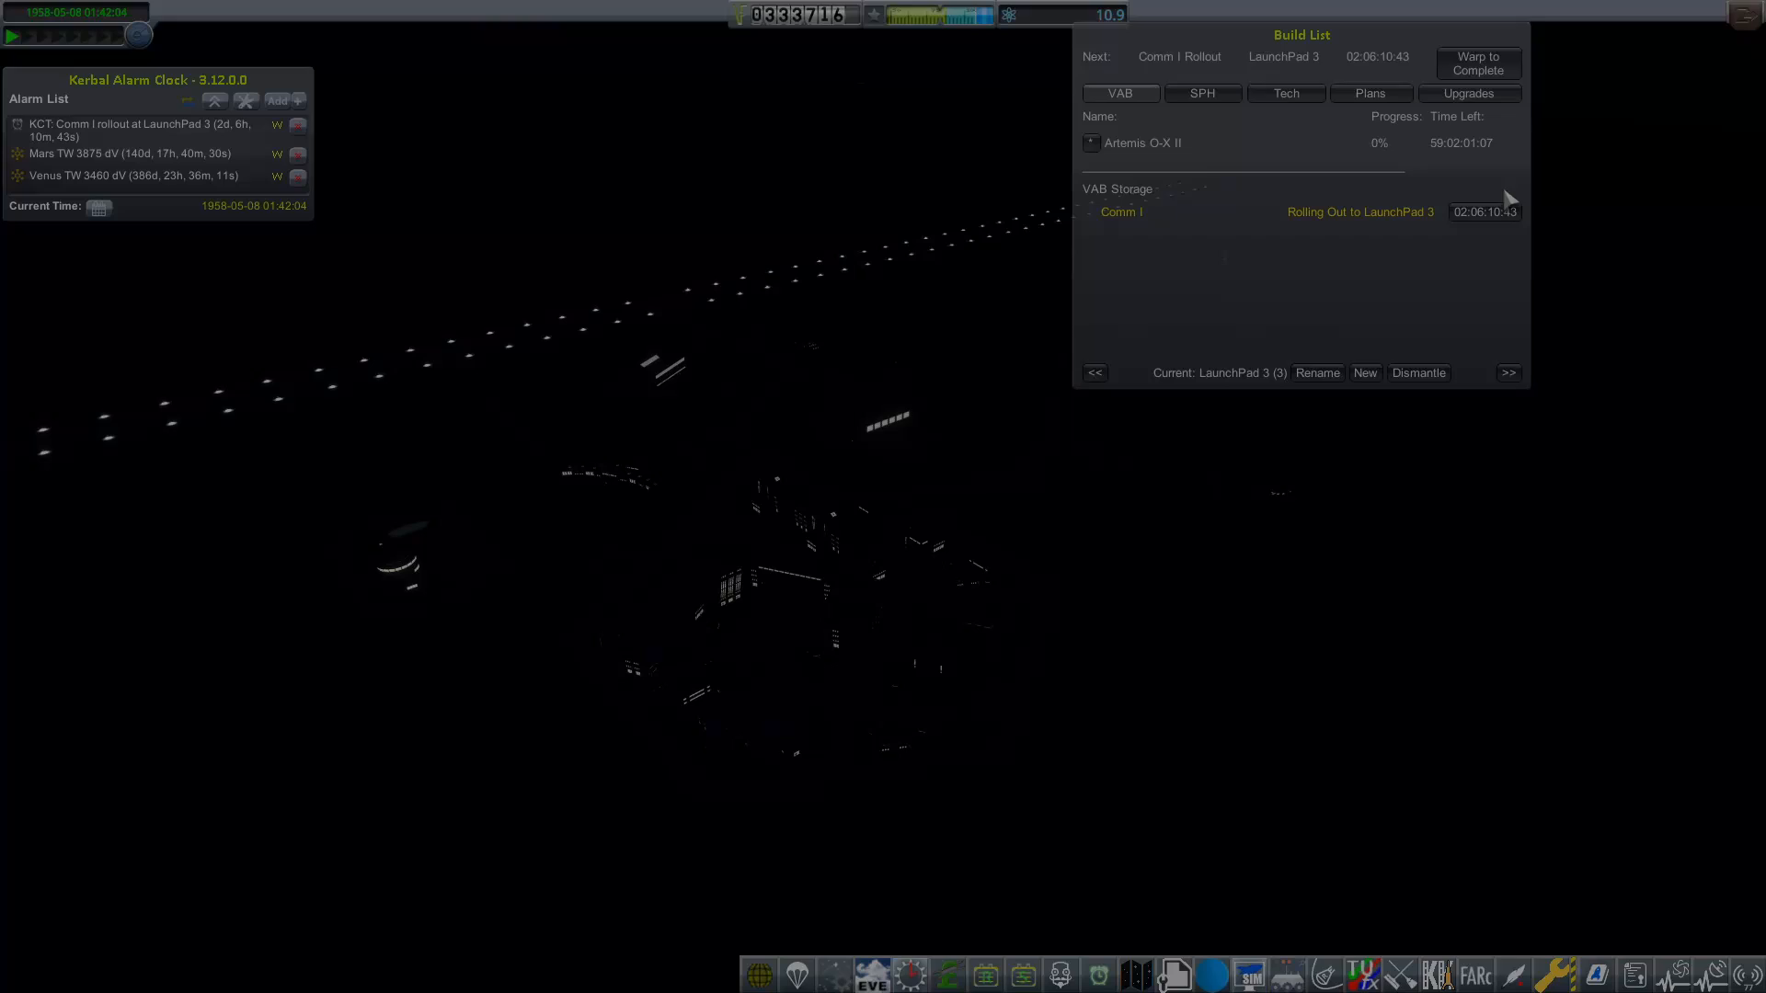
Warp time until Comm I finishes rolling out to LaunchPad 3
{"action": "left_click", "coordinate": [1477, 62]}
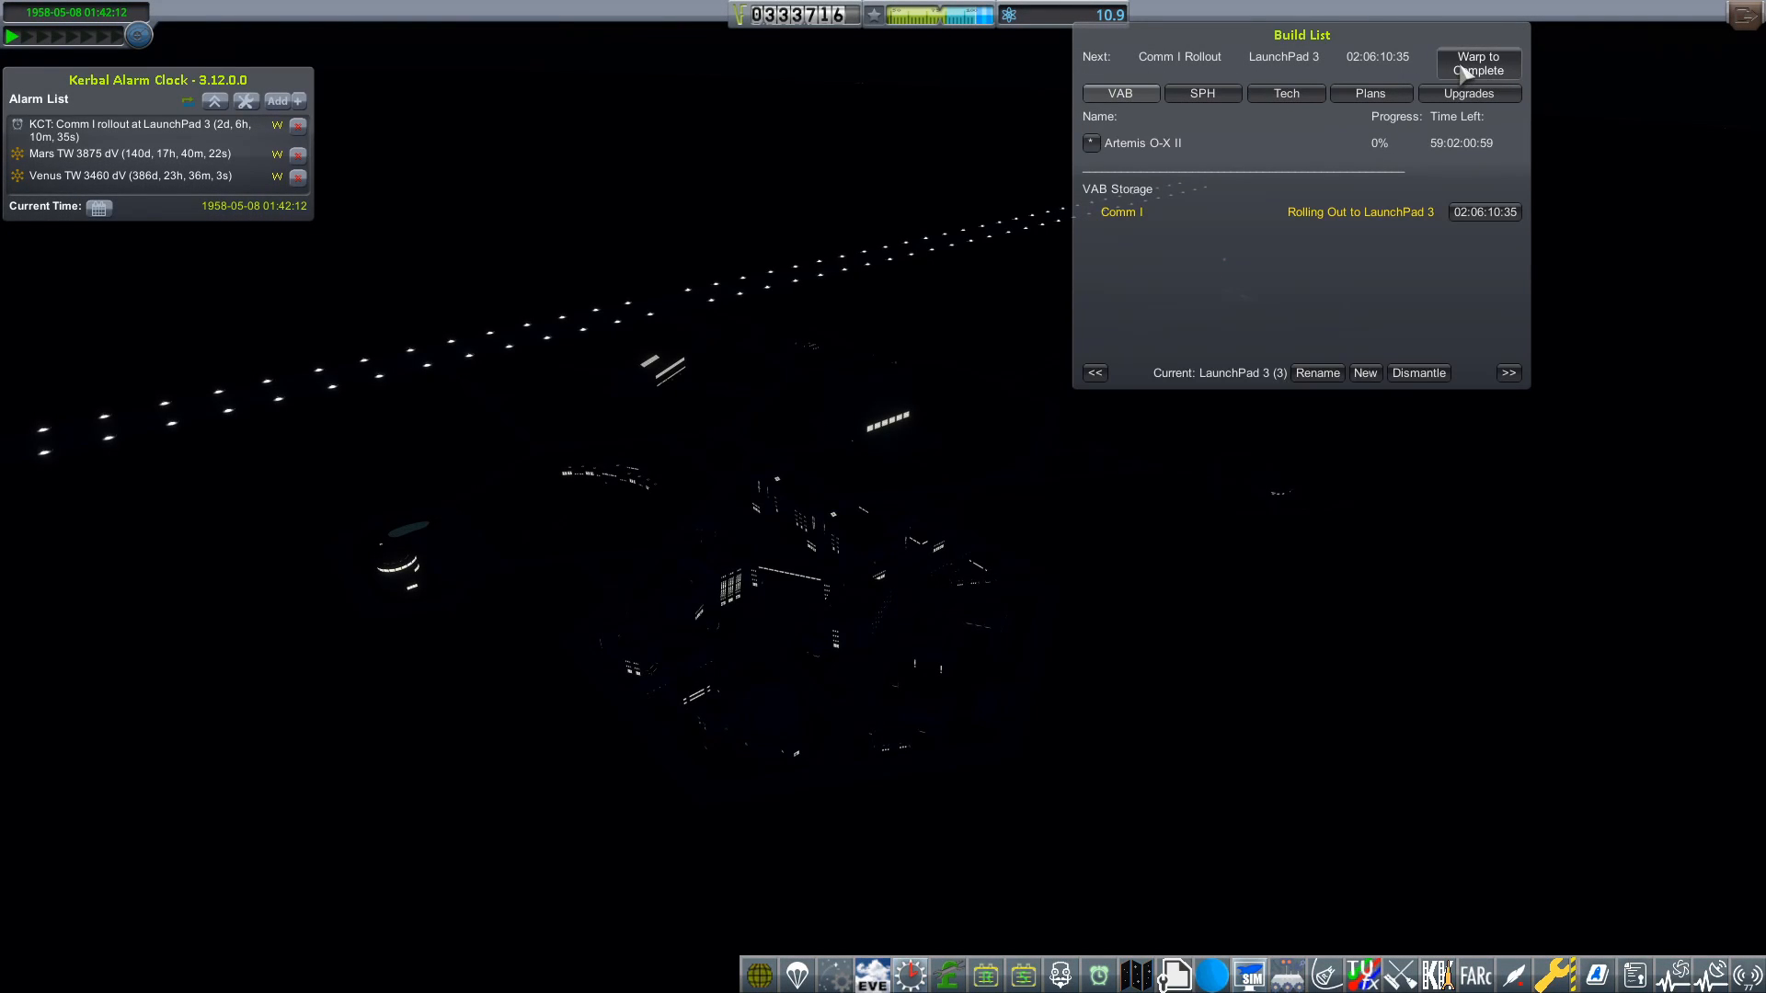
{"action": "left_click", "coordinate": [1477, 63]}
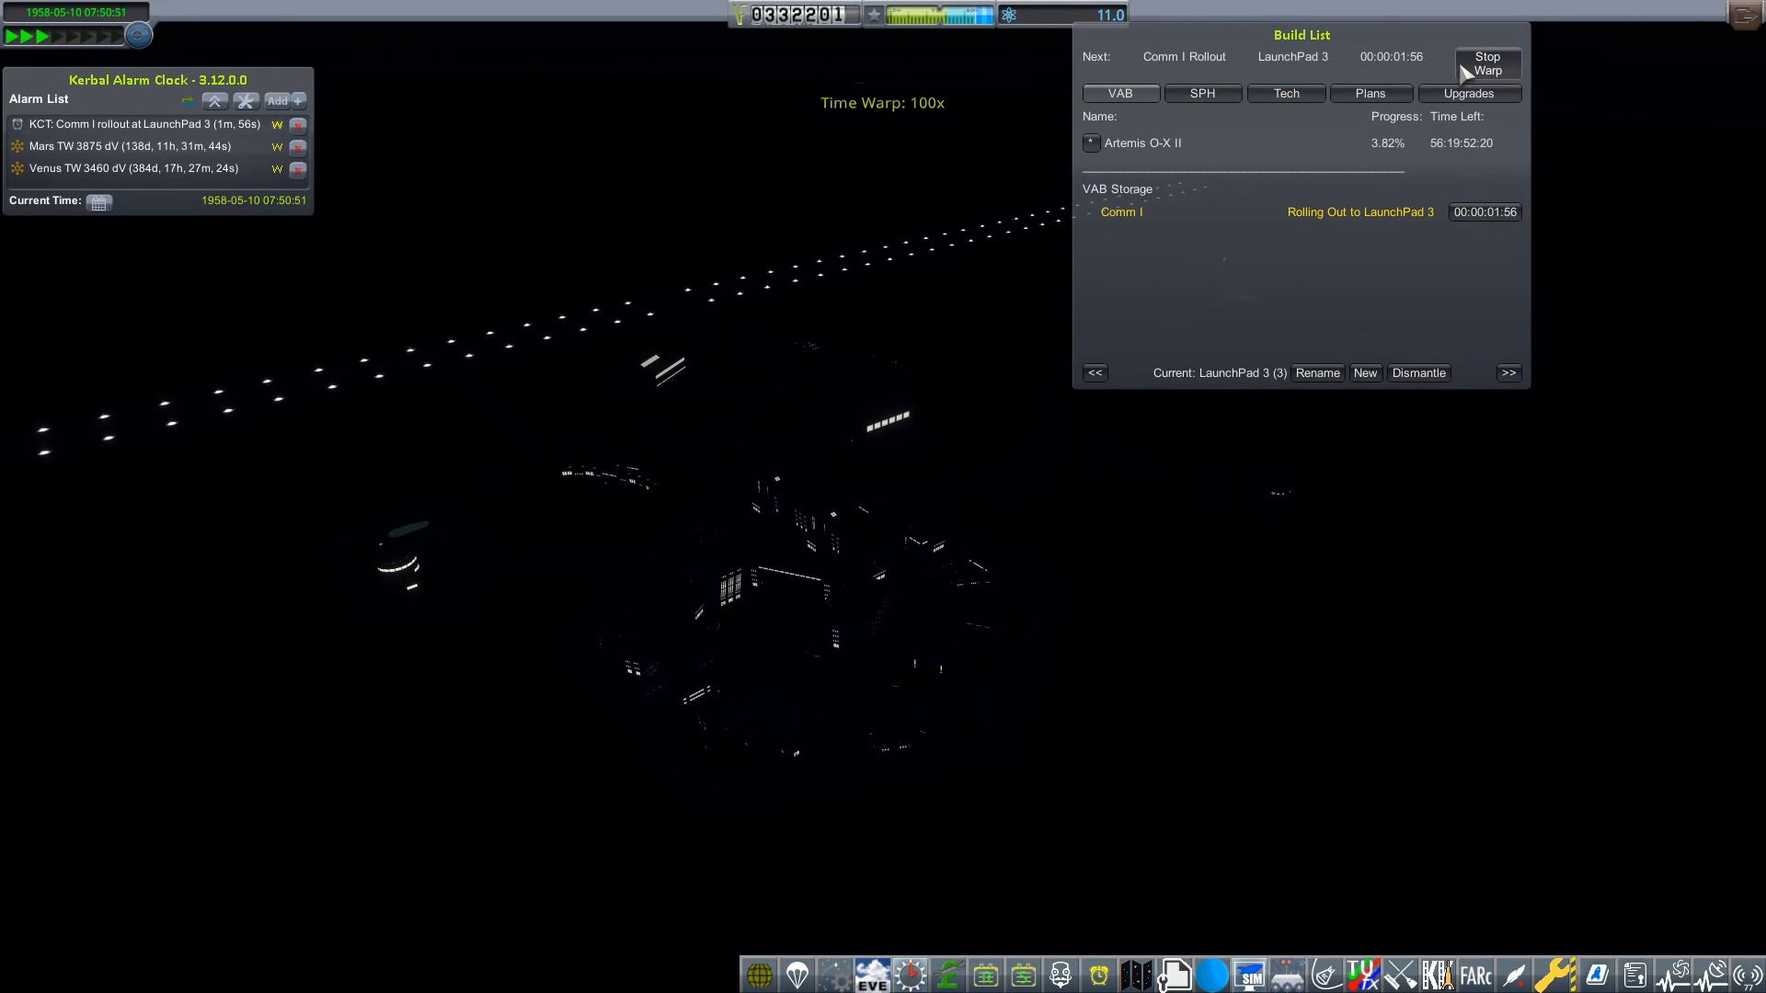
{"action": "left_click", "coordinate": [1486, 63]}
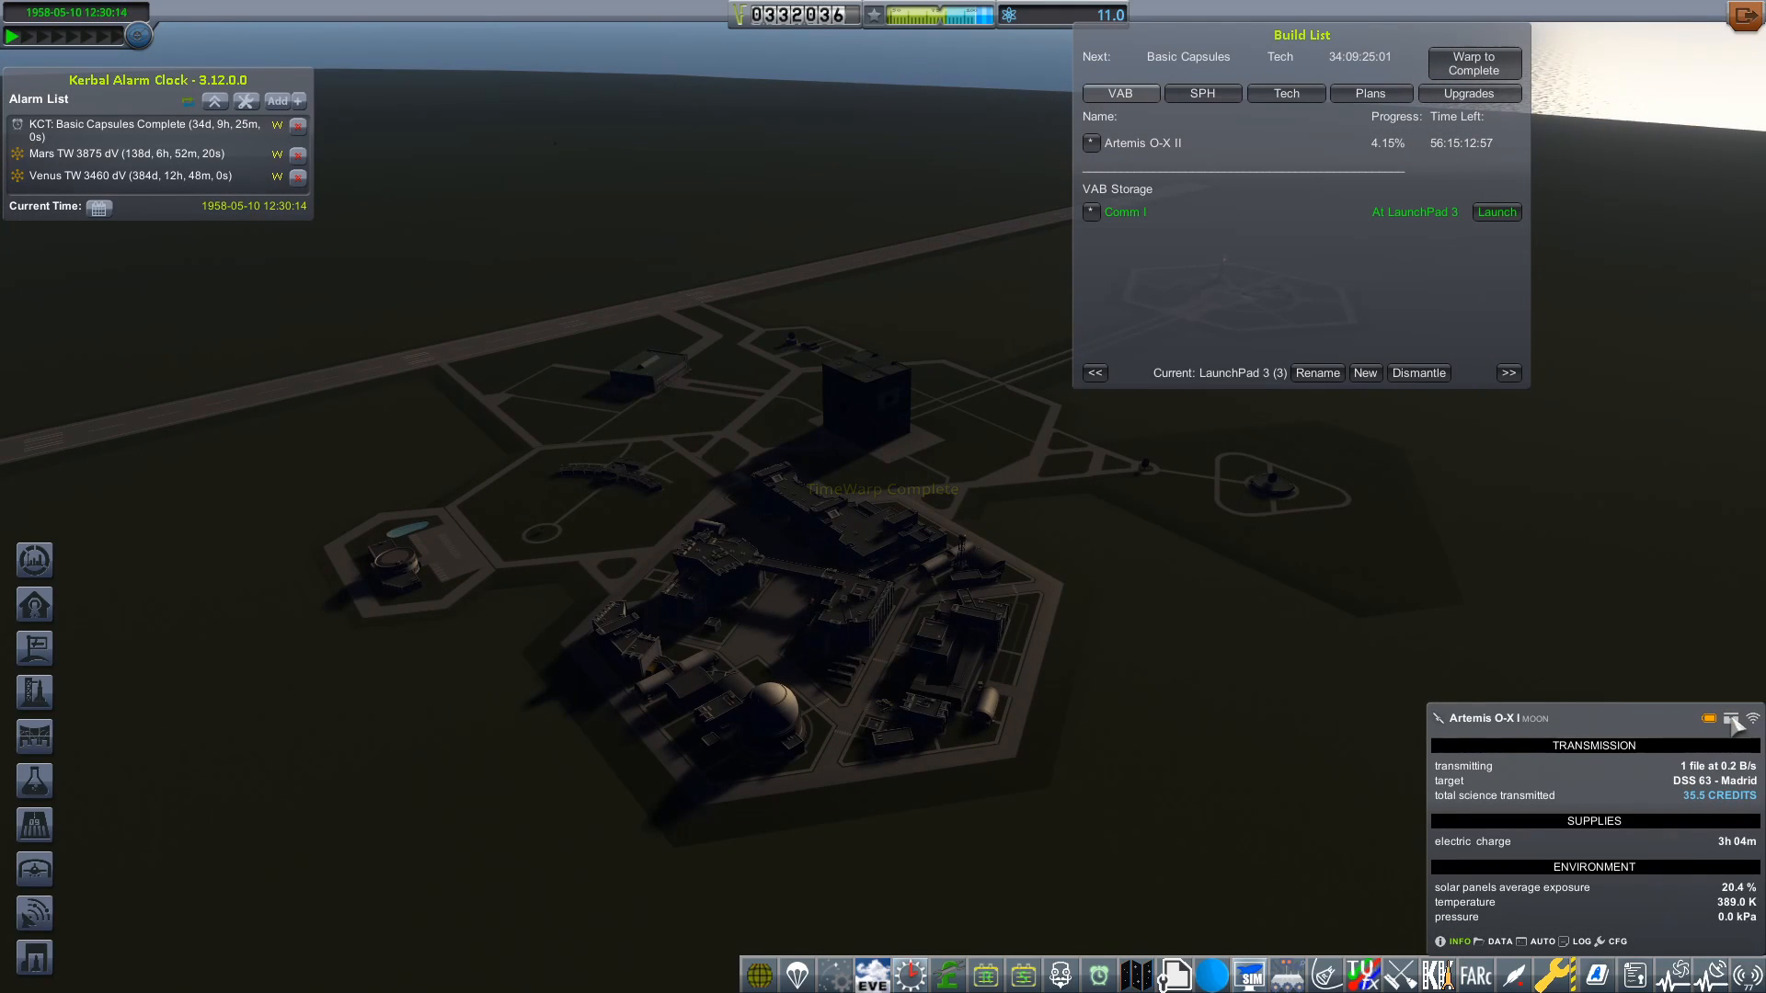
Launch Comm I from LaunchPad 3 toward orbit
{"action": "left_click", "coordinate": [1731, 719]}
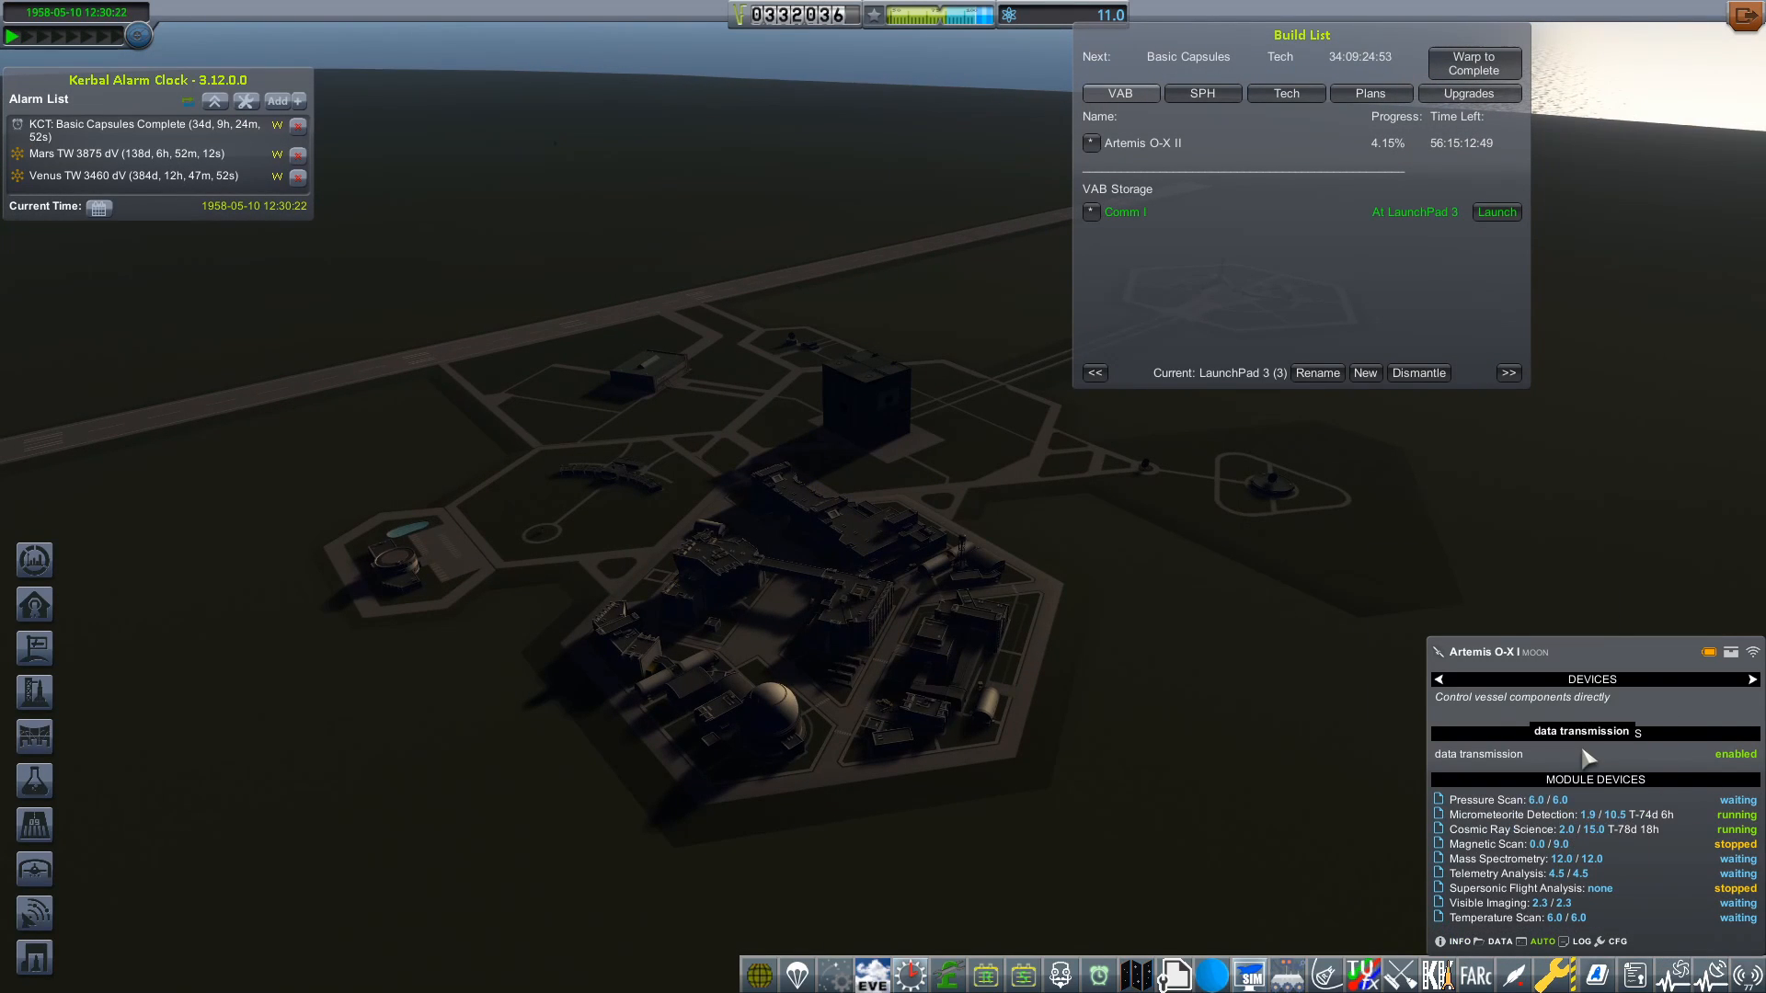
{"action": "left_click", "coordinate": [1495, 211]}
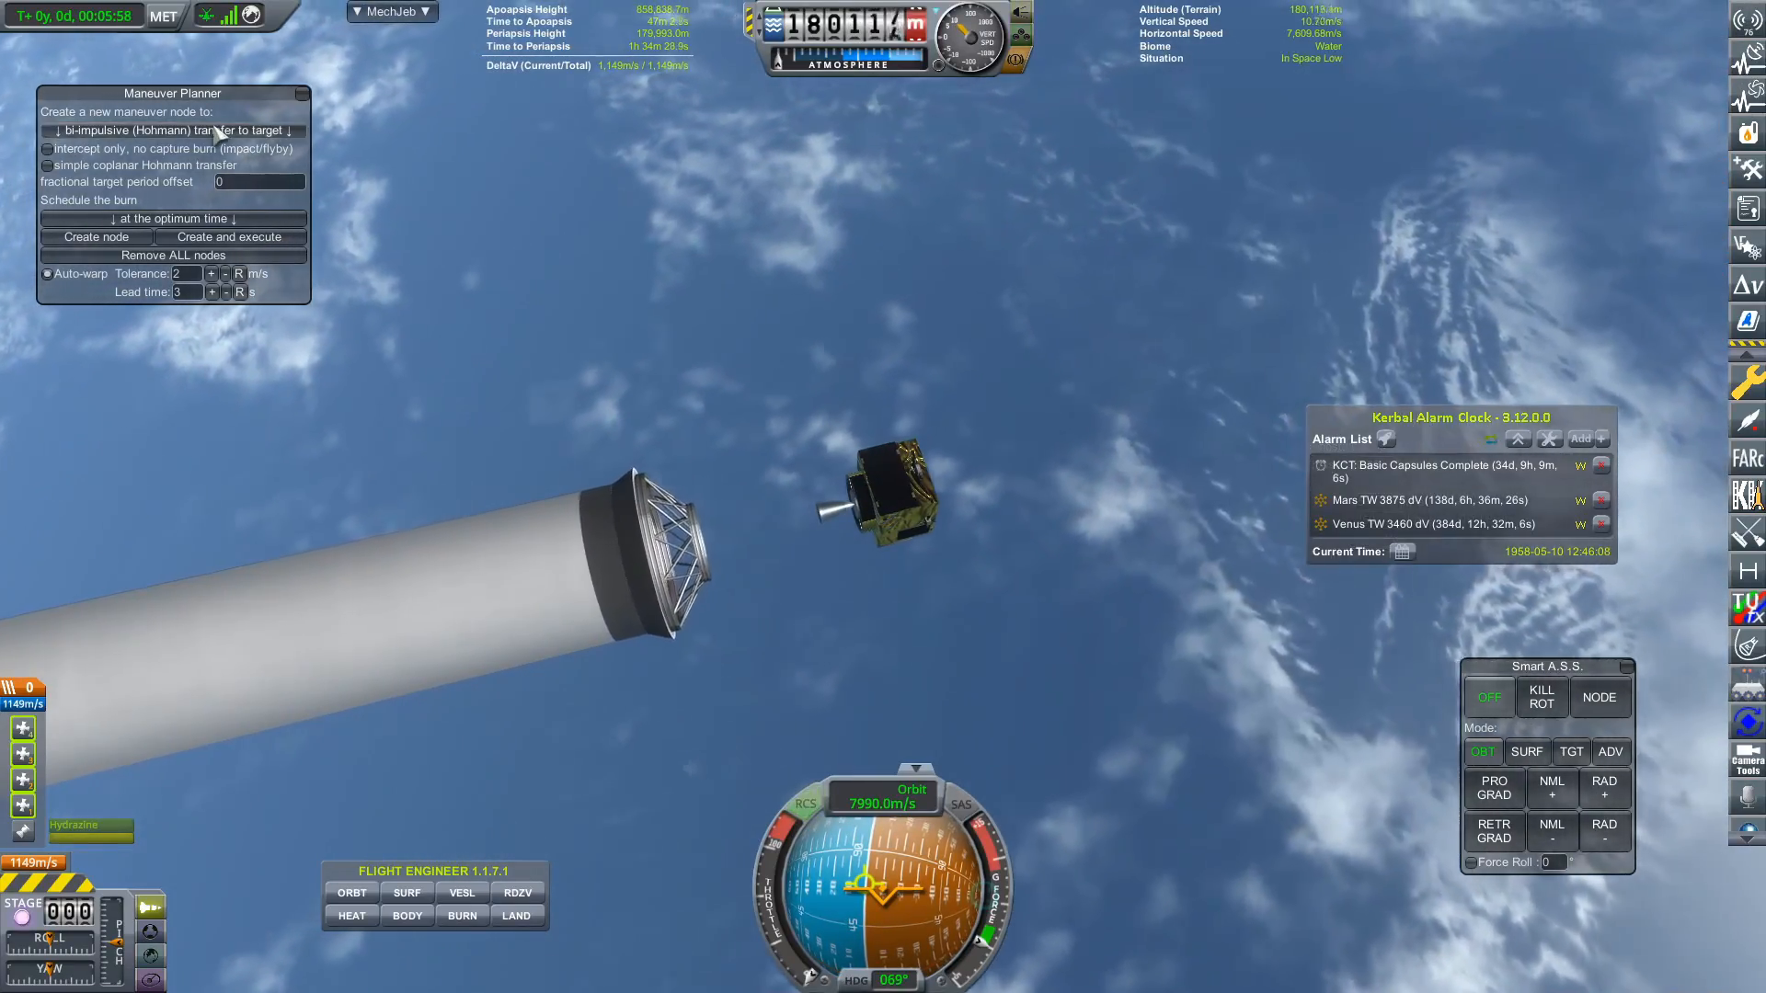
Plan a change-apoapsis burn to 4600 km at the next apoapsis and execute it
{"action": "left_click", "coordinate": [173, 128]}
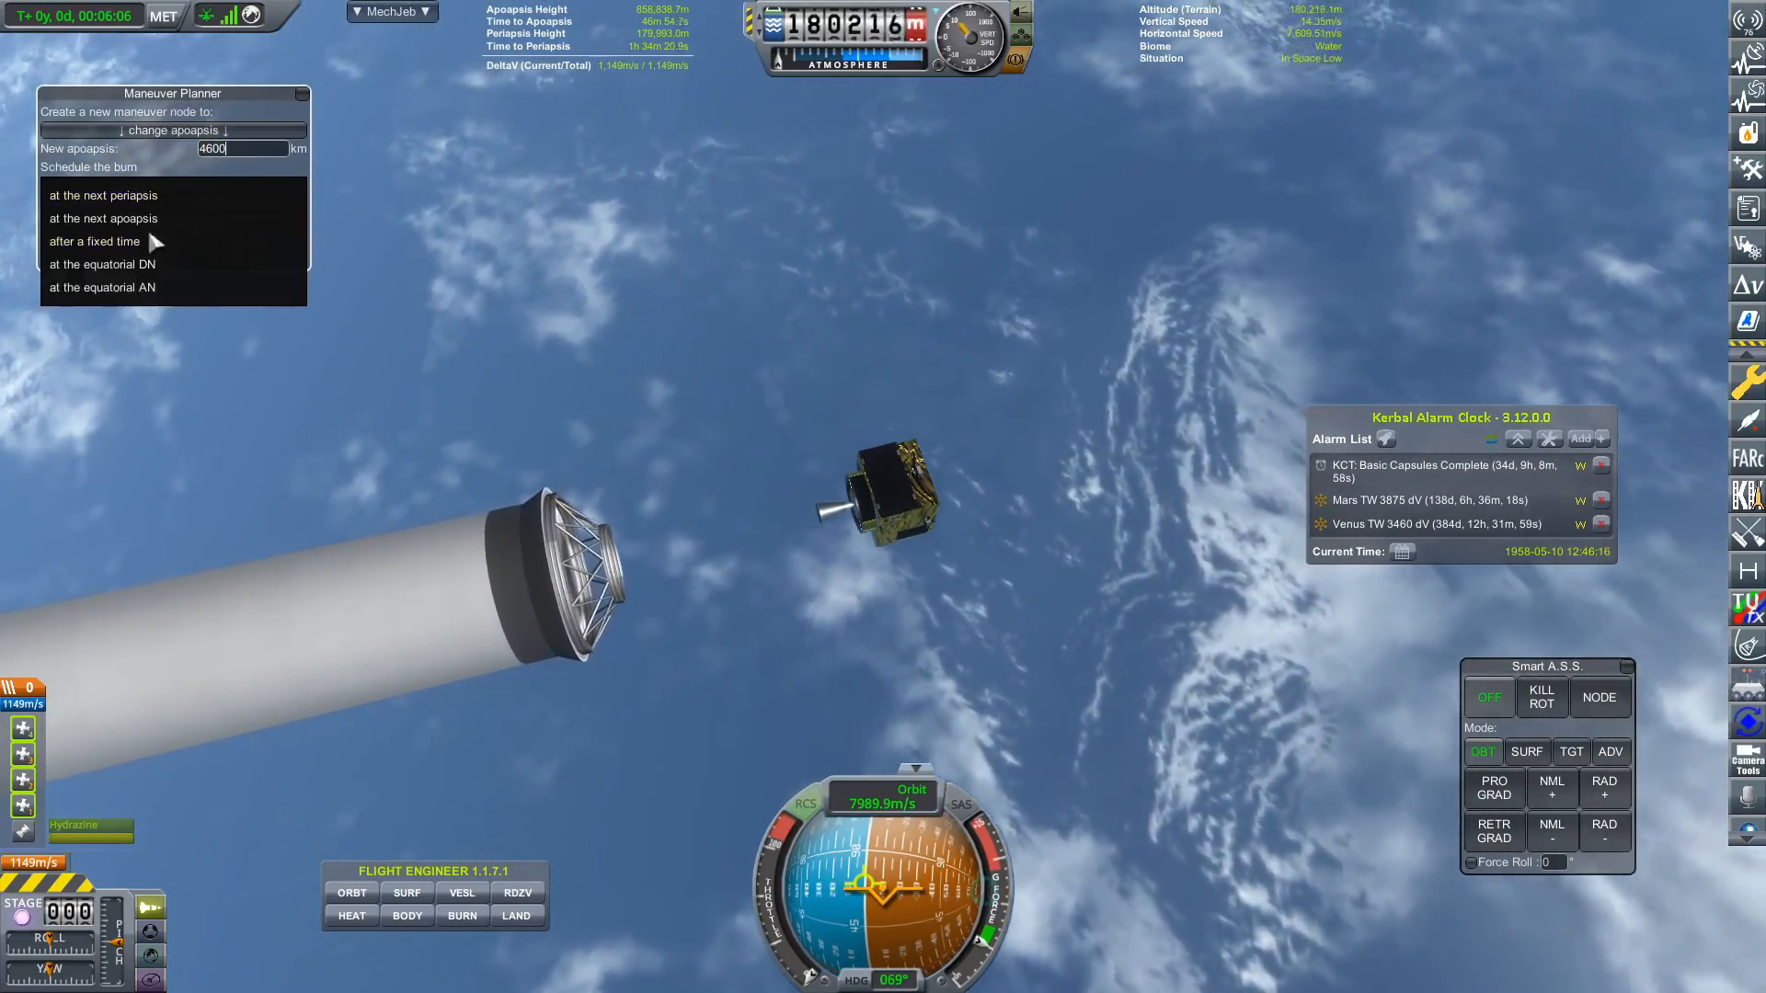
{"action": "left_click", "coordinate": [103, 218]}
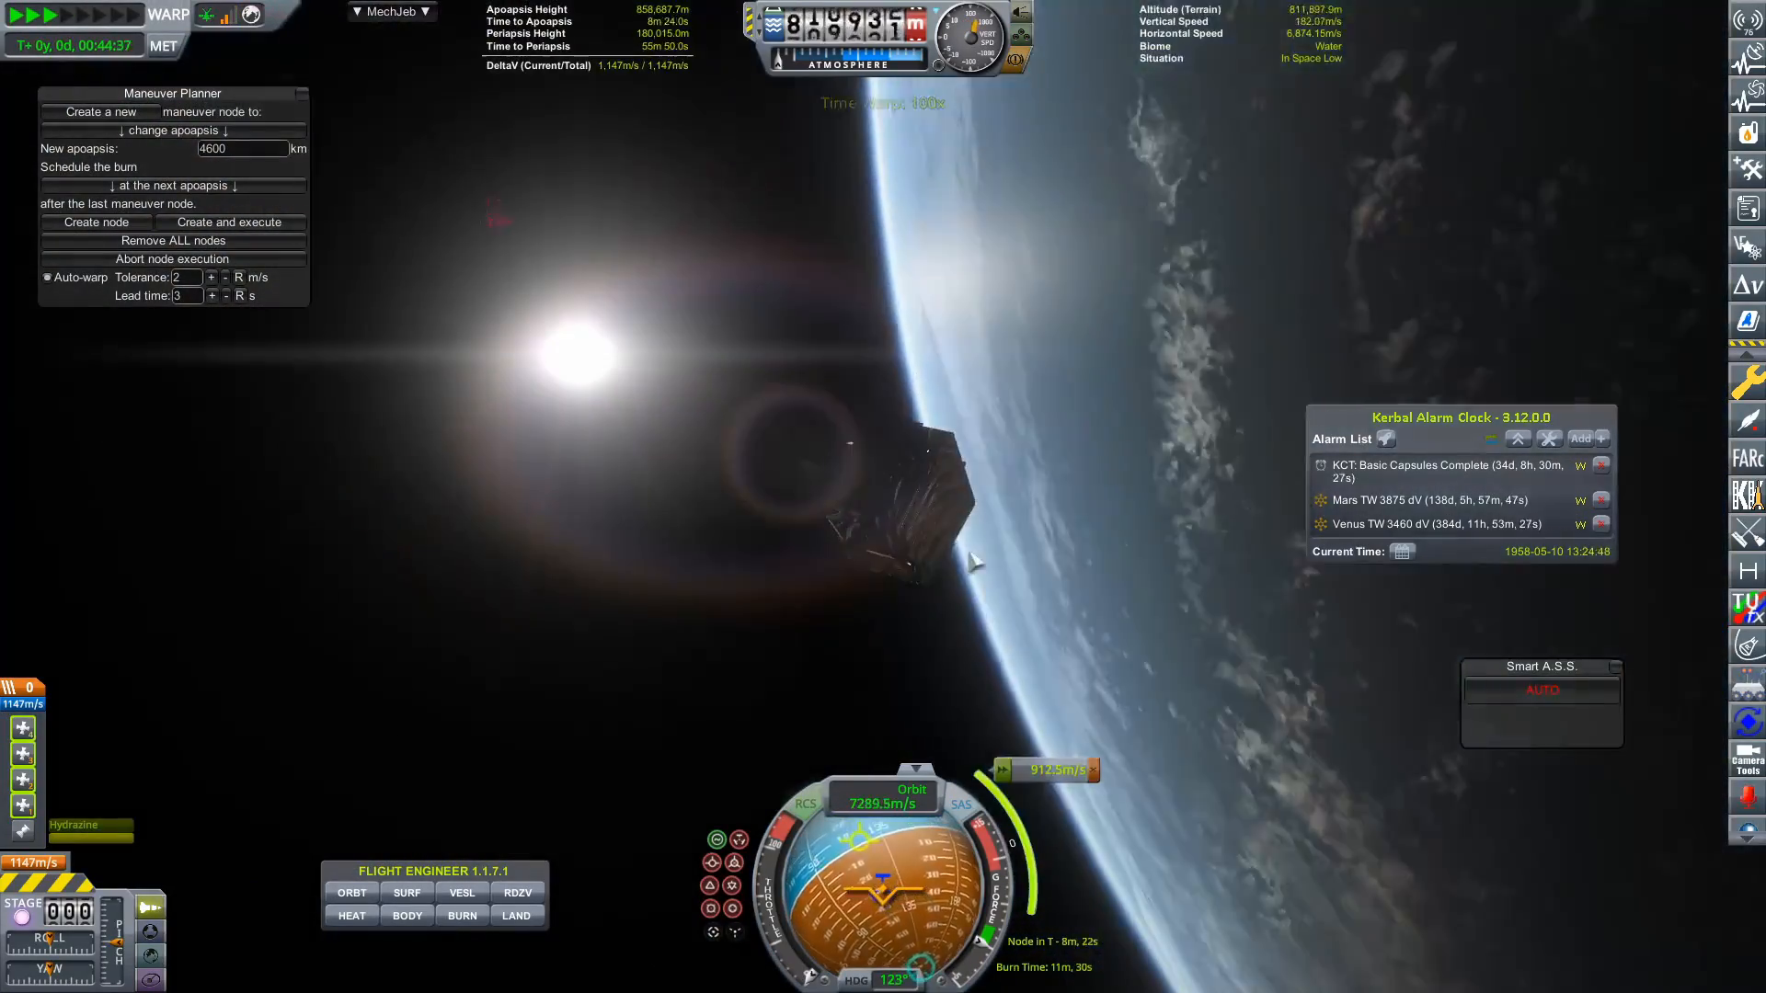
{"action": "left_click", "coordinate": [392, 11]}
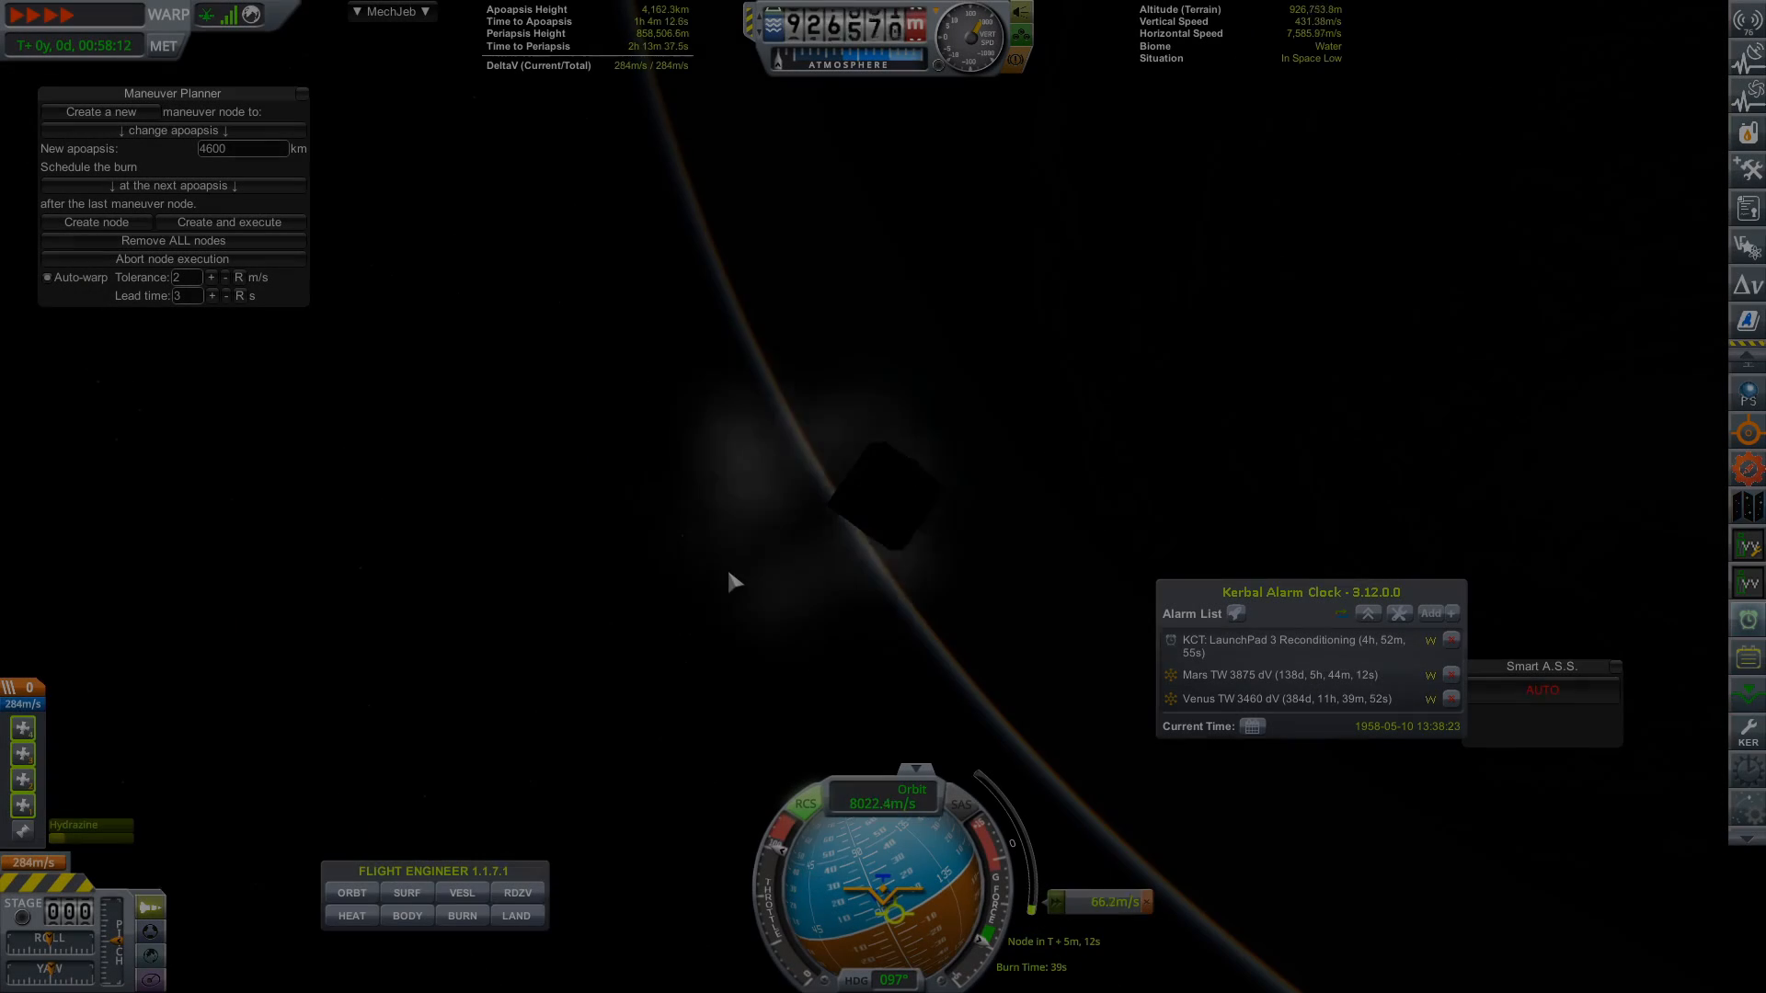
{"action": "left_click", "coordinate": [1748, 208]}
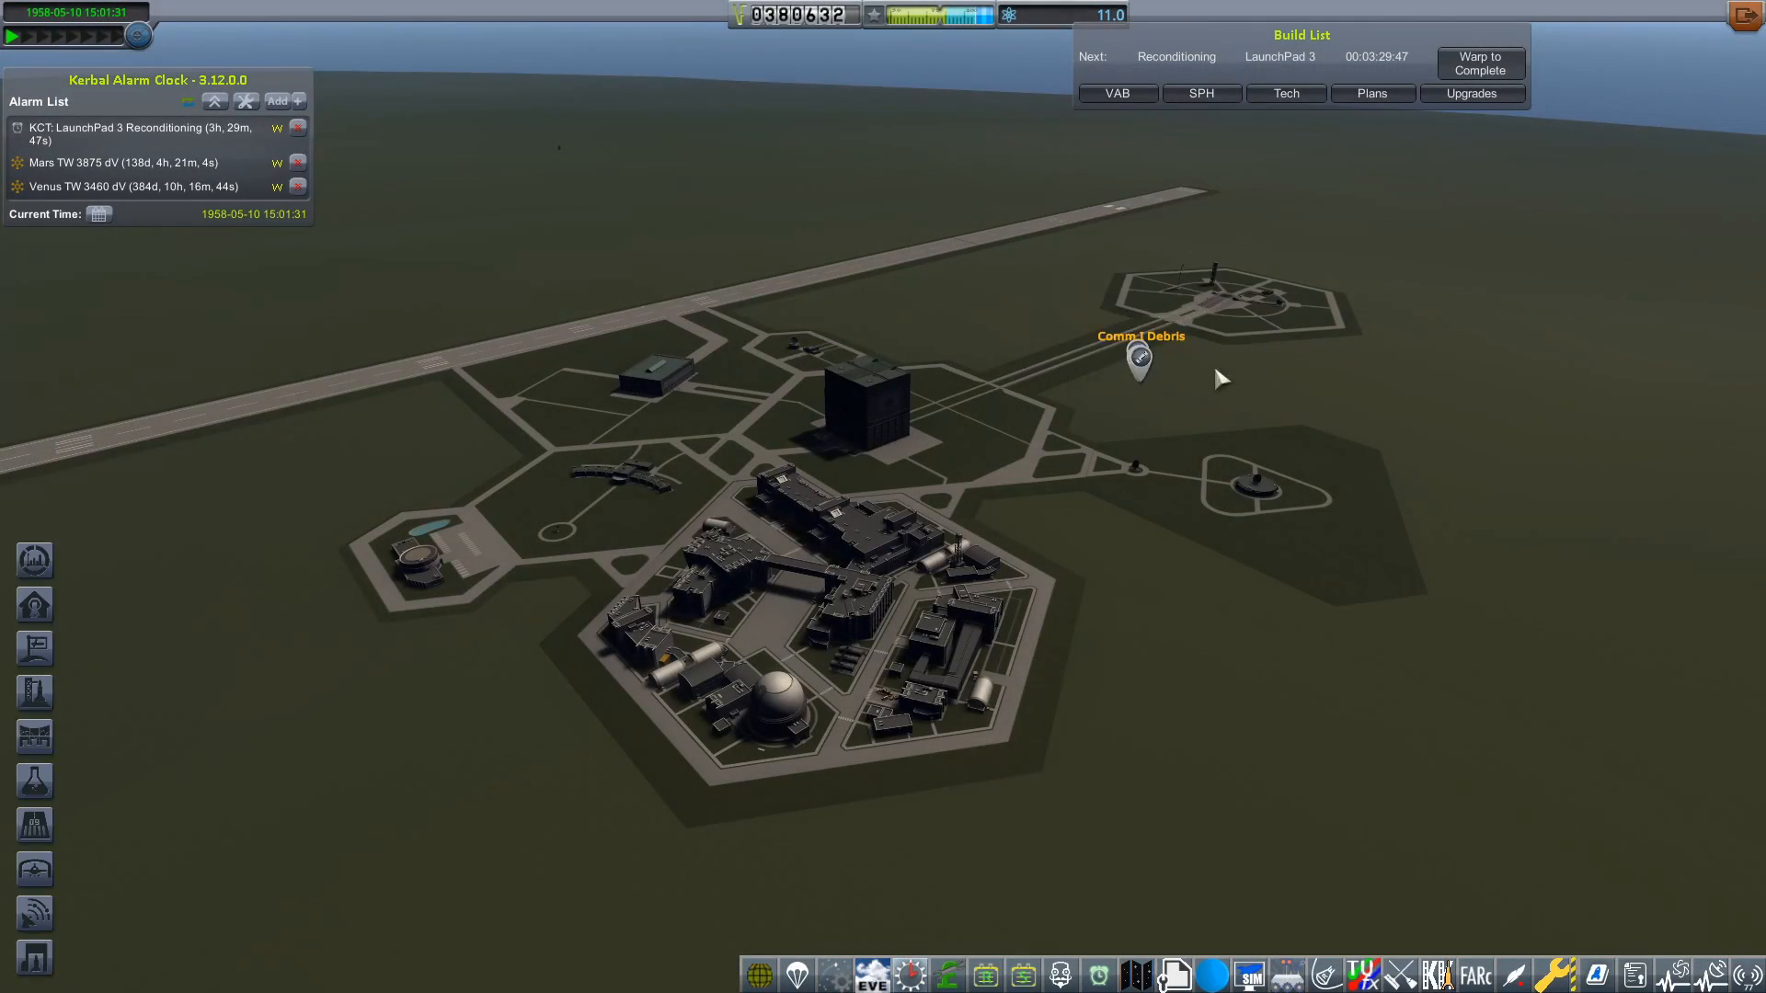
{"action": "mouse_move", "coordinate": [1554, 99]}
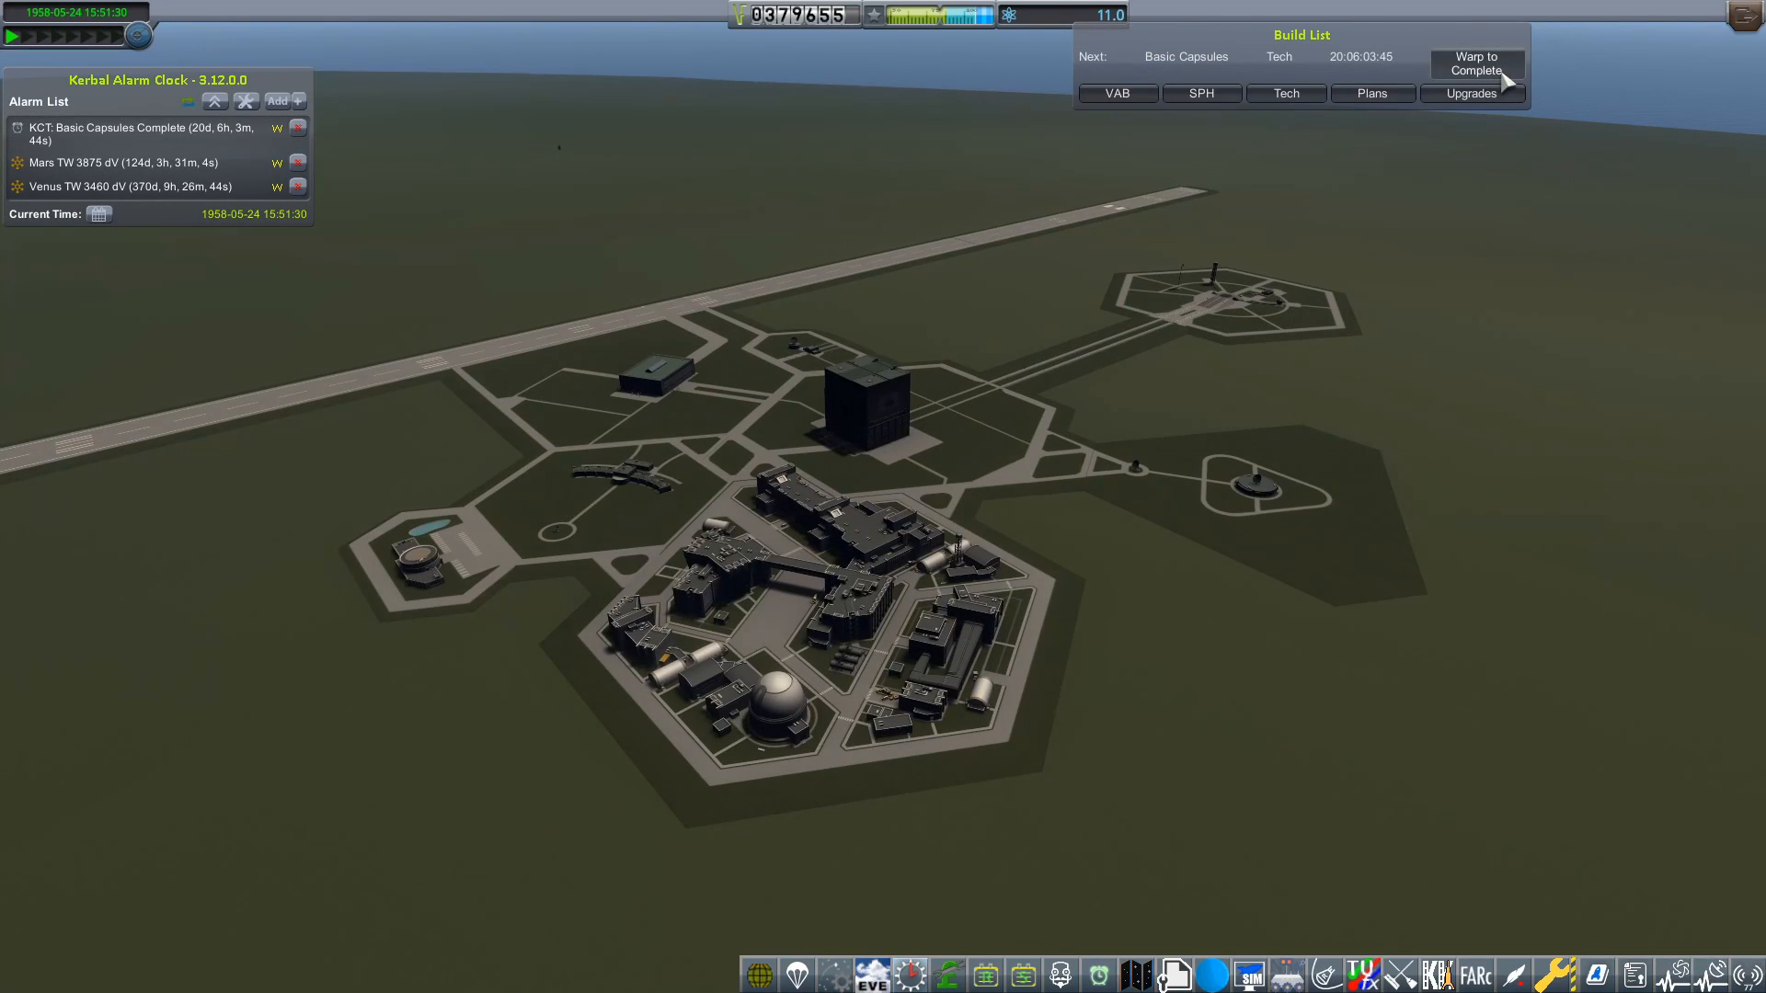
Warp time forward until the Basic Capsules research completes
{"action": "left_click", "coordinate": [1473, 62]}
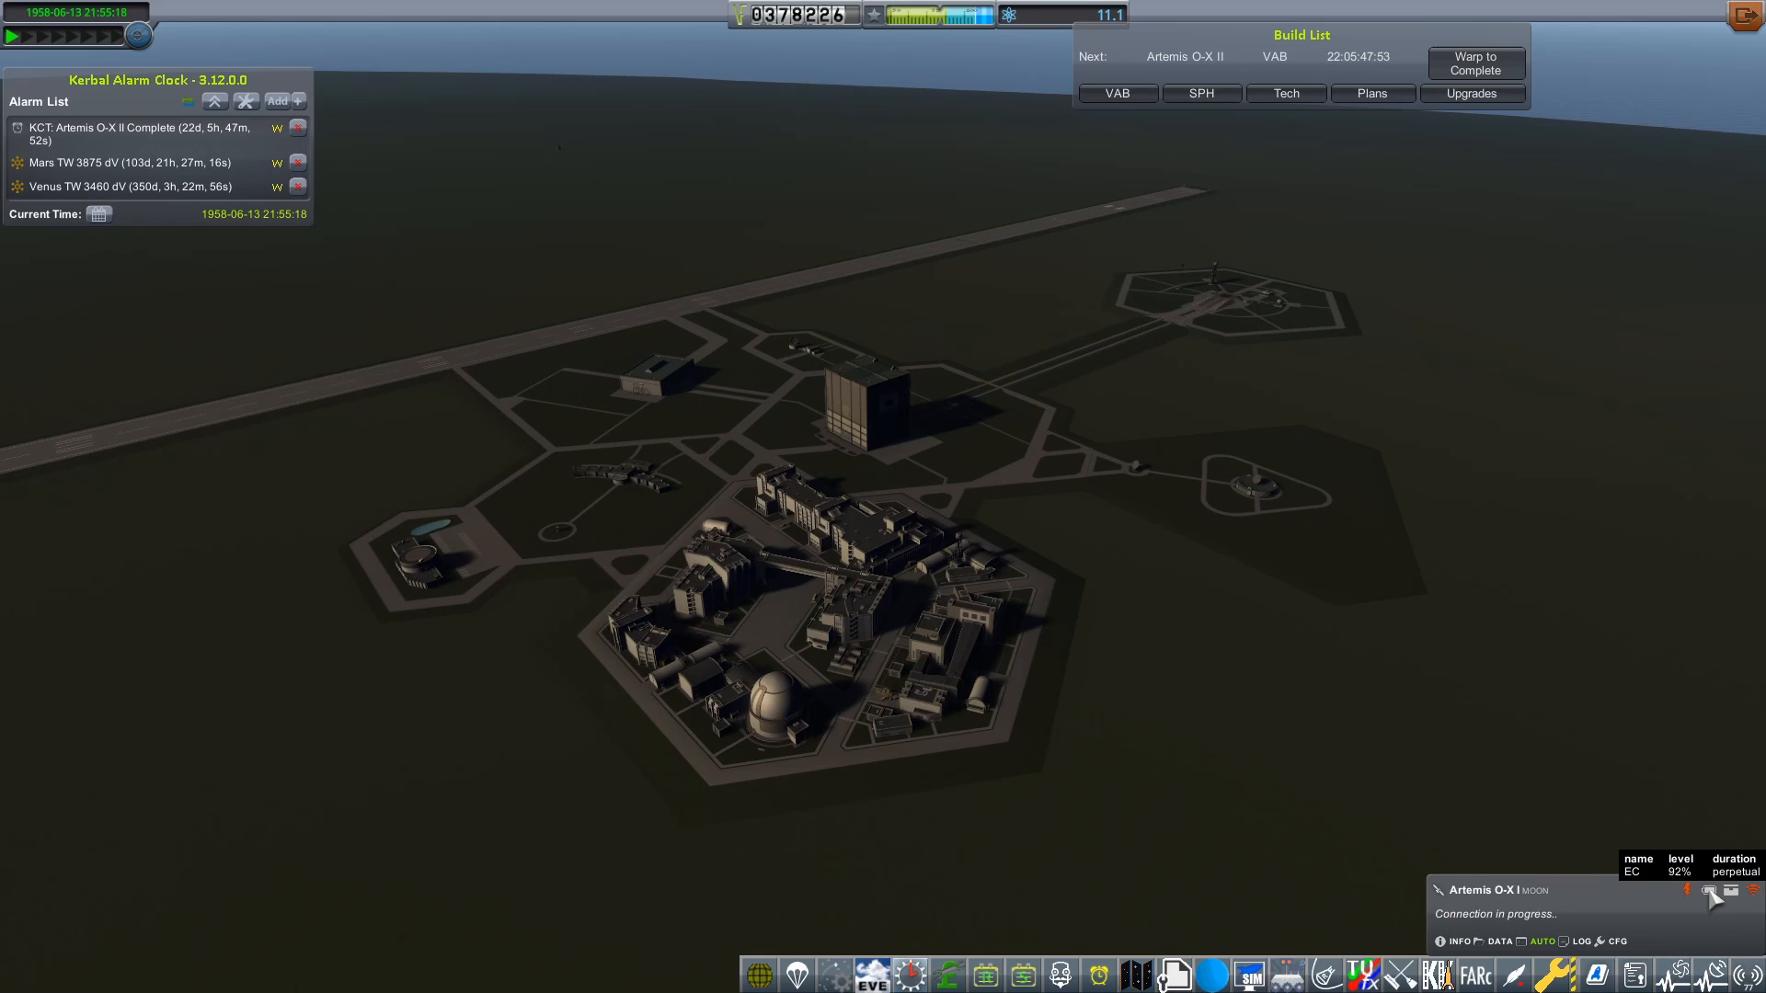
{"action": "left_click", "coordinate": [1475, 62]}
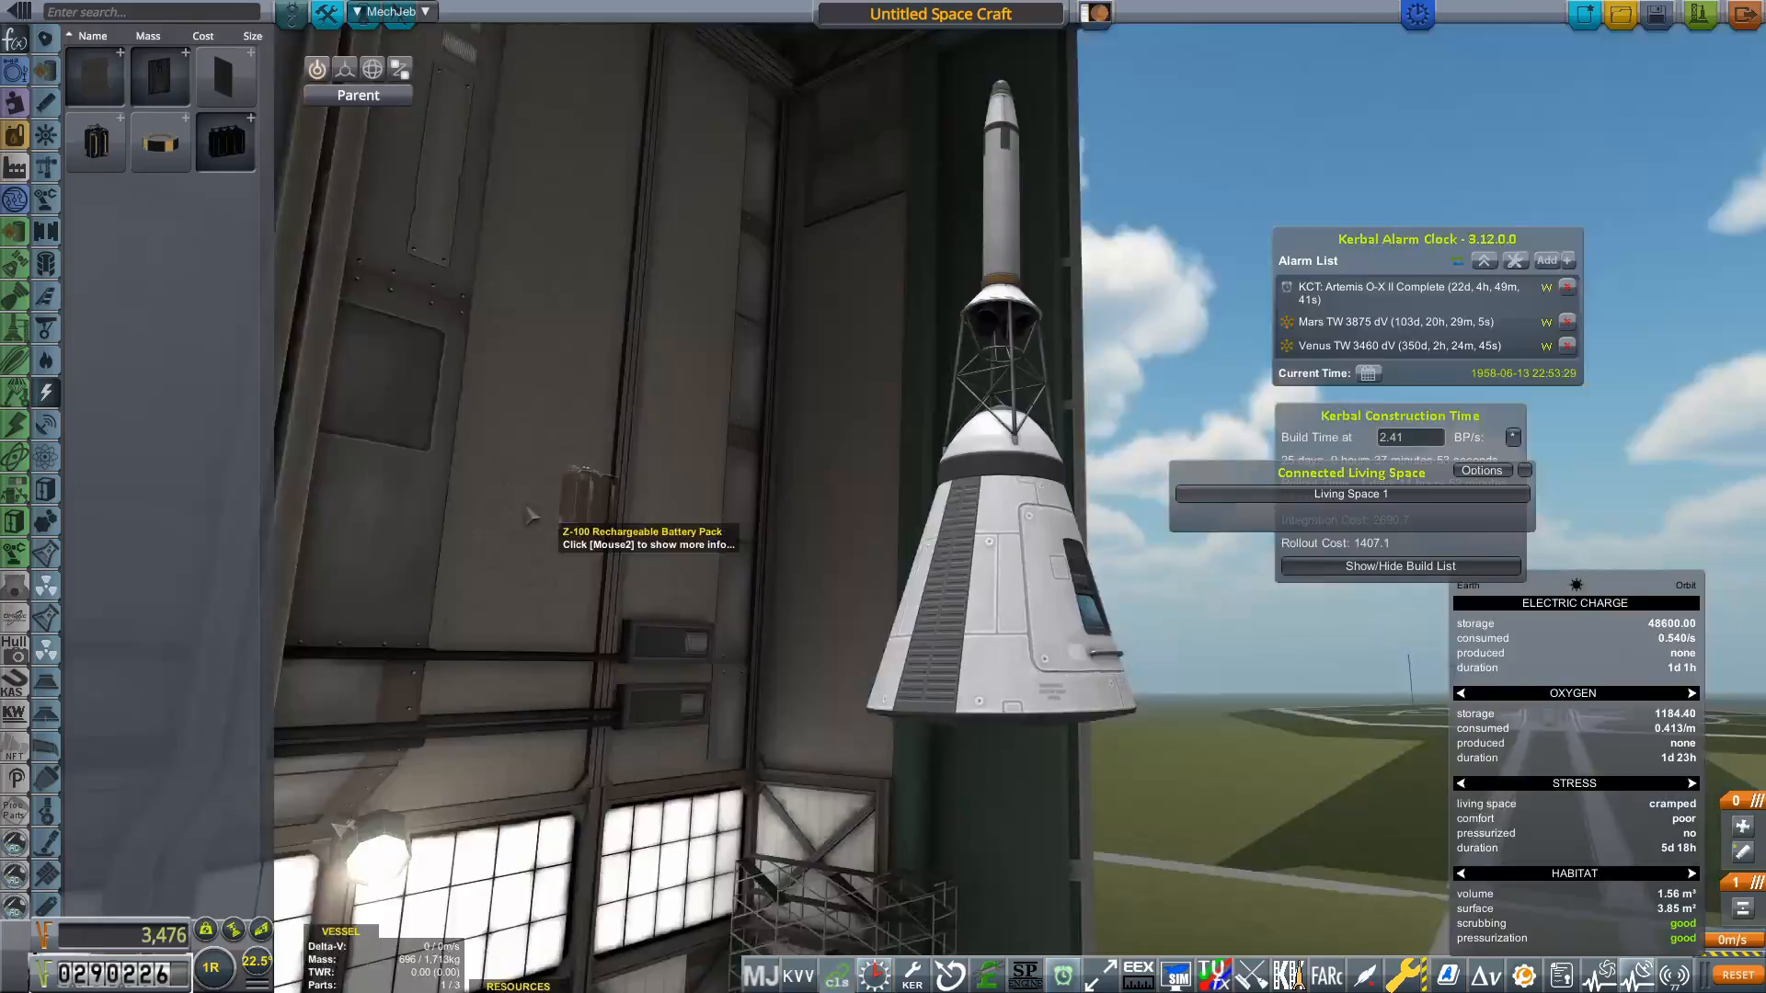
Enter the VAB and place a Mk1 Pod (2m) capsule topped with a launch escape tower
{"action": "left_click", "coordinate": [357, 94]}
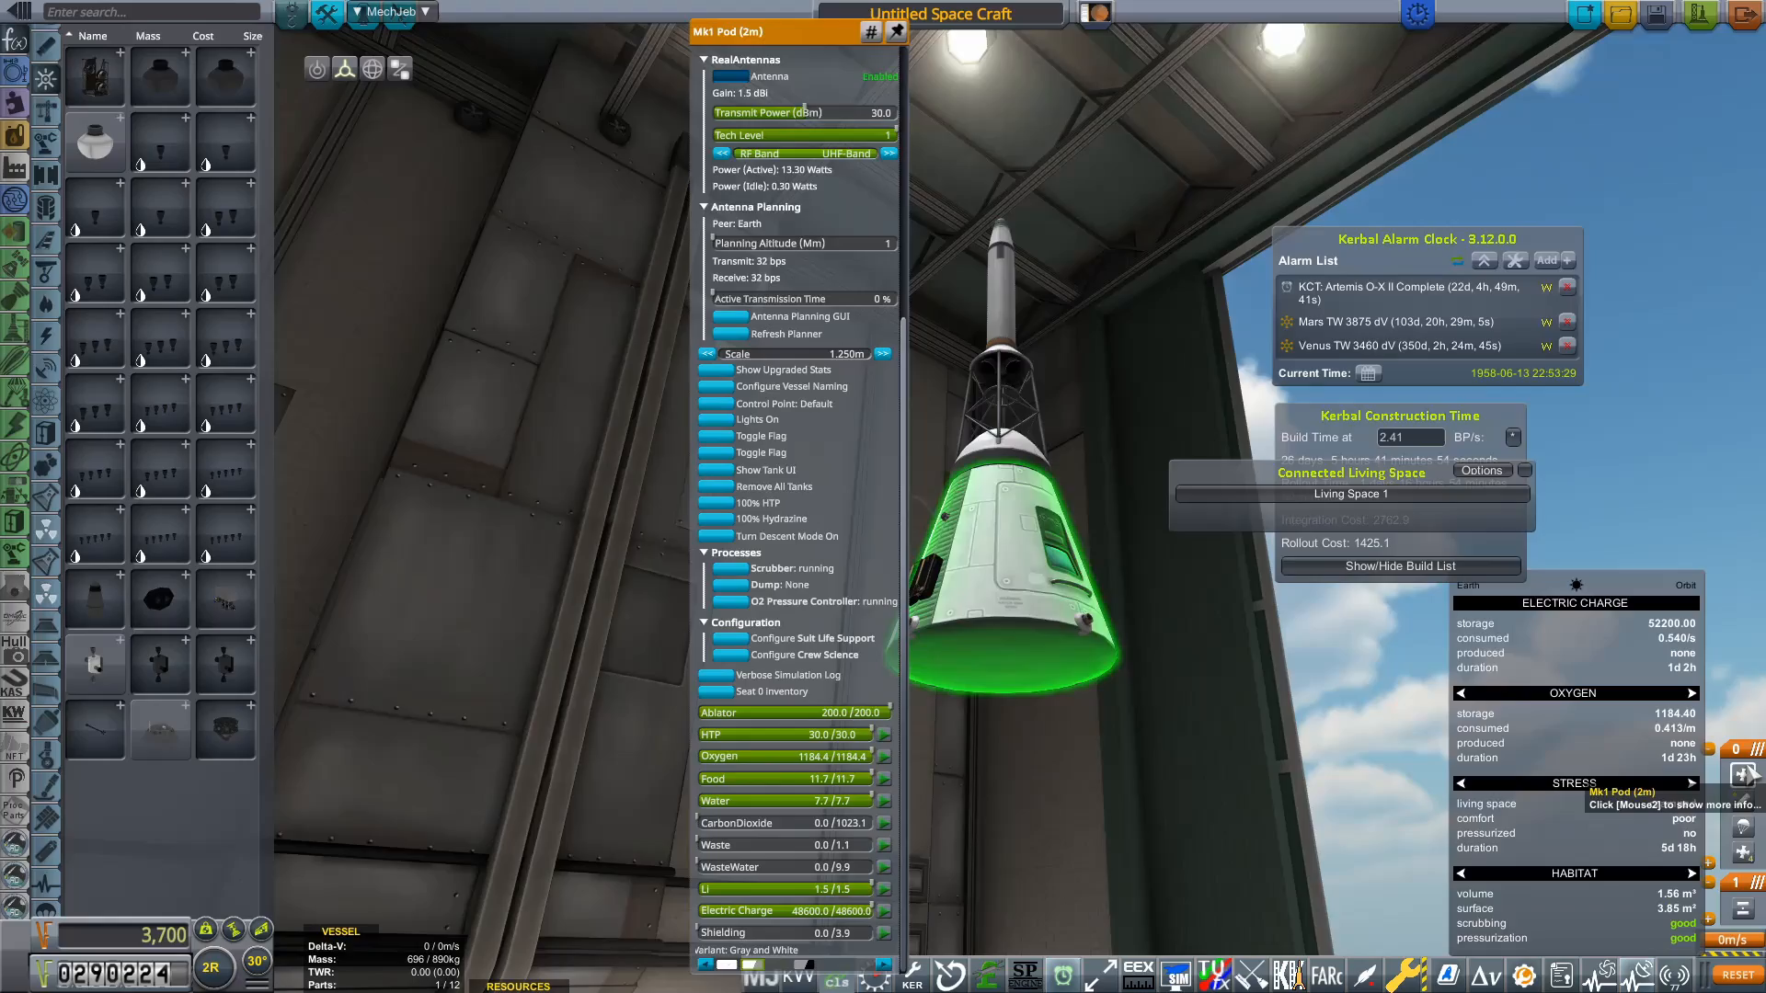
{"action": "scroll", "scroll_direction": "up", "scroll_amount": 3}
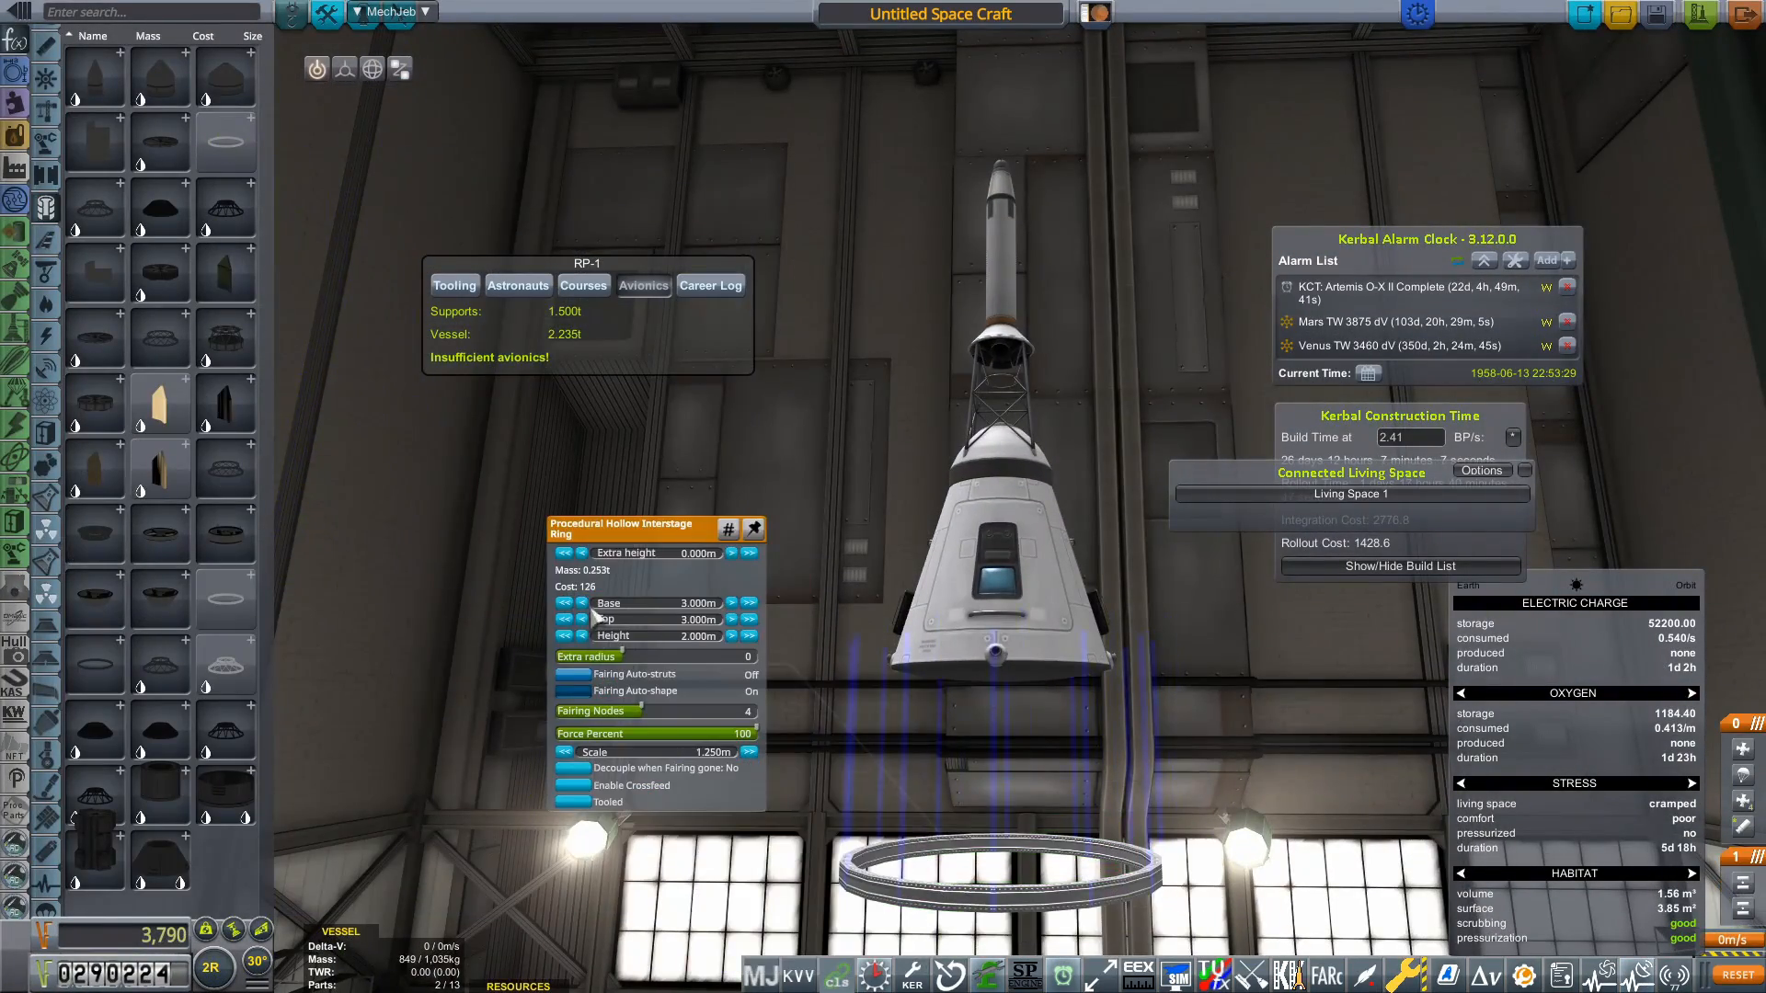
Fit a procedural interstage ring and attach a saved booster launcher subassembly below the capsule
{"action": "left_click", "coordinate": [564, 619]}
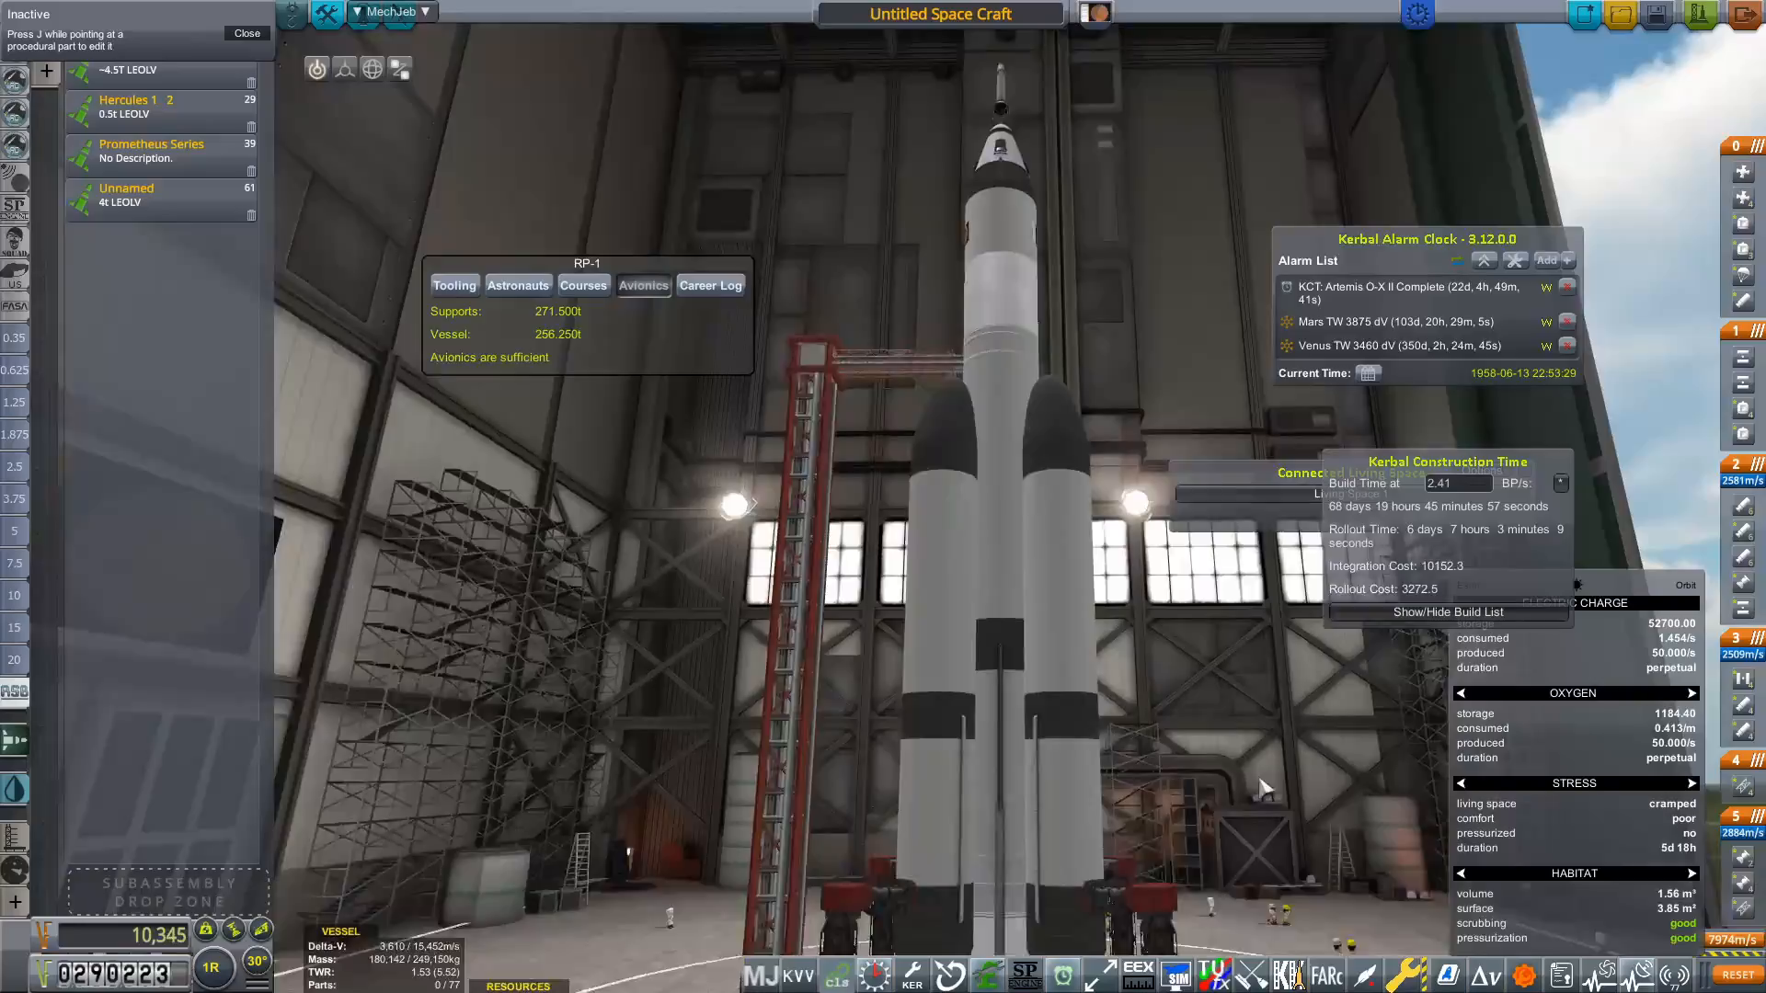
{"action": "left_click", "coordinate": [1059, 462]}
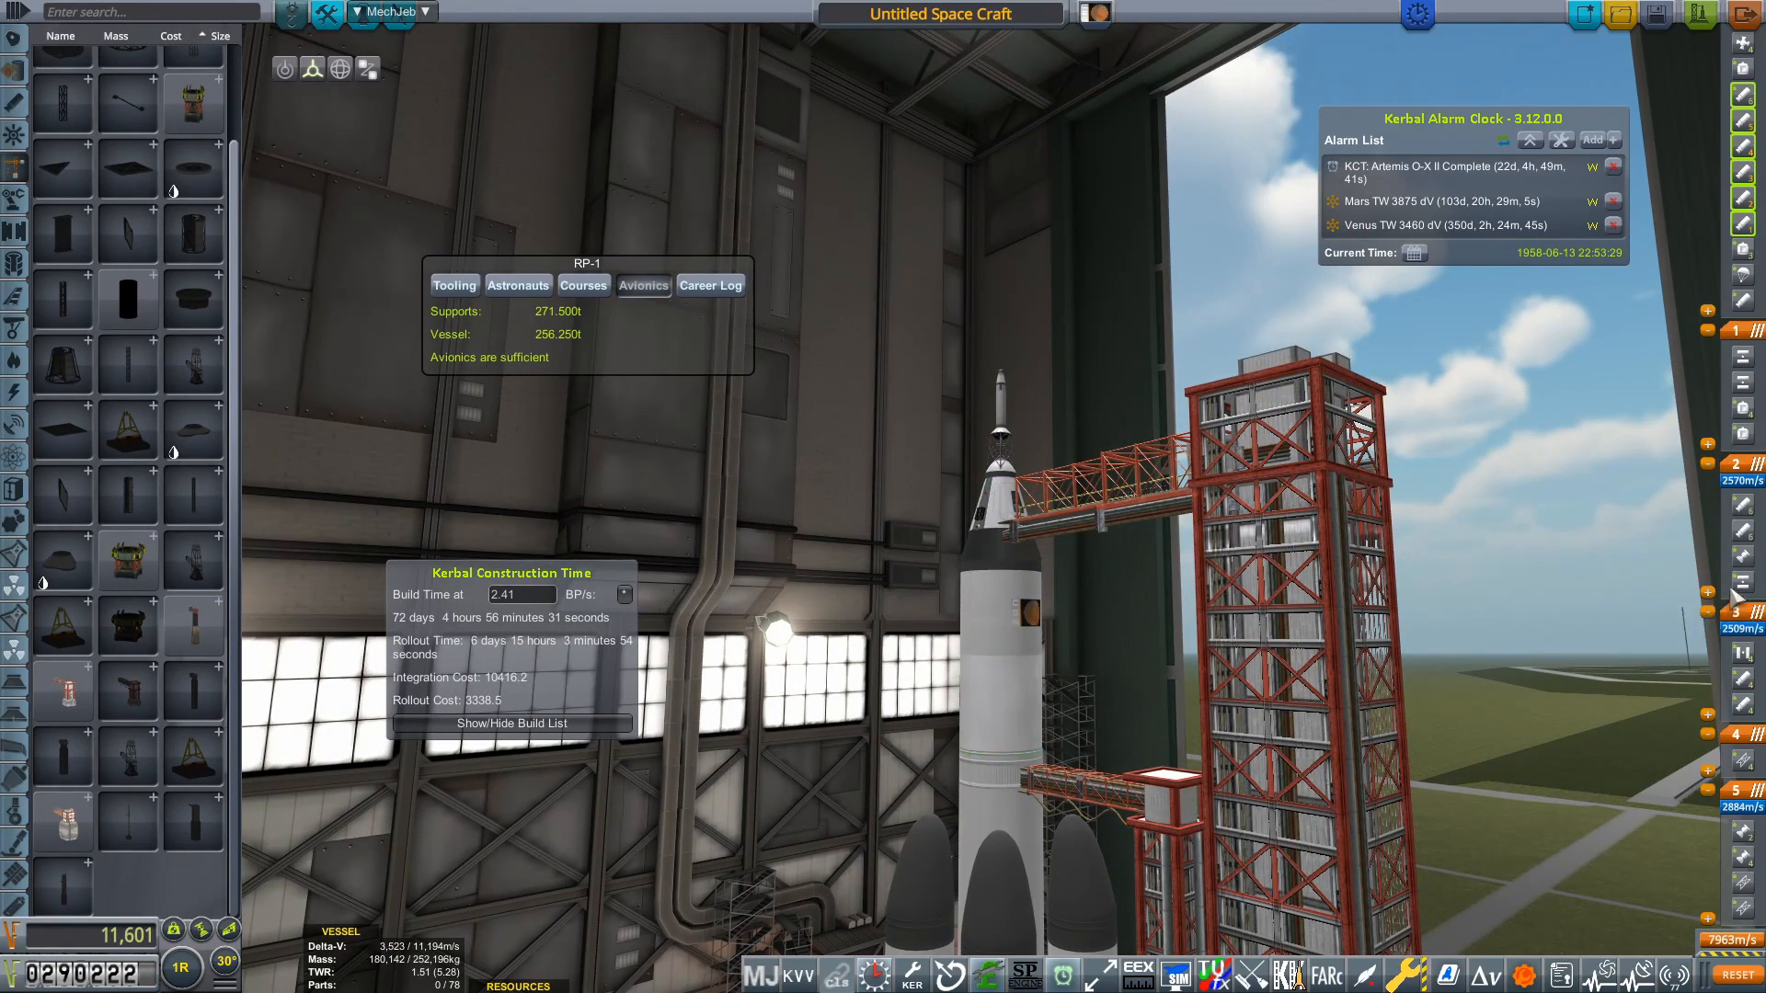
{"action": "mouse_move", "coordinate": [1742, 359]}
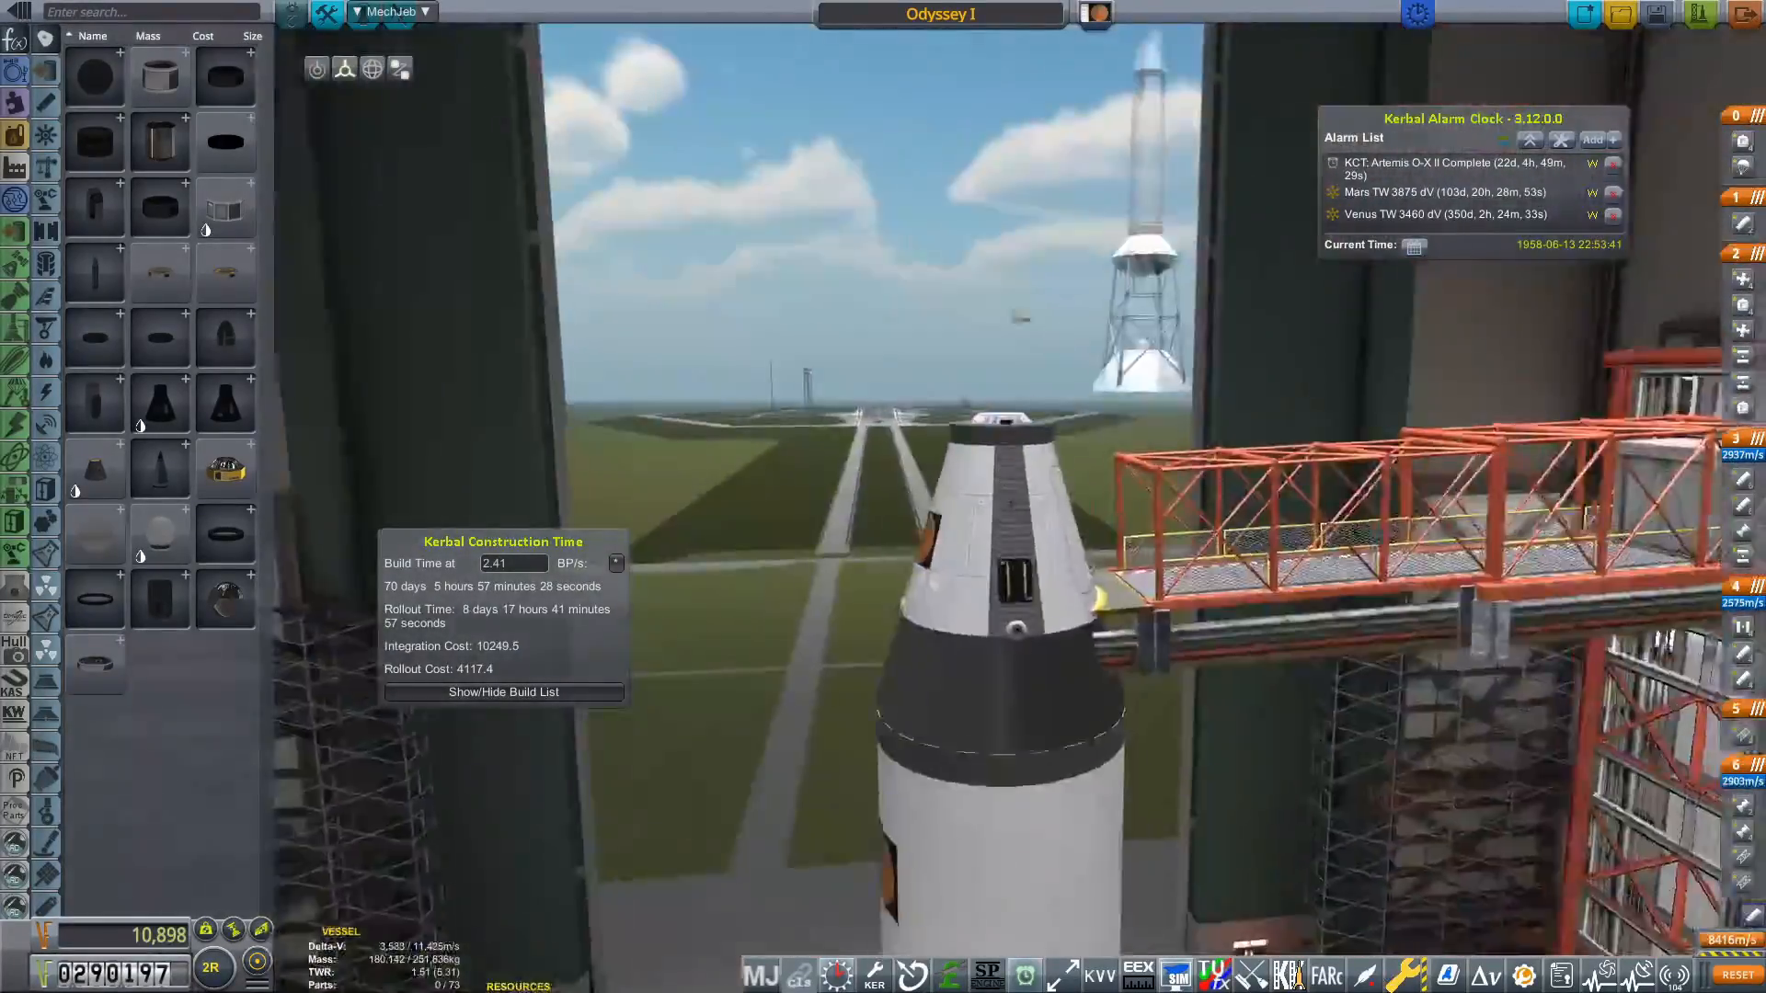
Tool all of Odyssey I's untooled parts and exit the VAB to the Space Center
{"action": "left_click", "coordinate": [291, 13]}
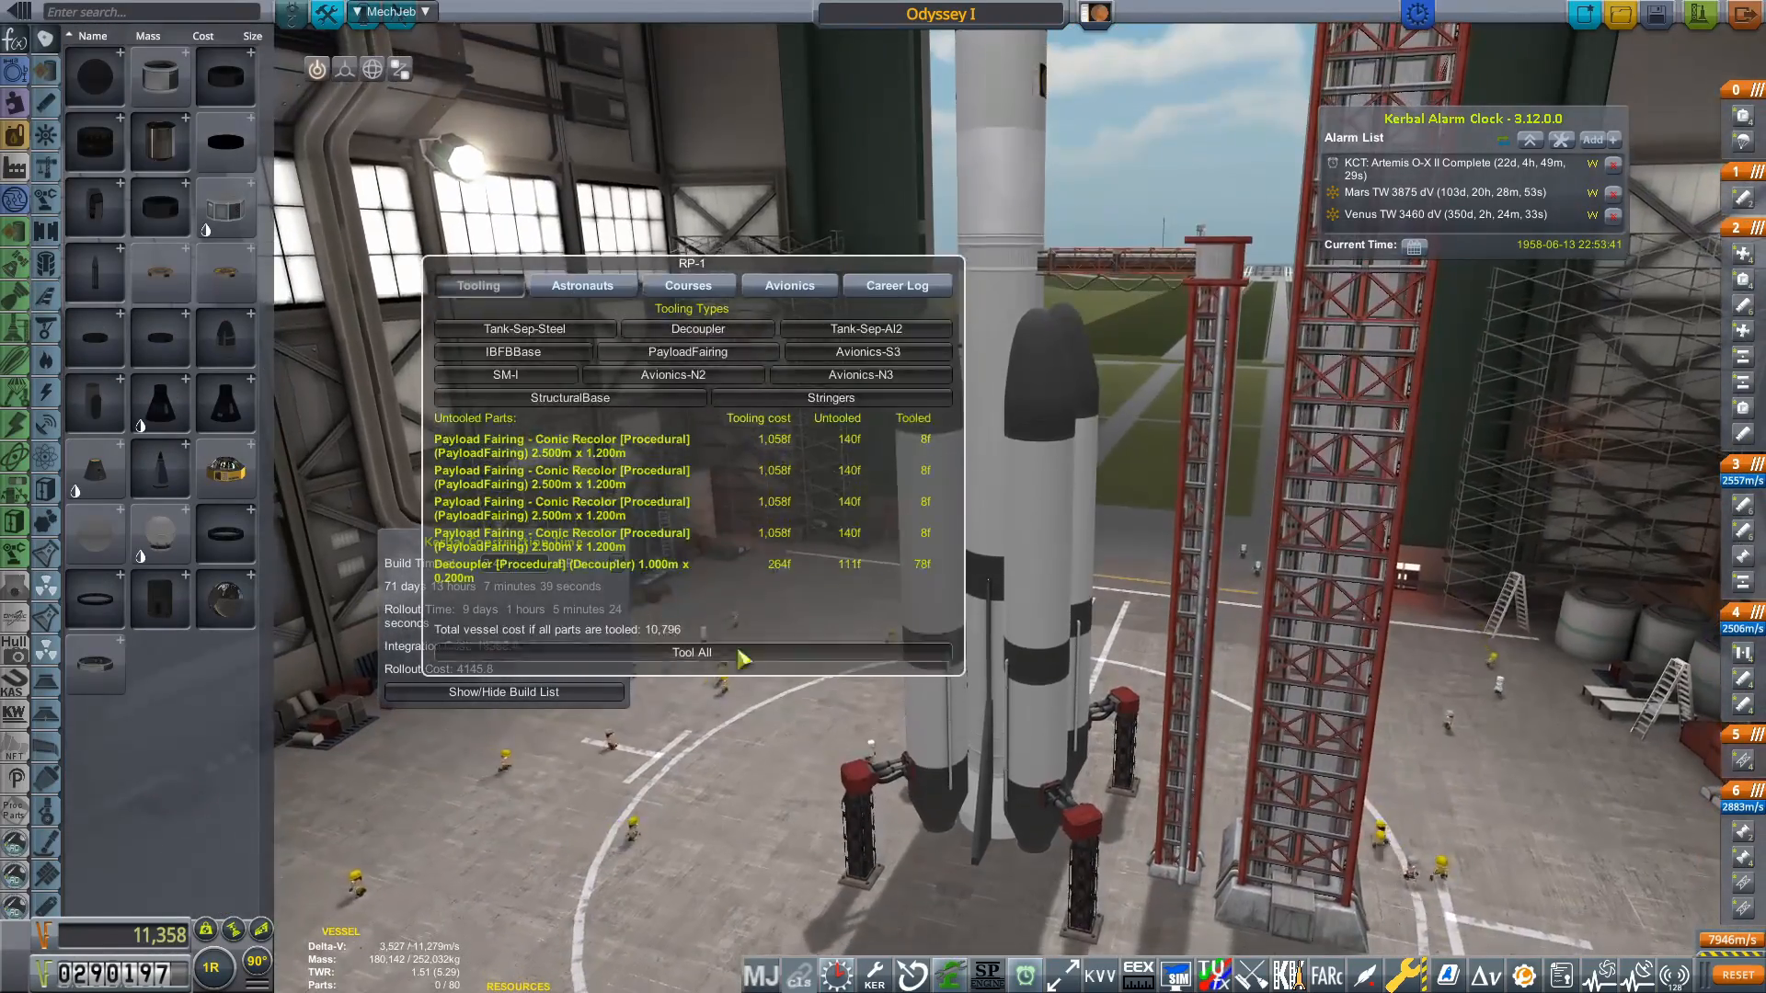
{"action": "left_click", "coordinate": [690, 653]}
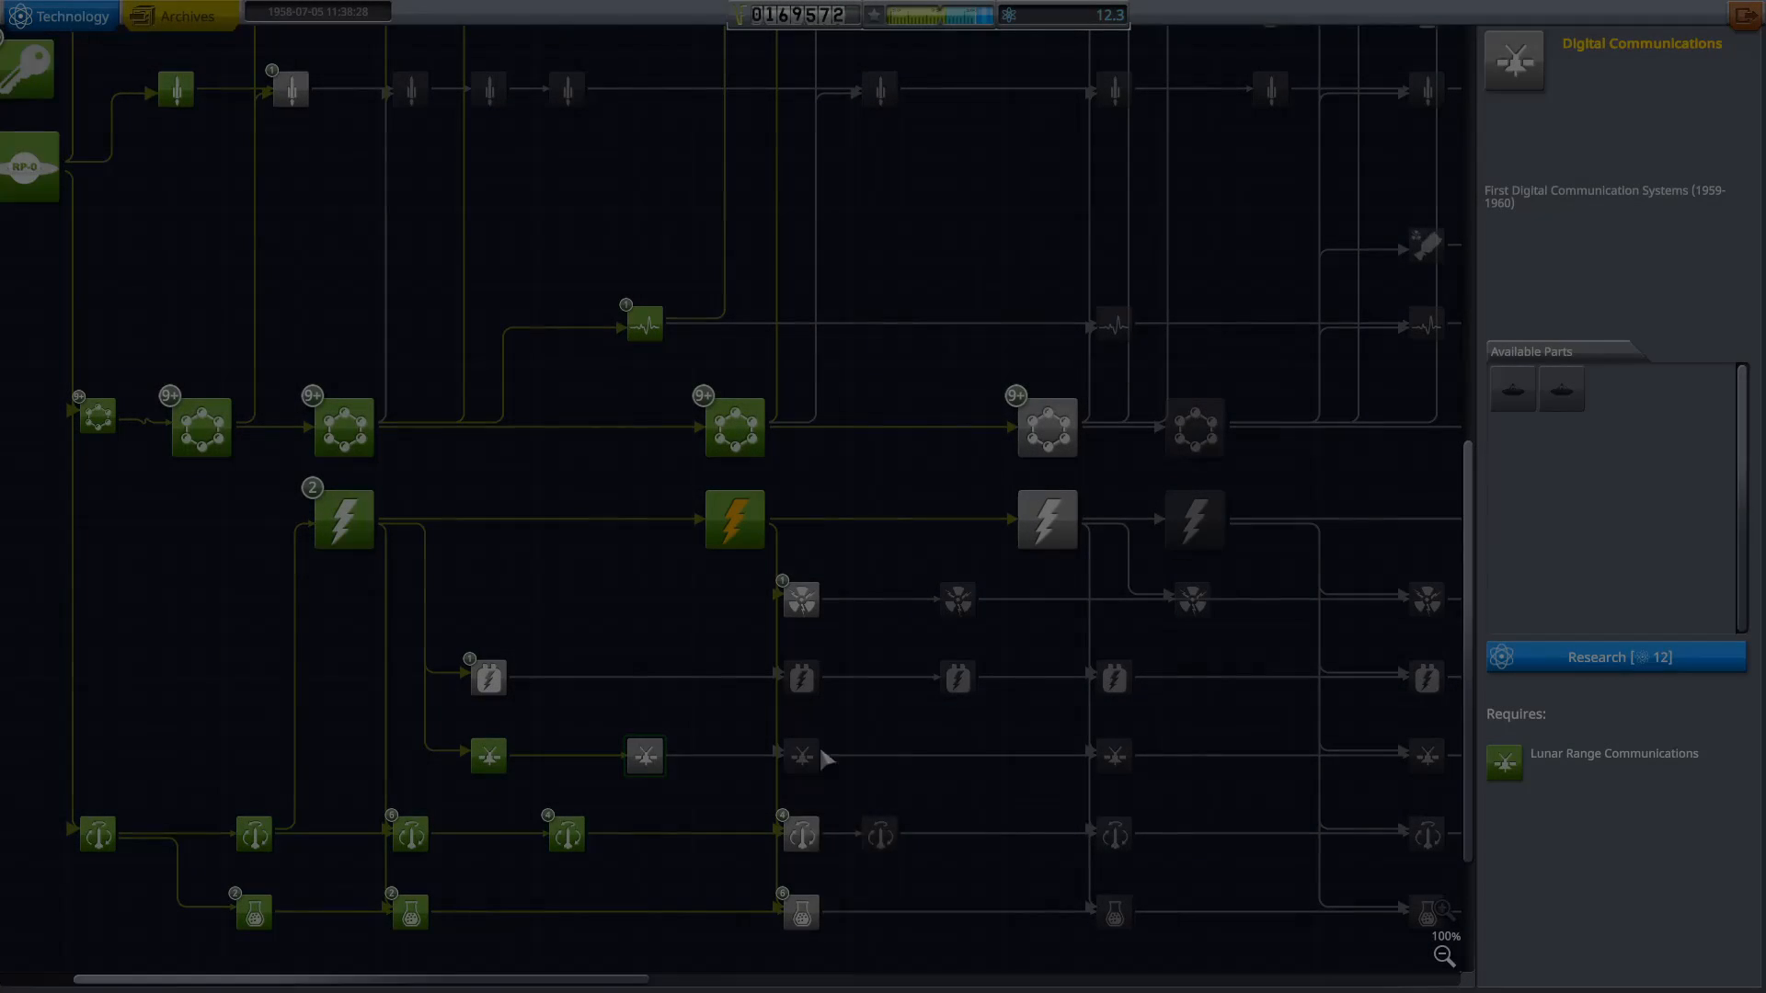
{"action": "left_click", "coordinate": [1615, 657]}
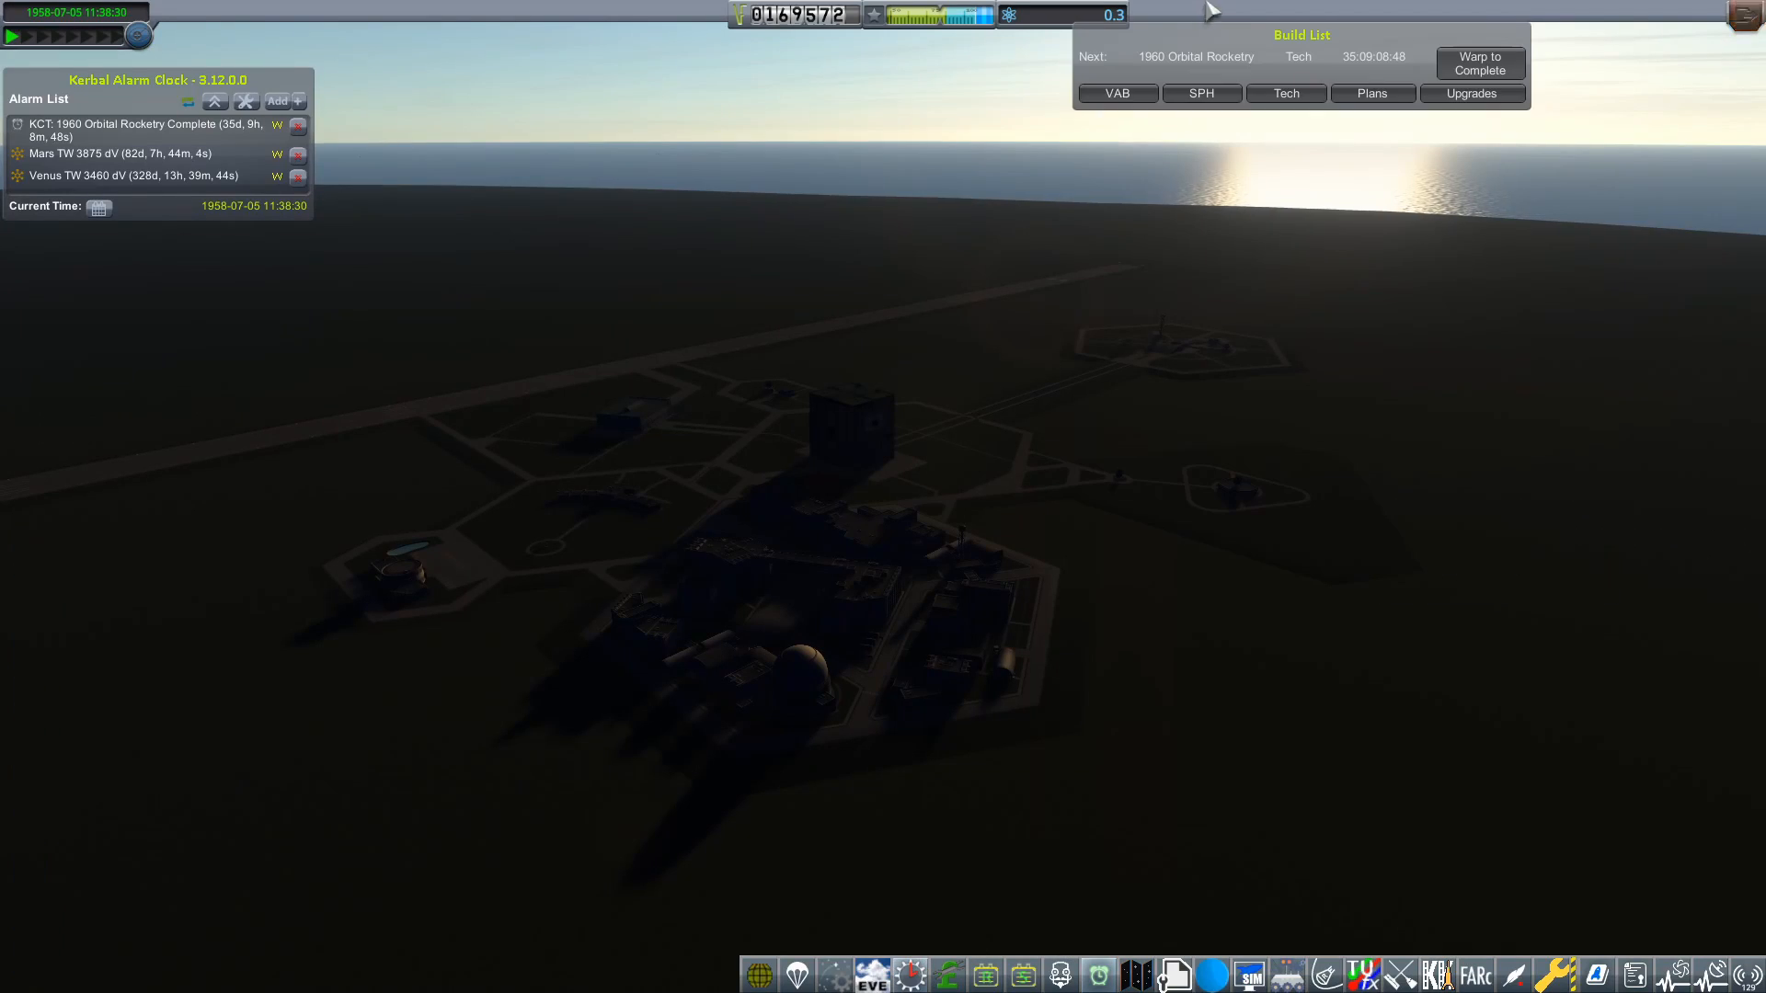
Roll Artemis O-X II out to LaunchPad 350t, warp until ready, and launch it
{"action": "left_click", "coordinate": [1116, 93]}
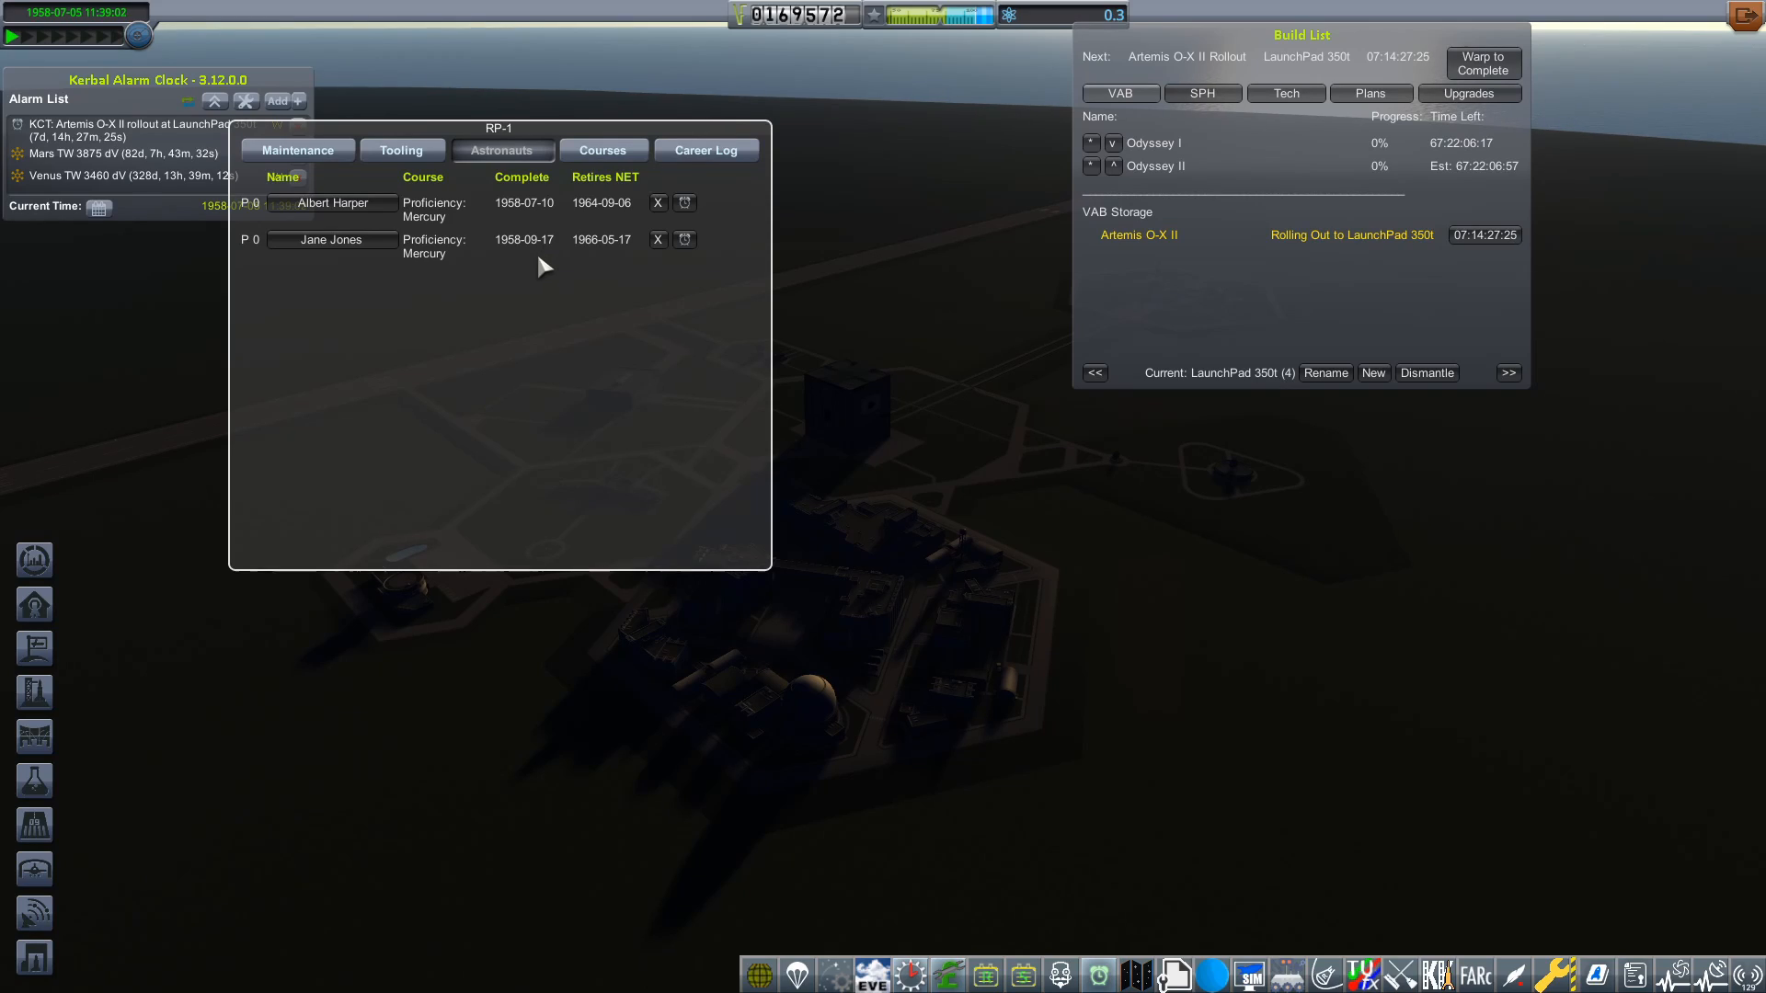
{"action": "left_click", "coordinate": [1482, 61]}
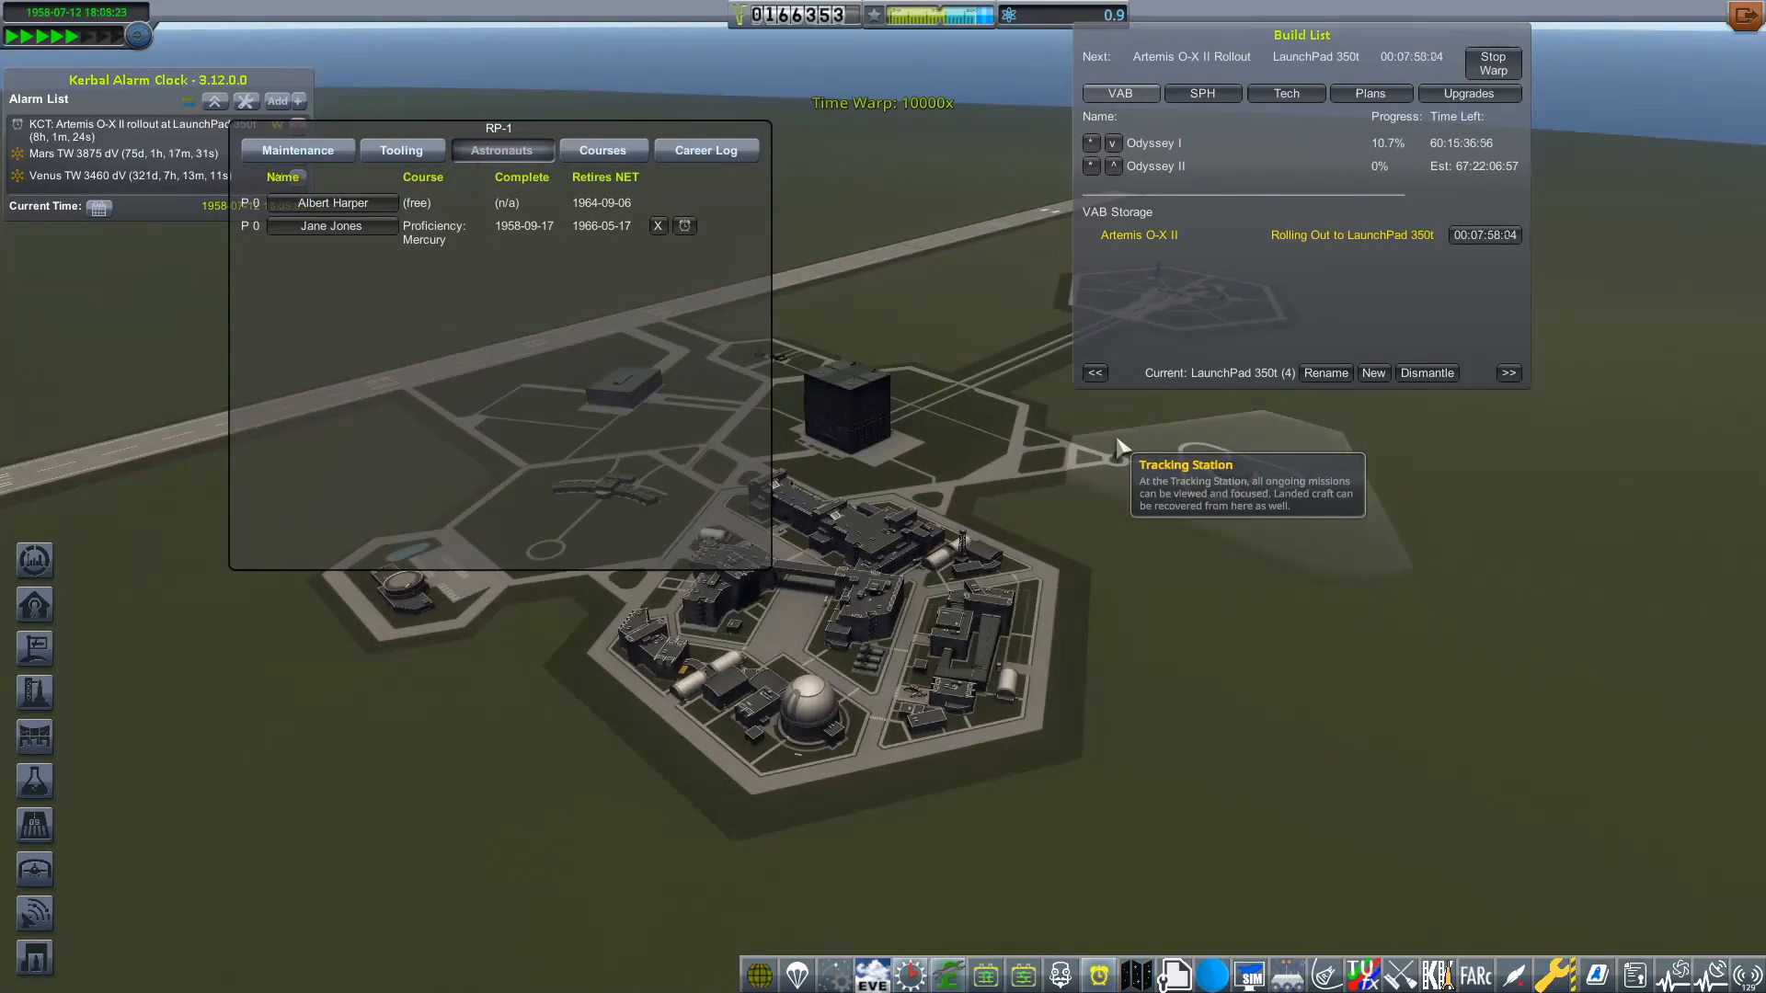
{"action": "left_click", "coordinate": [331, 226]}
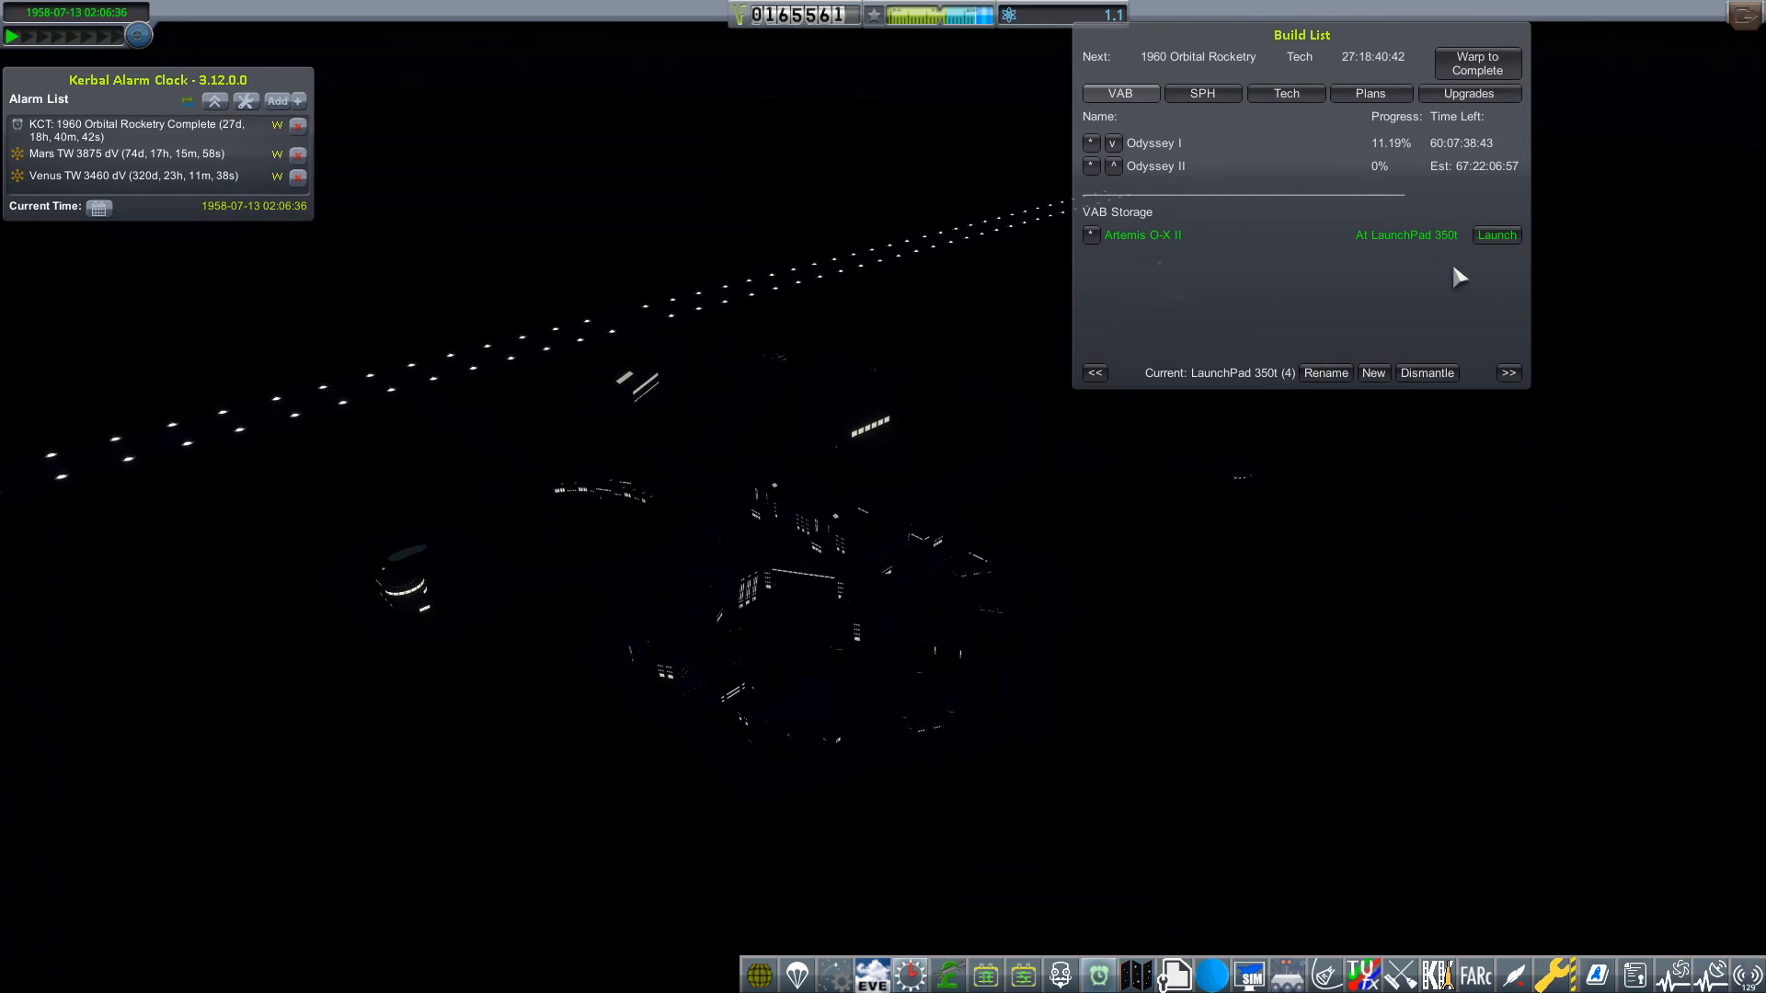
{"action": "left_click", "coordinate": [1496, 234]}
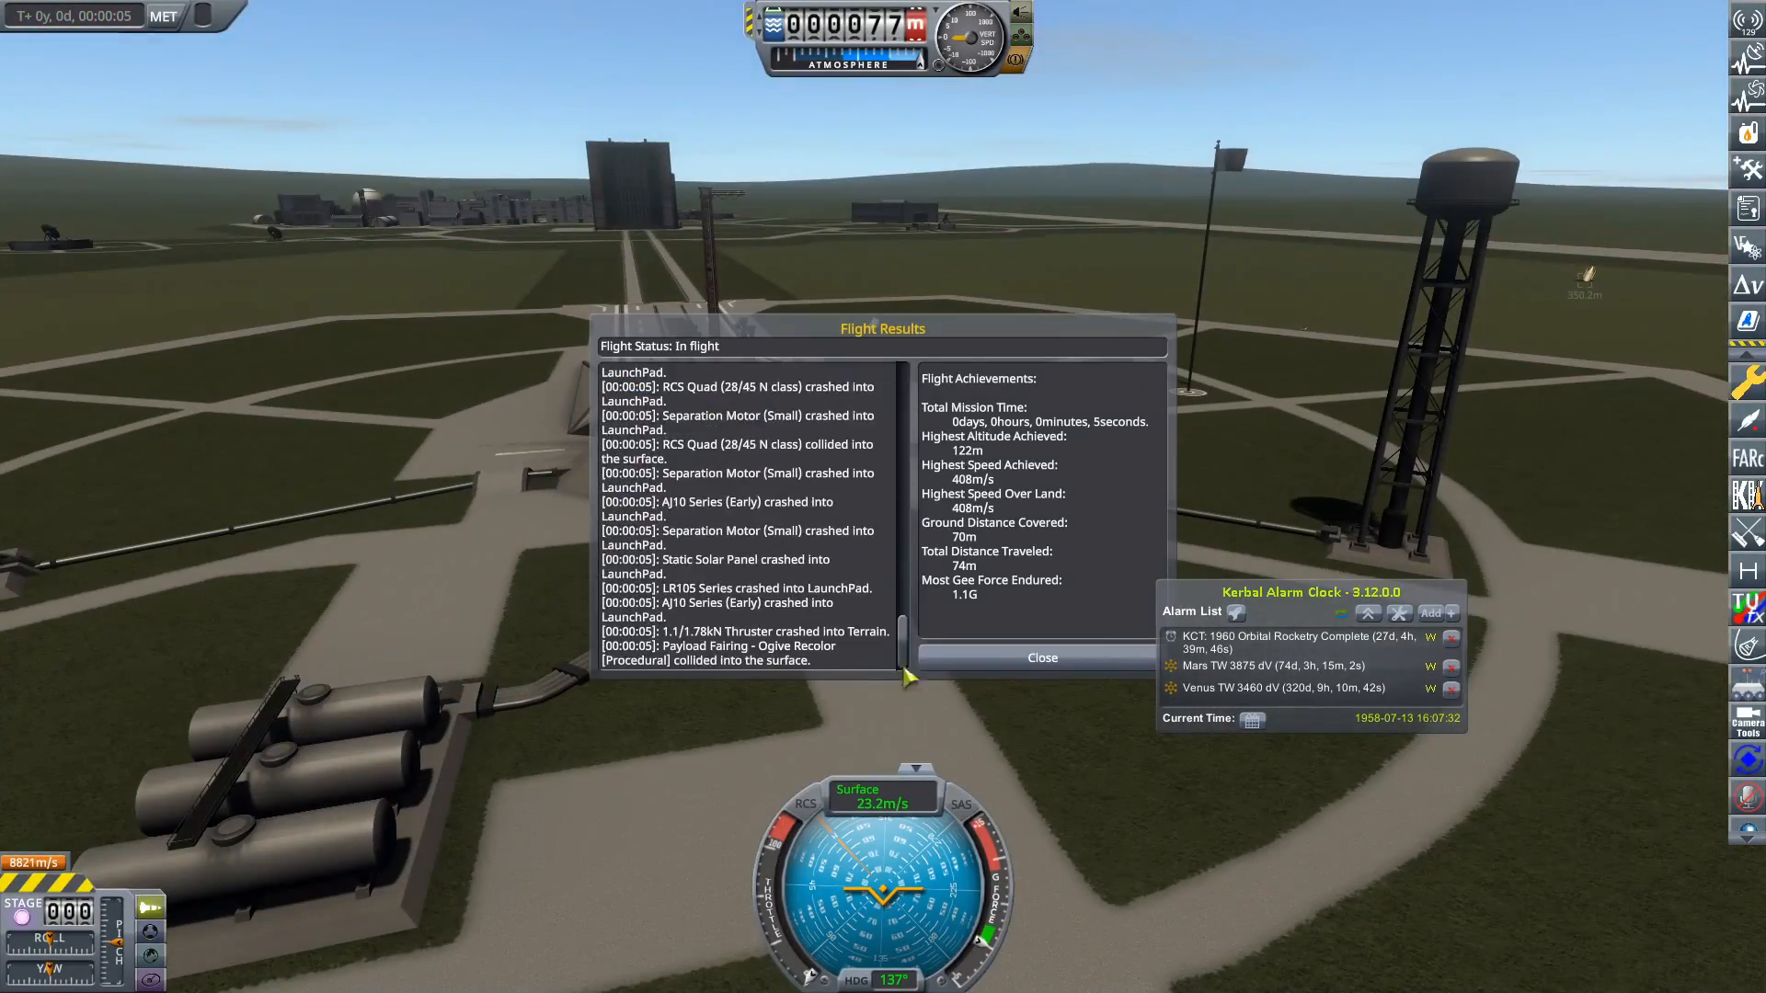
Dismiss the crash Flight Results and return to the Space Center
{"action": "left_click", "coordinate": [1040, 659]}
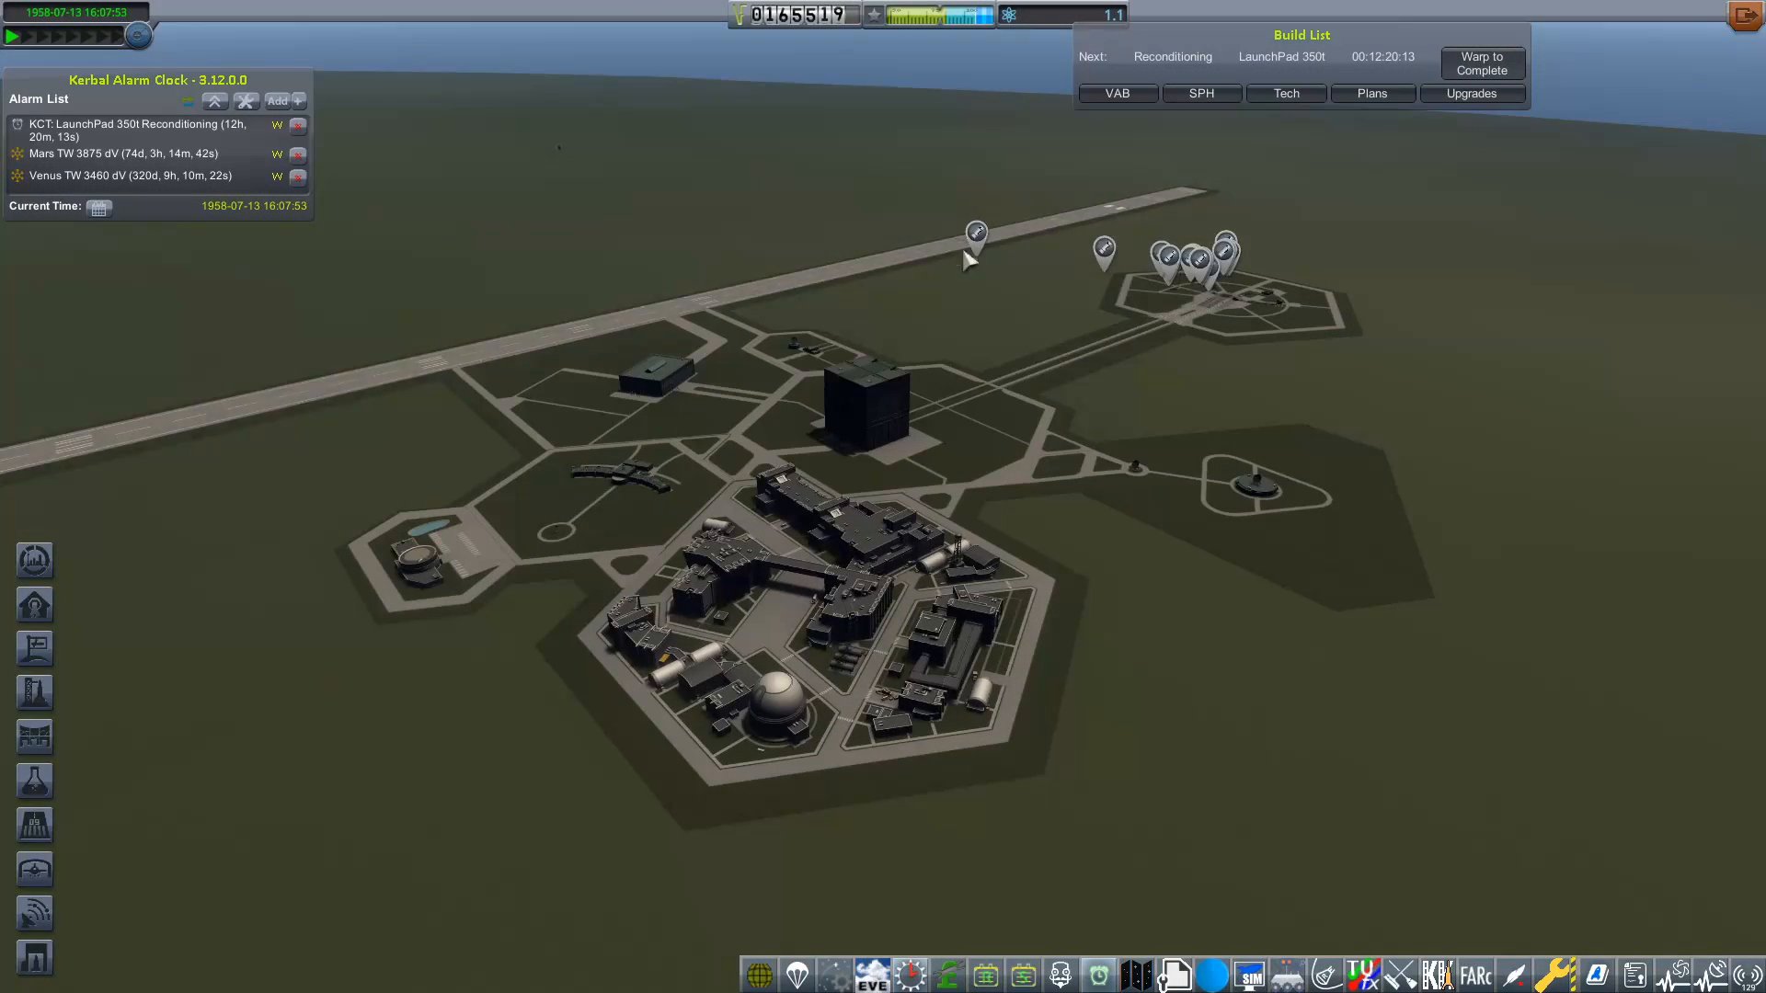
{"action": "mouse_move", "coordinate": [1266, 274]}
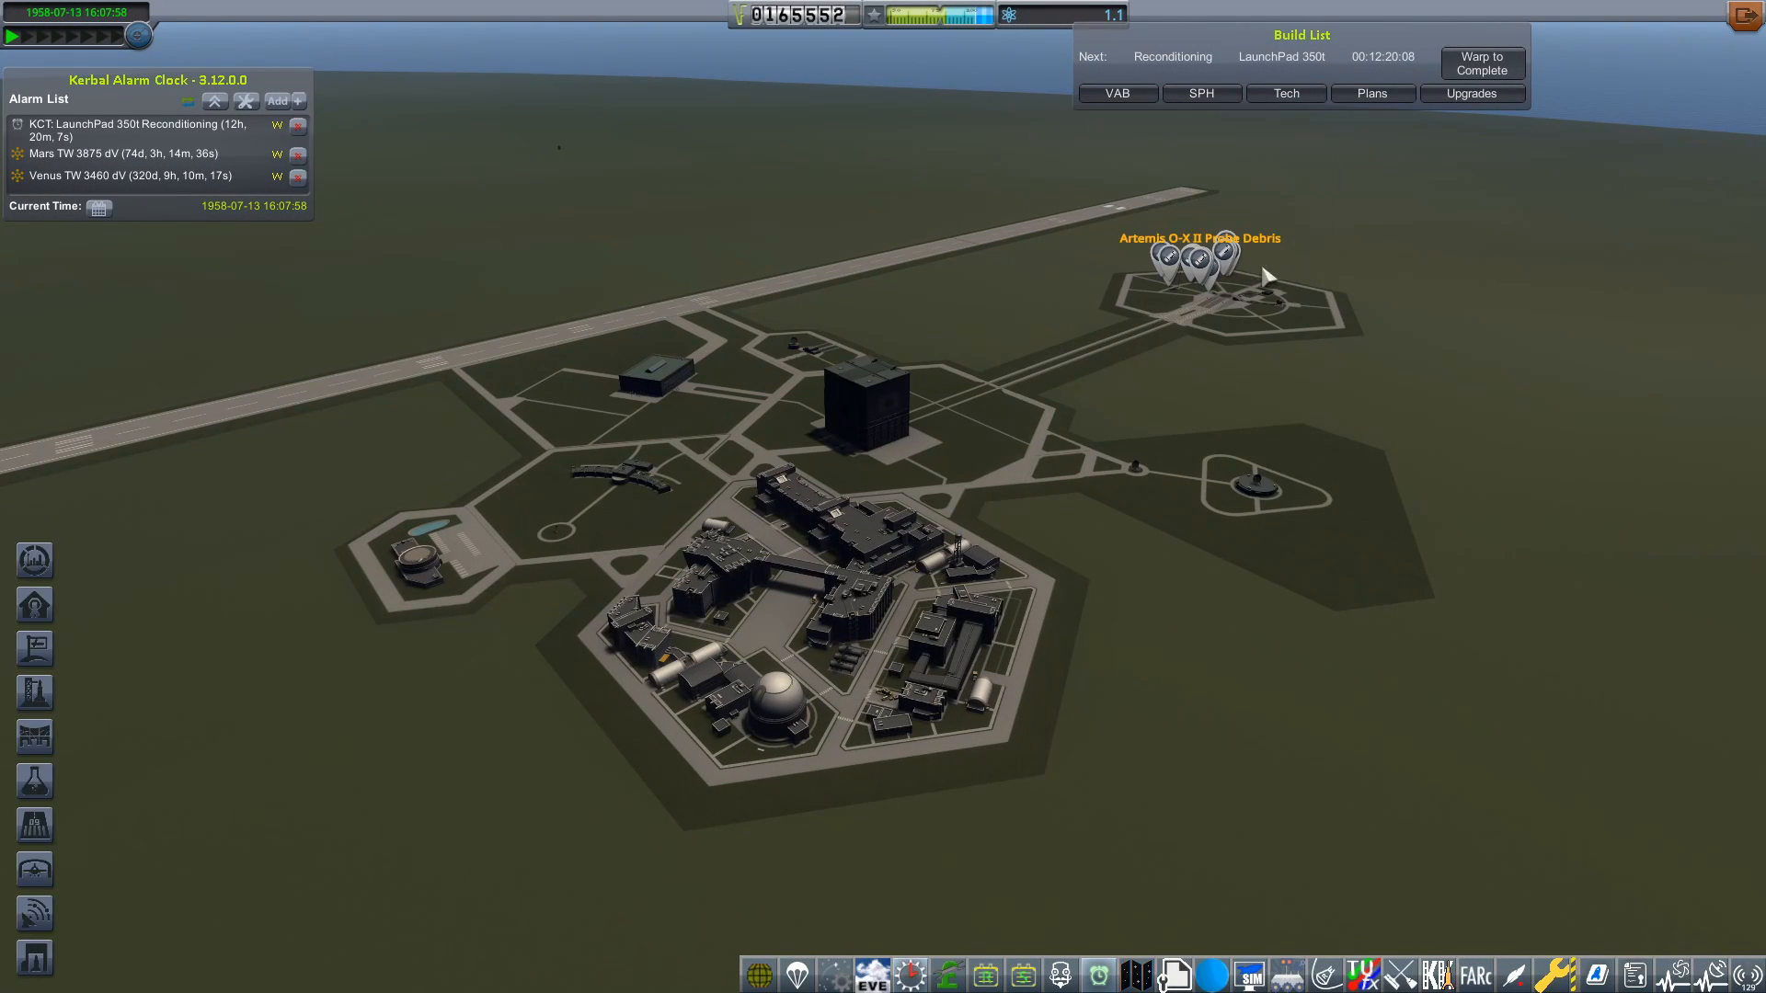
{"action": "mouse_move", "coordinate": [1352, 272]}
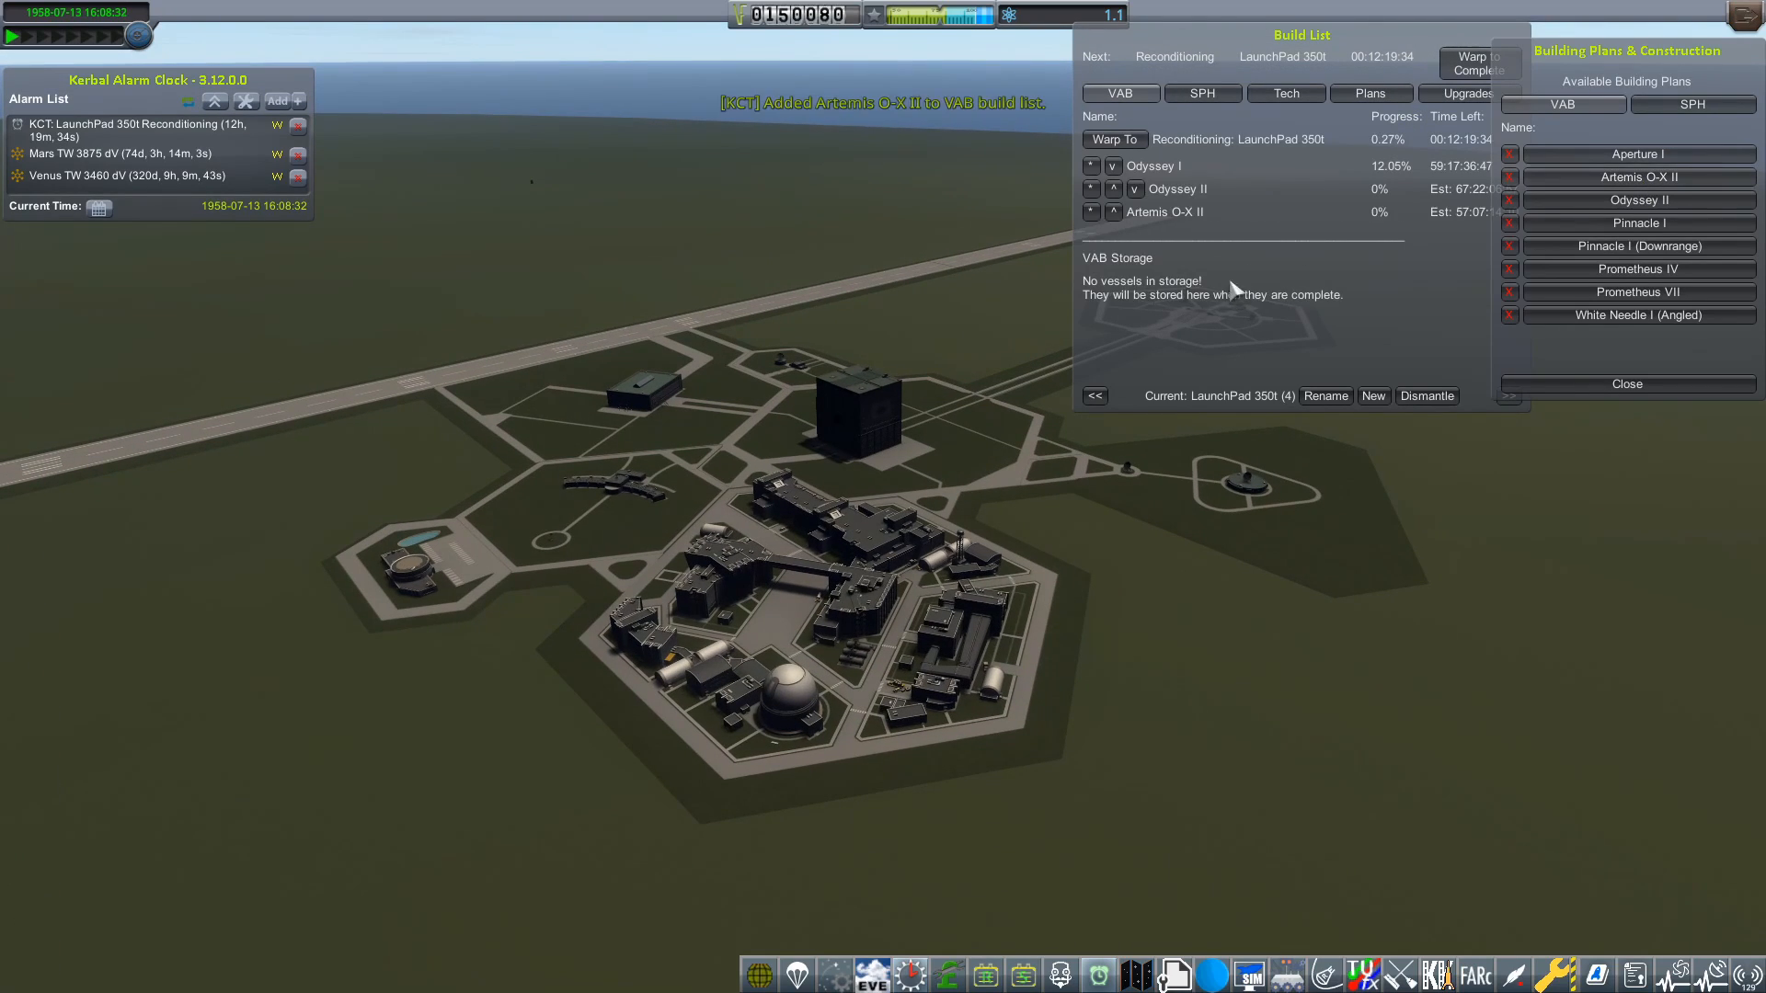
Rename the newly queued Artemis O-X copy to Artemis O-X III and save it
{"action": "left_click", "coordinate": [1325, 395]}
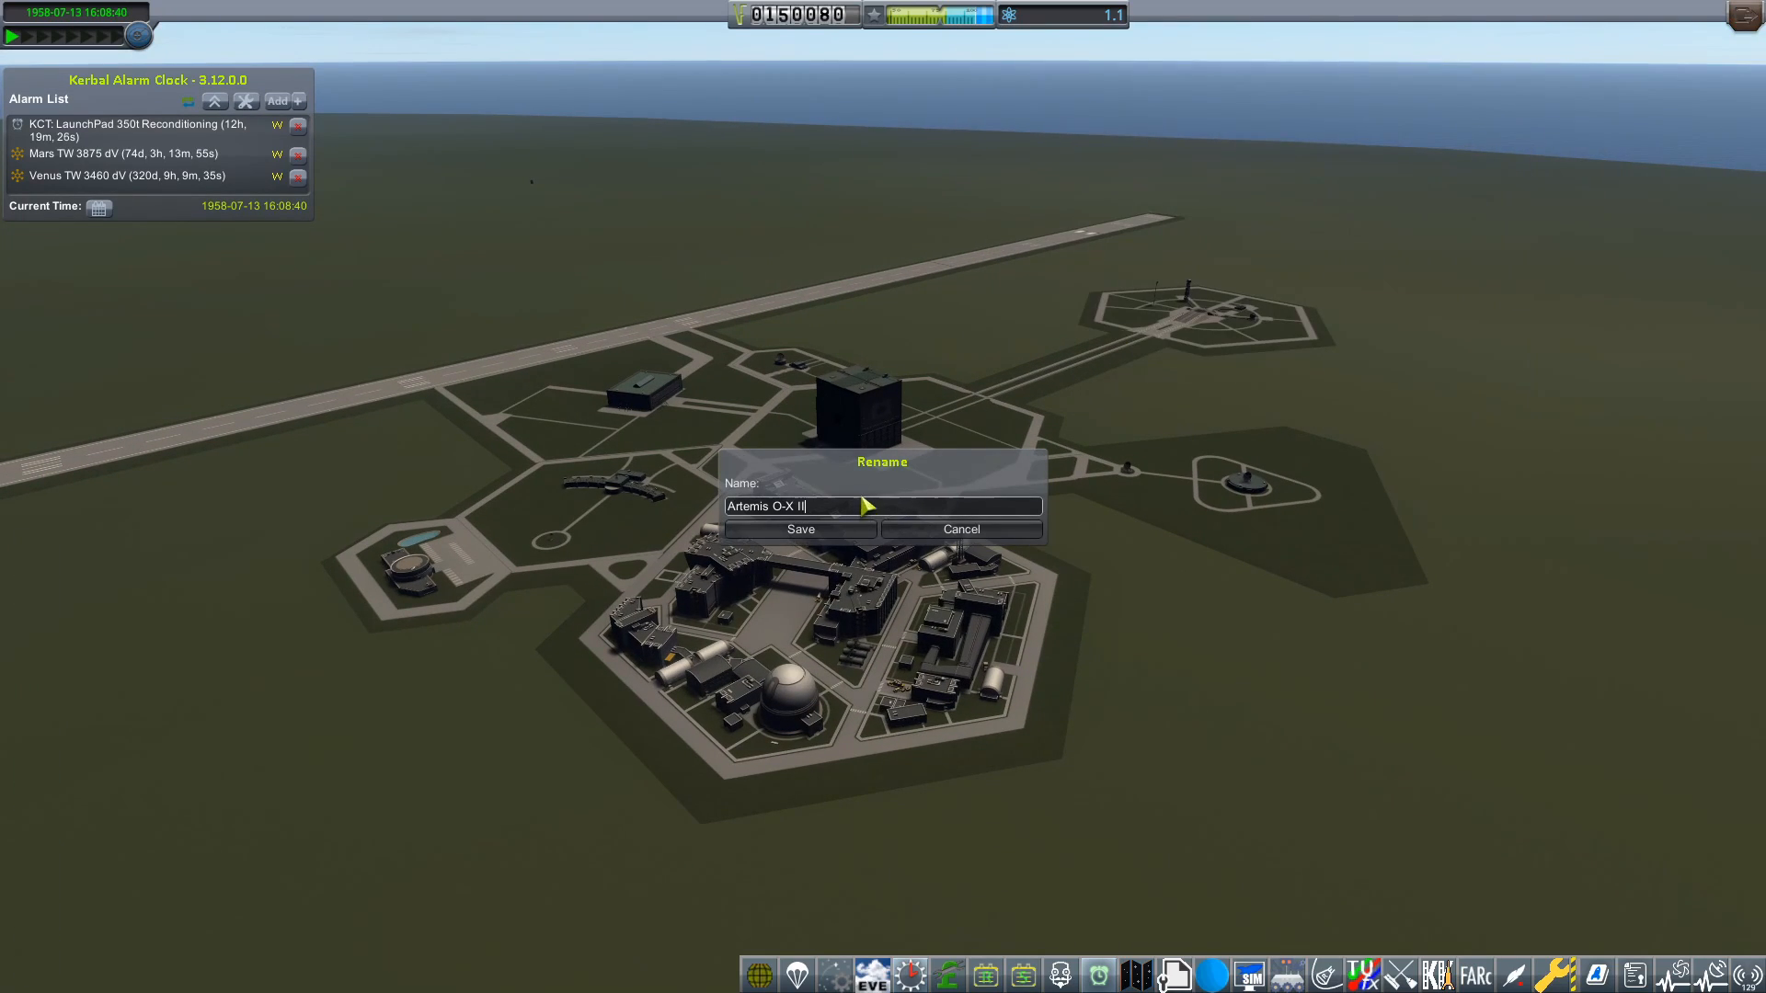
{"action": "left_click", "coordinate": [800, 530]}
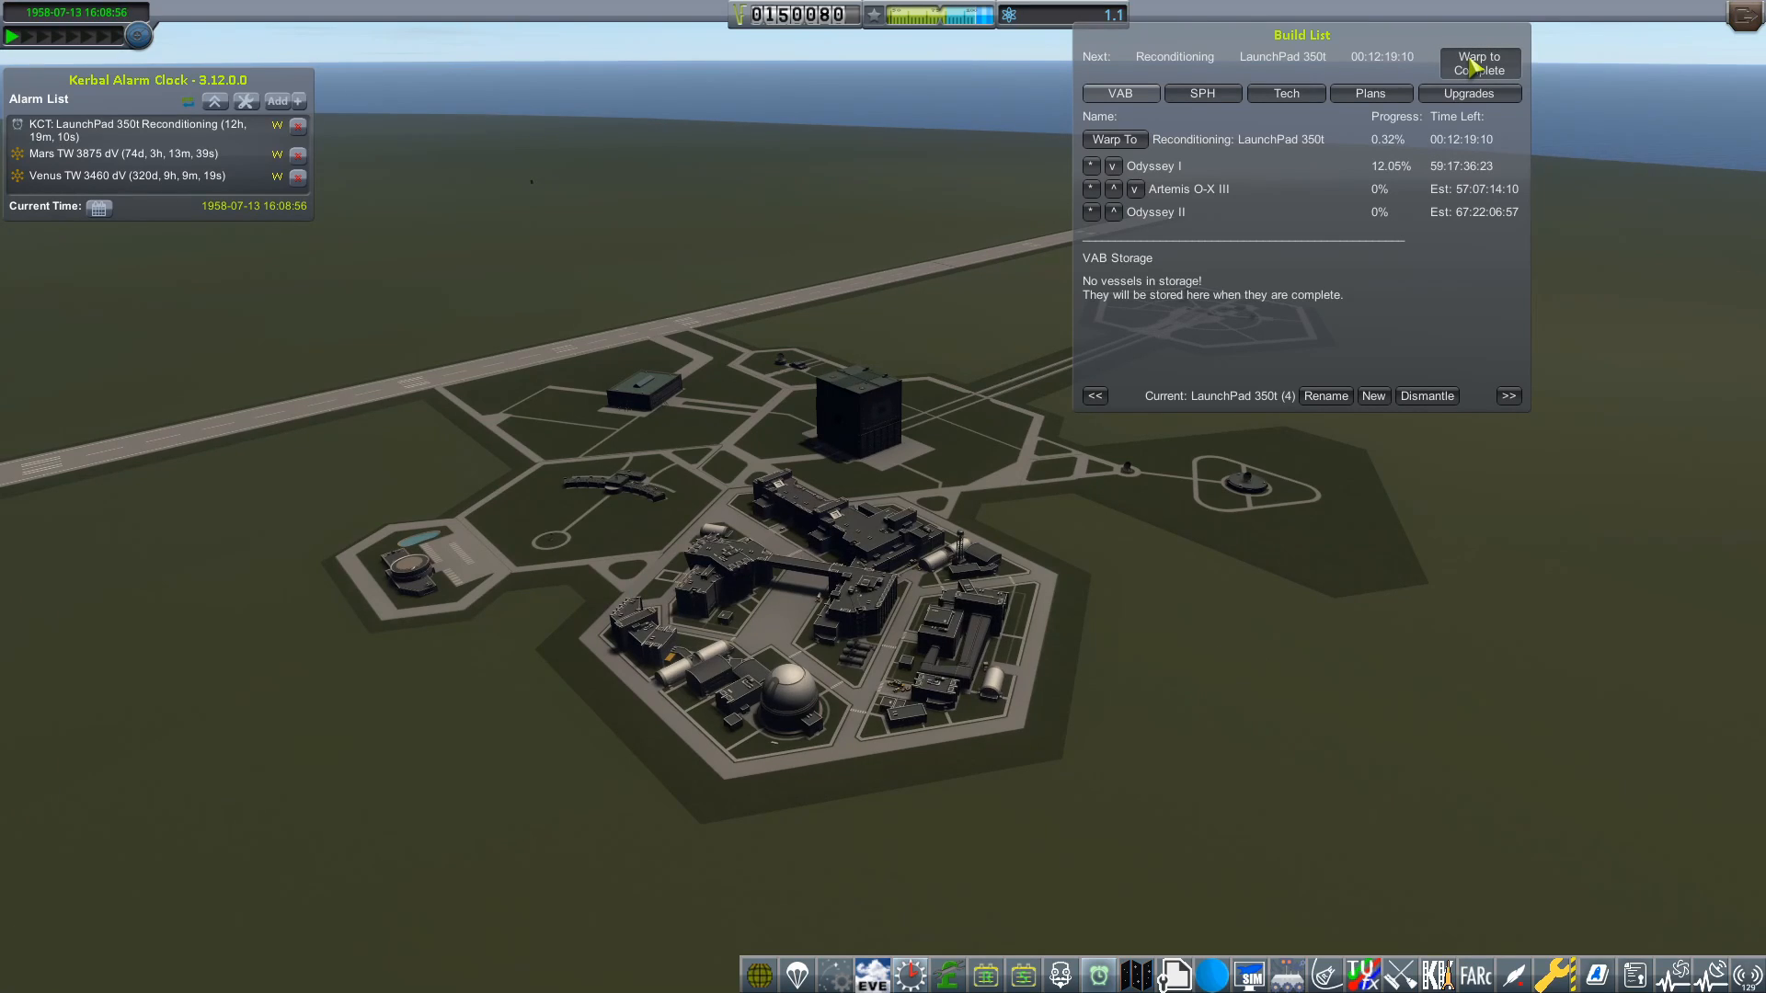
Warp time until Odyssey I finishes building and sits in VAB storage
{"action": "left_click", "coordinate": [1477, 62]}
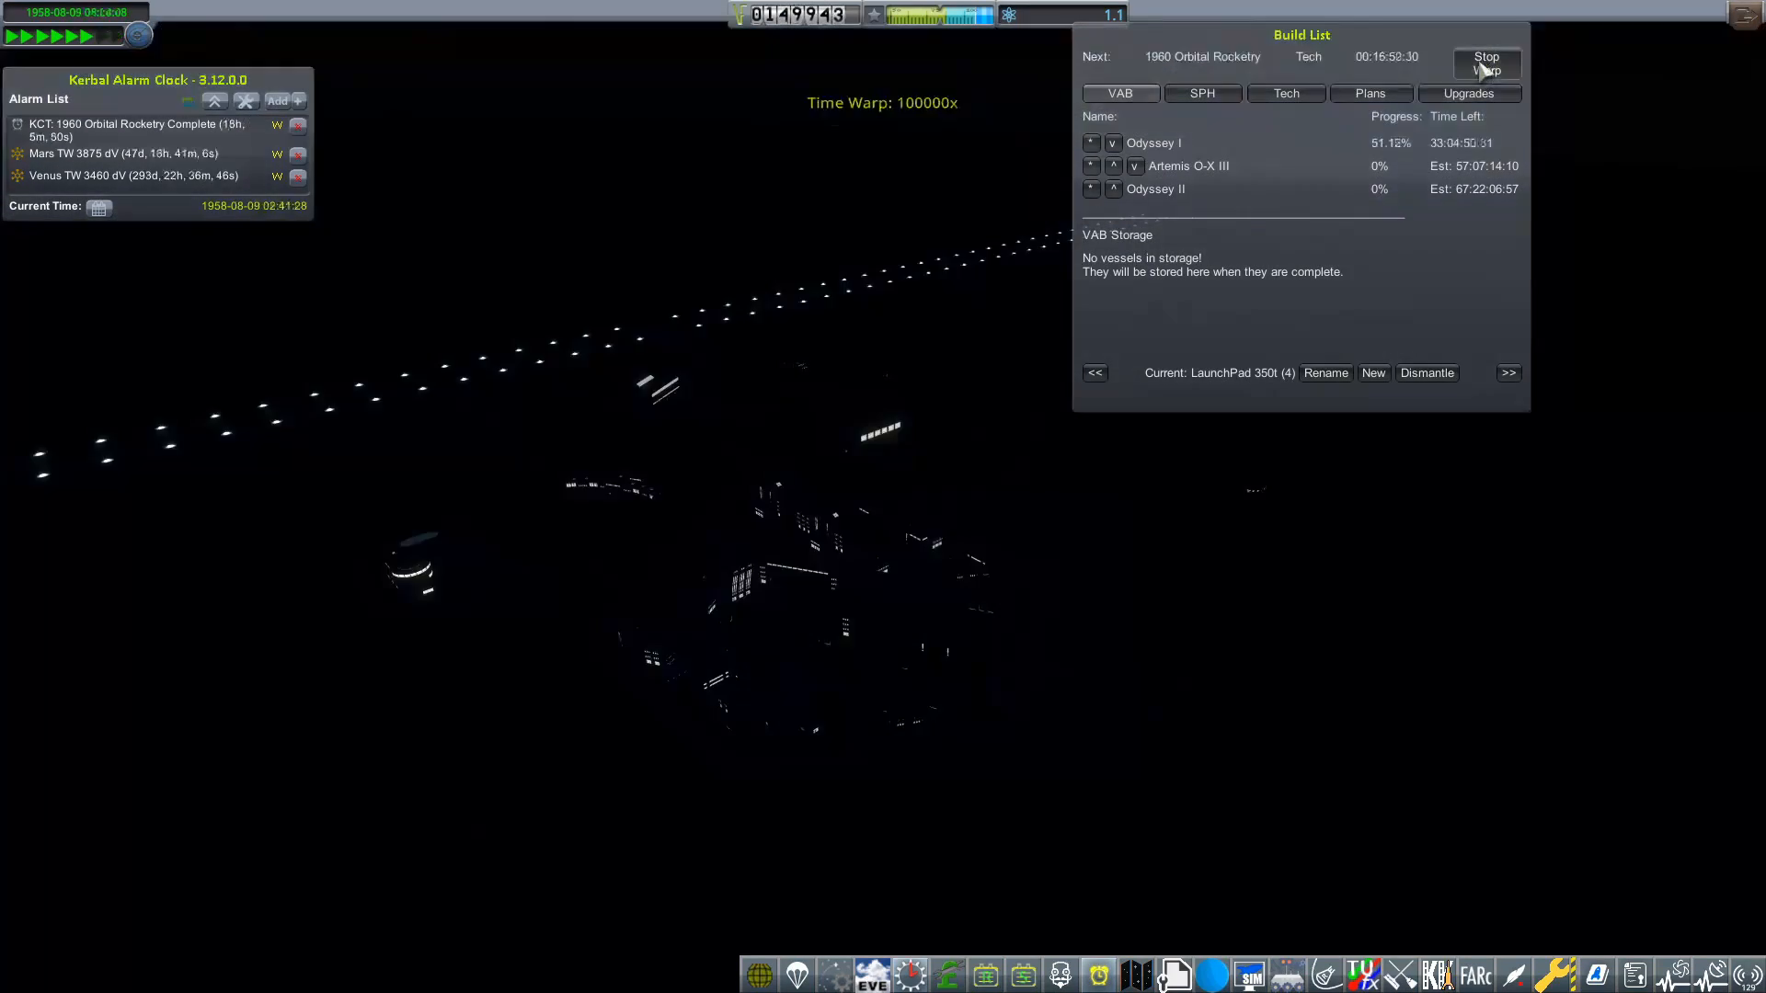
{"action": "left_click", "coordinate": [1486, 62]}
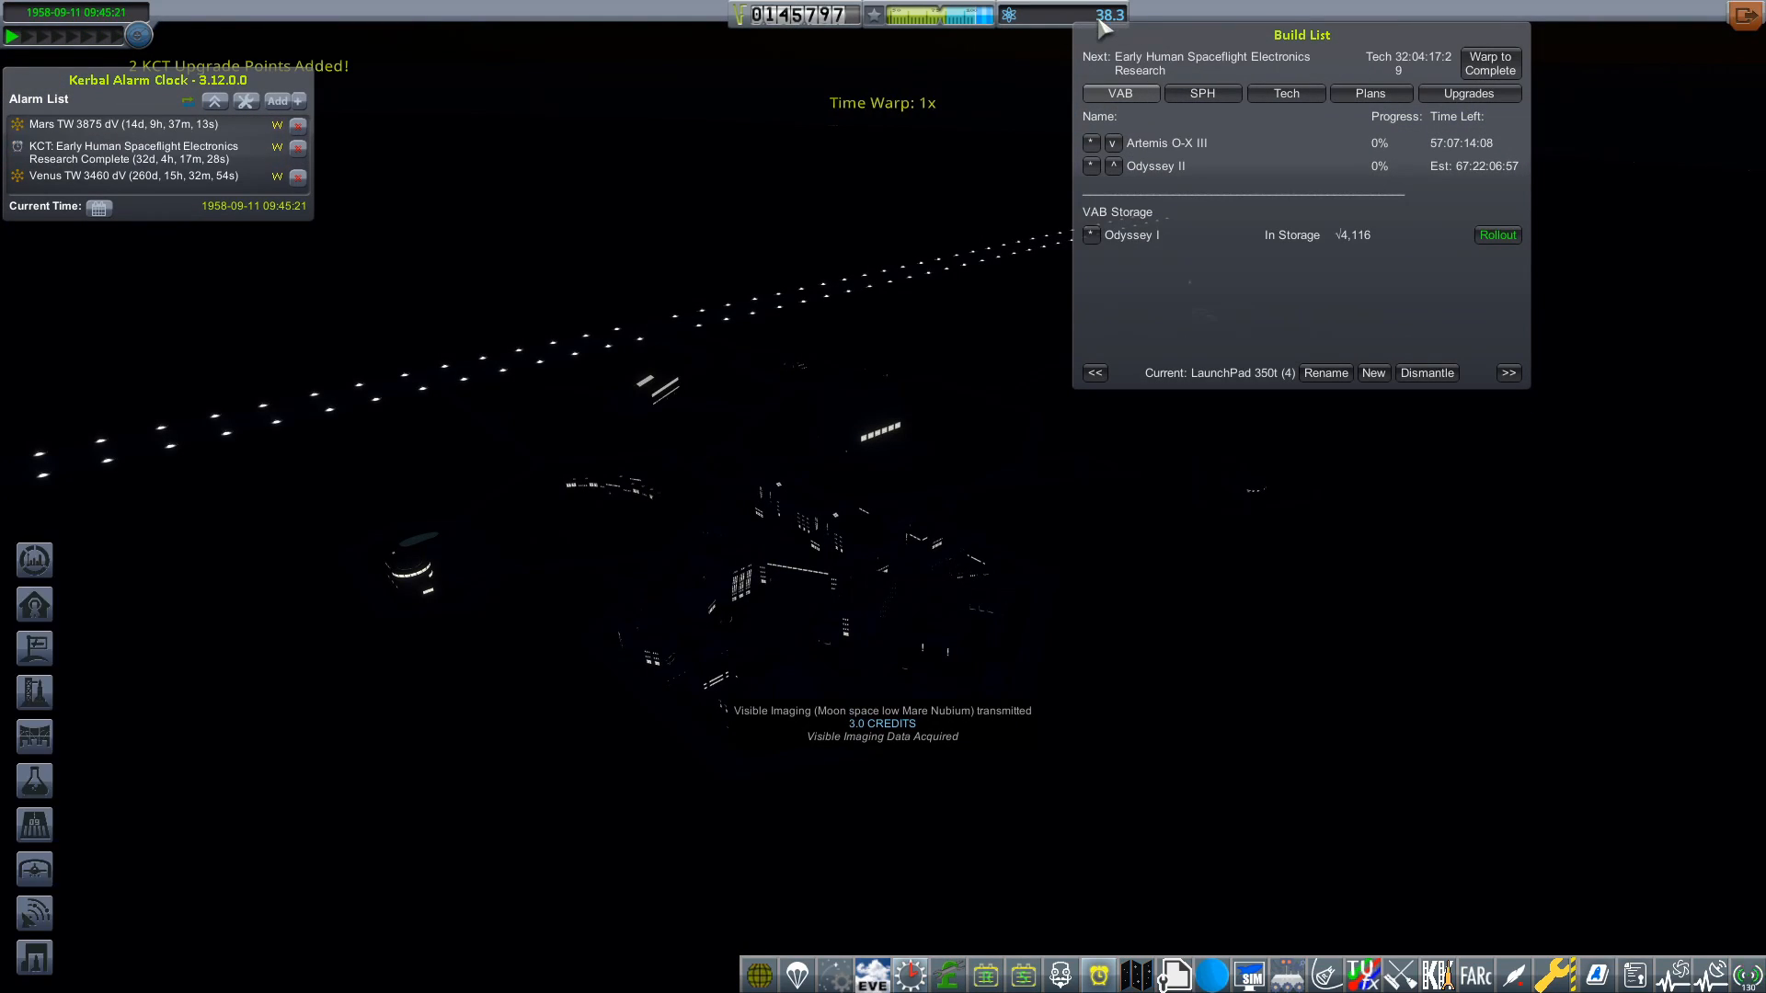
{"action": "mouse_move", "coordinate": [924, 631]}
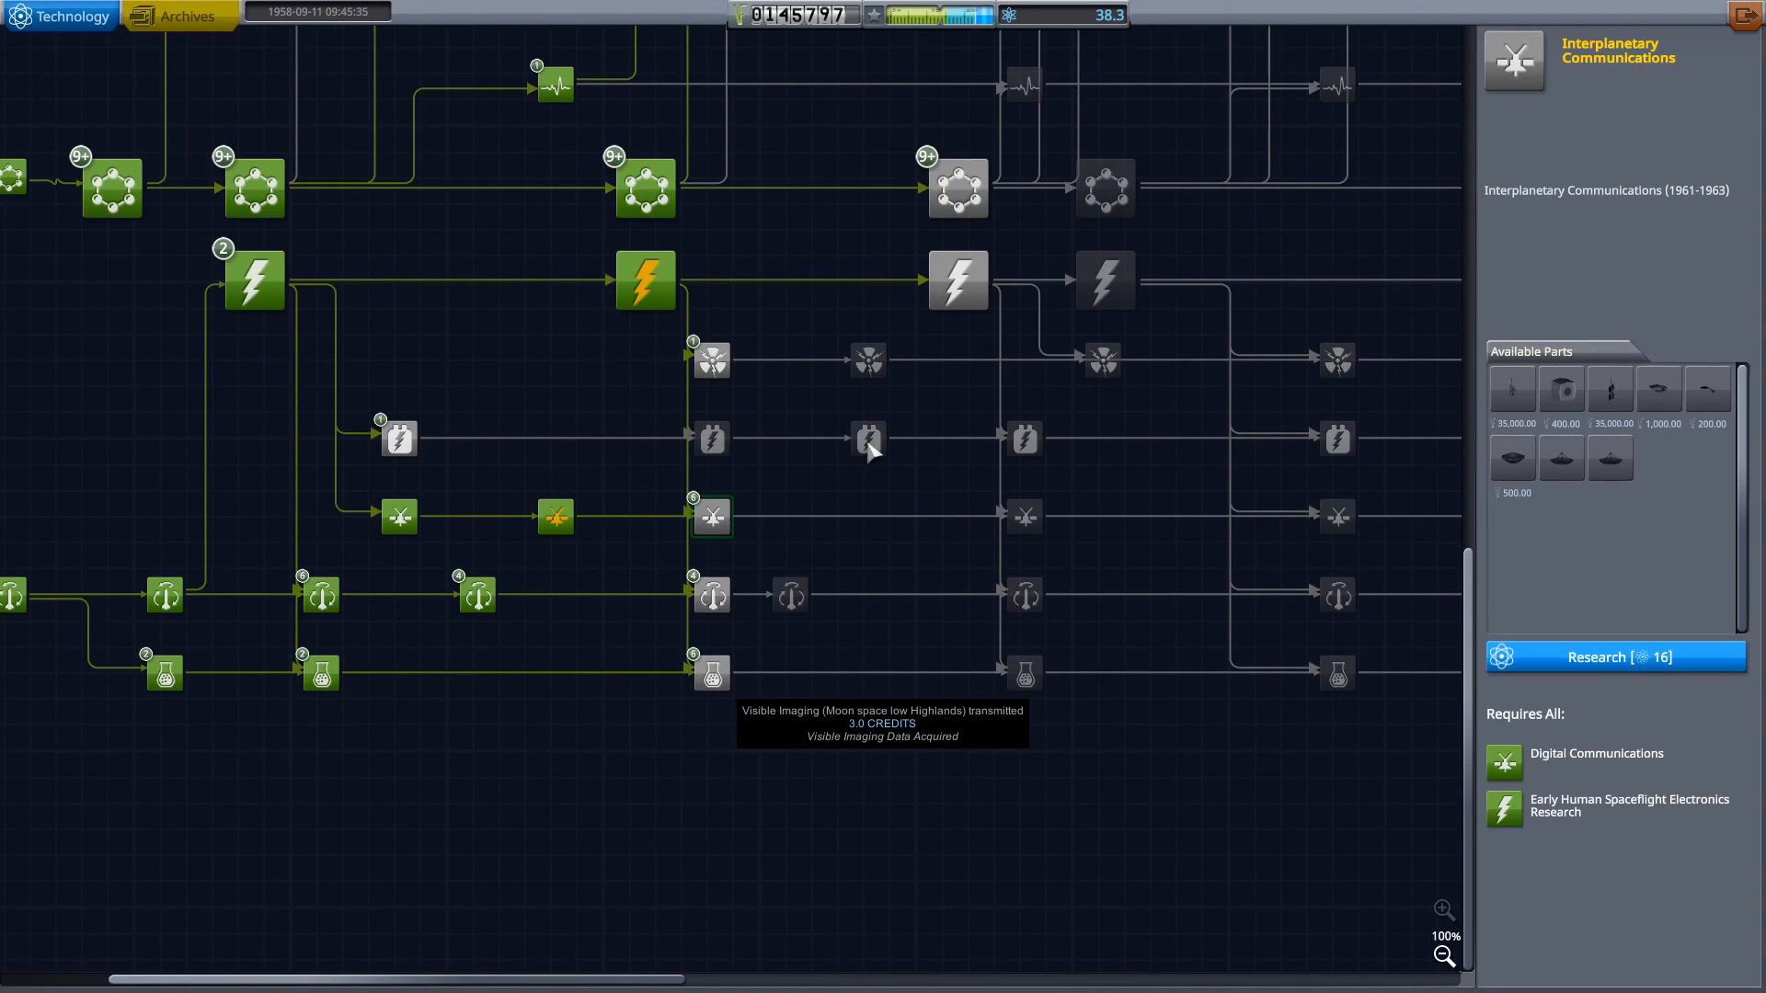
Zoom out the R&D tech tree and inspect the J-2 Series engine node details
{"action": "left_click", "coordinate": [1442, 957]}
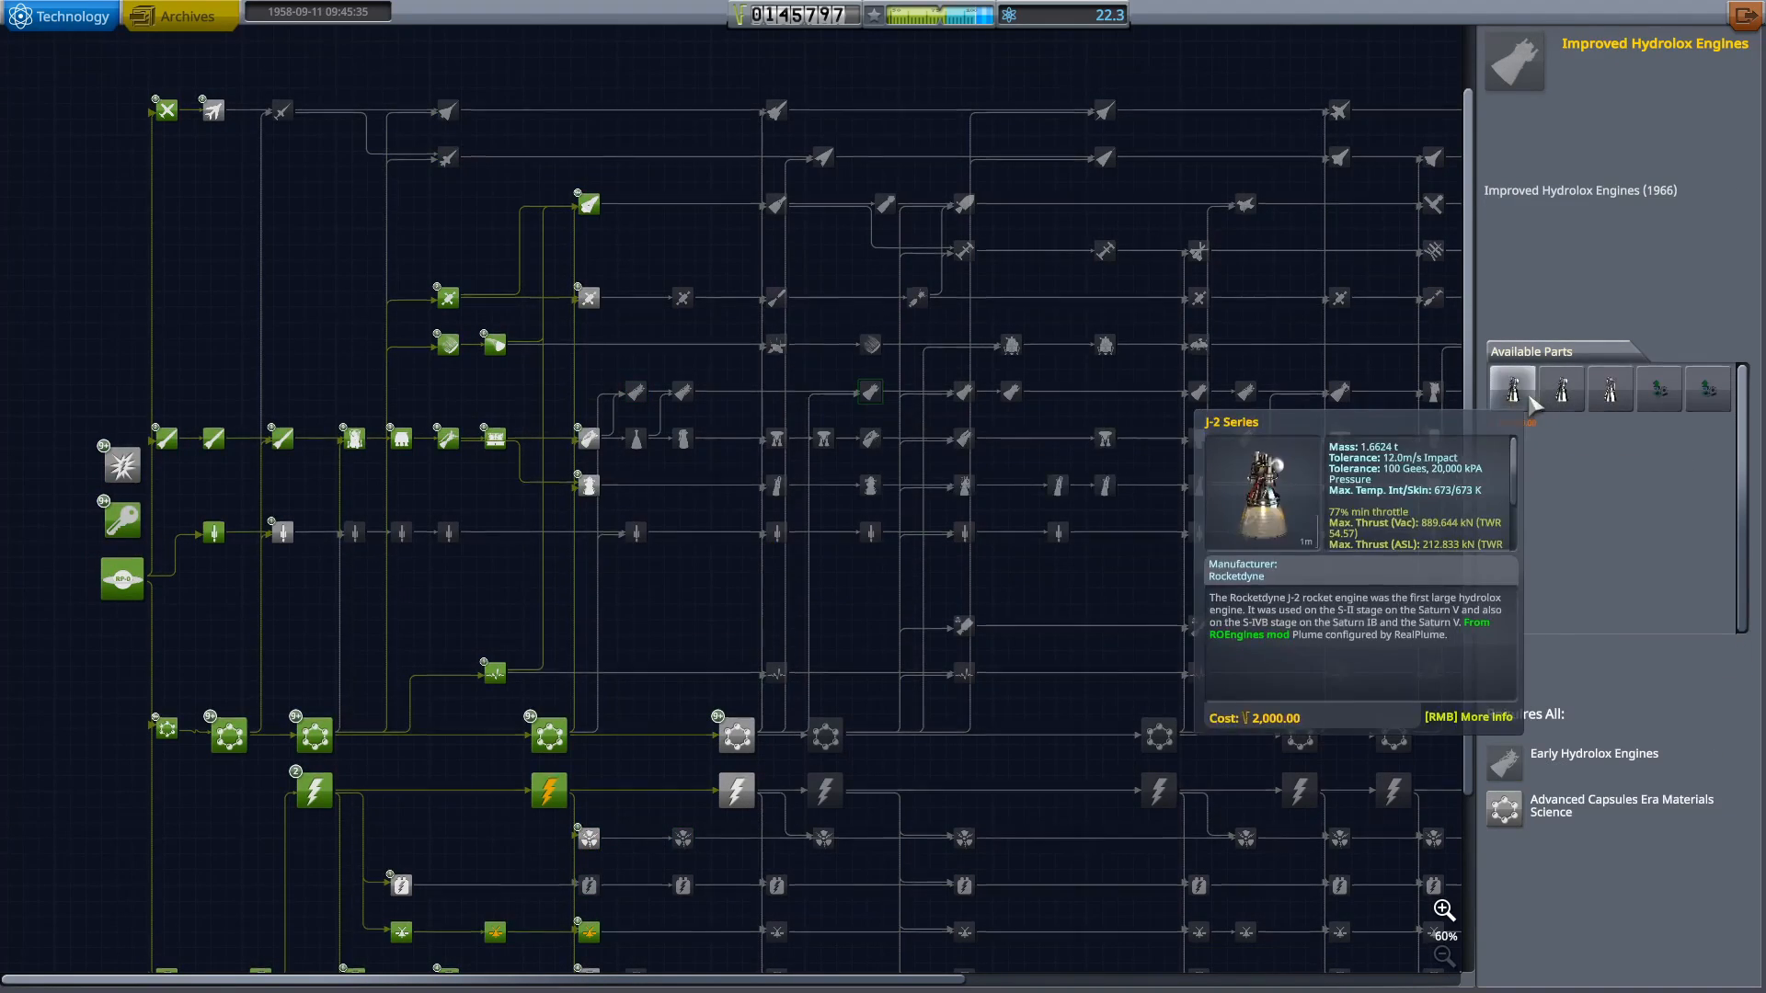
{"action": "left_click", "coordinate": [870, 391]}
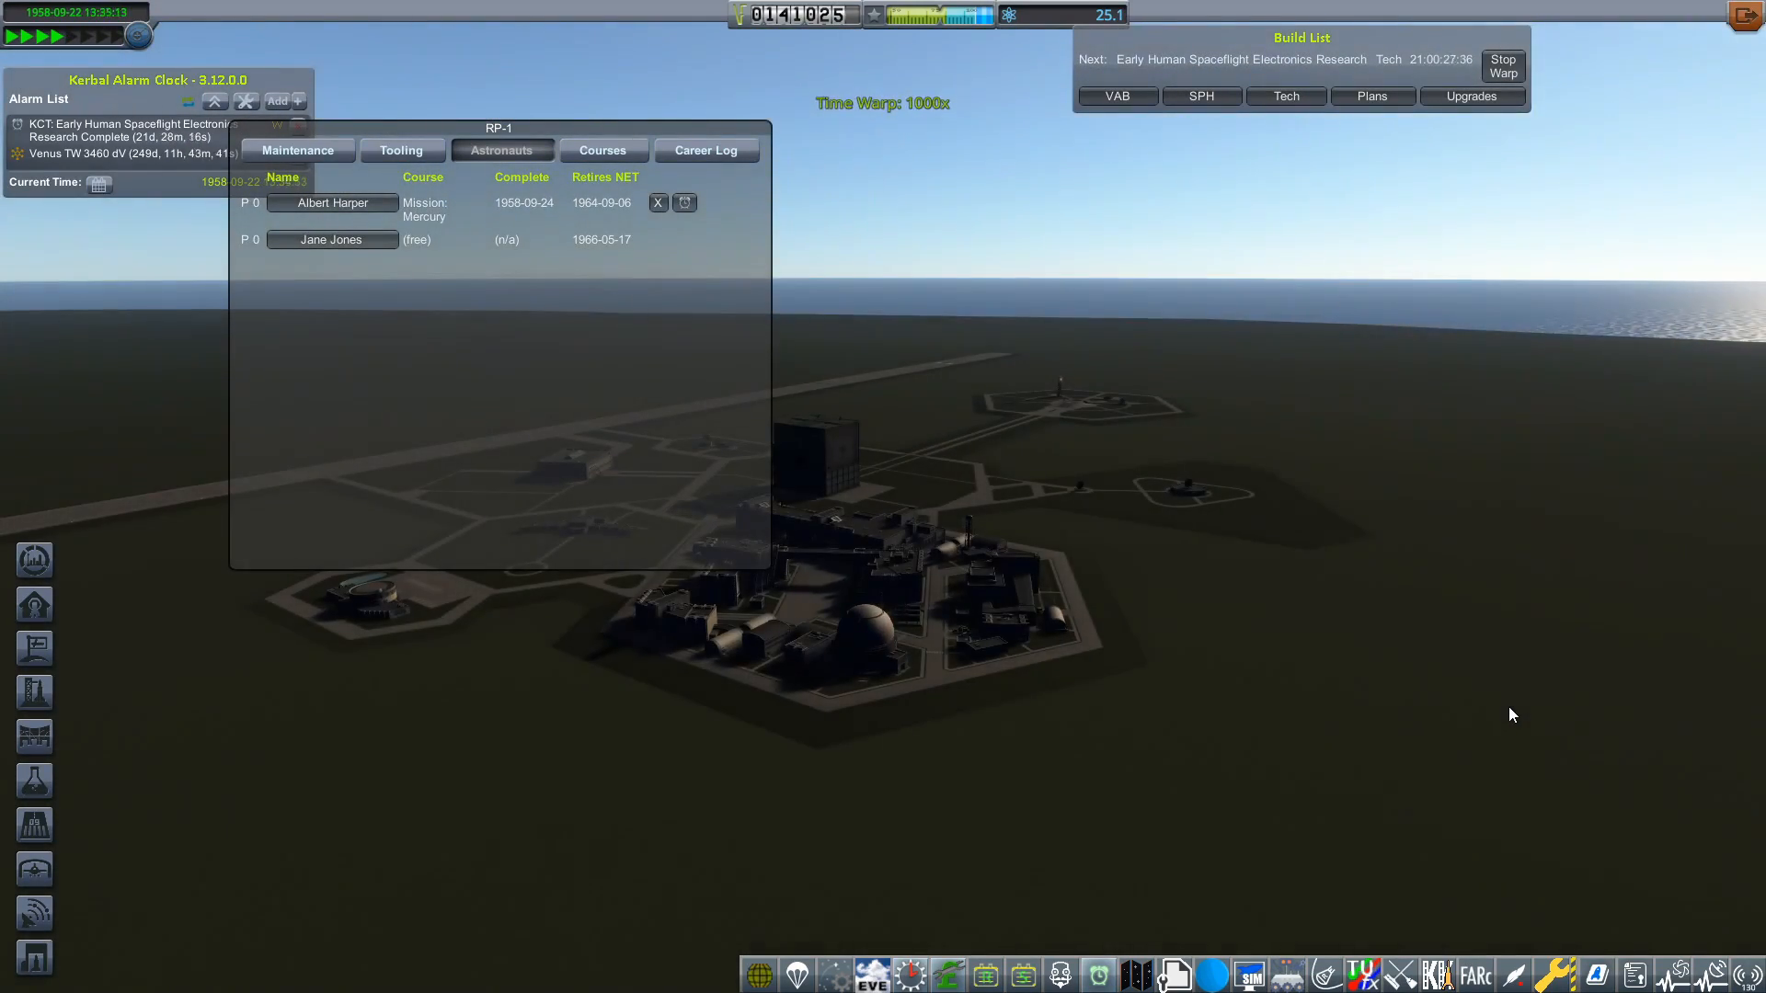
Roll out and launch Odyssey I with Albert Harper into a roughly 158 by 52 km orbit
{"action": "left_click", "coordinate": [658, 202]}
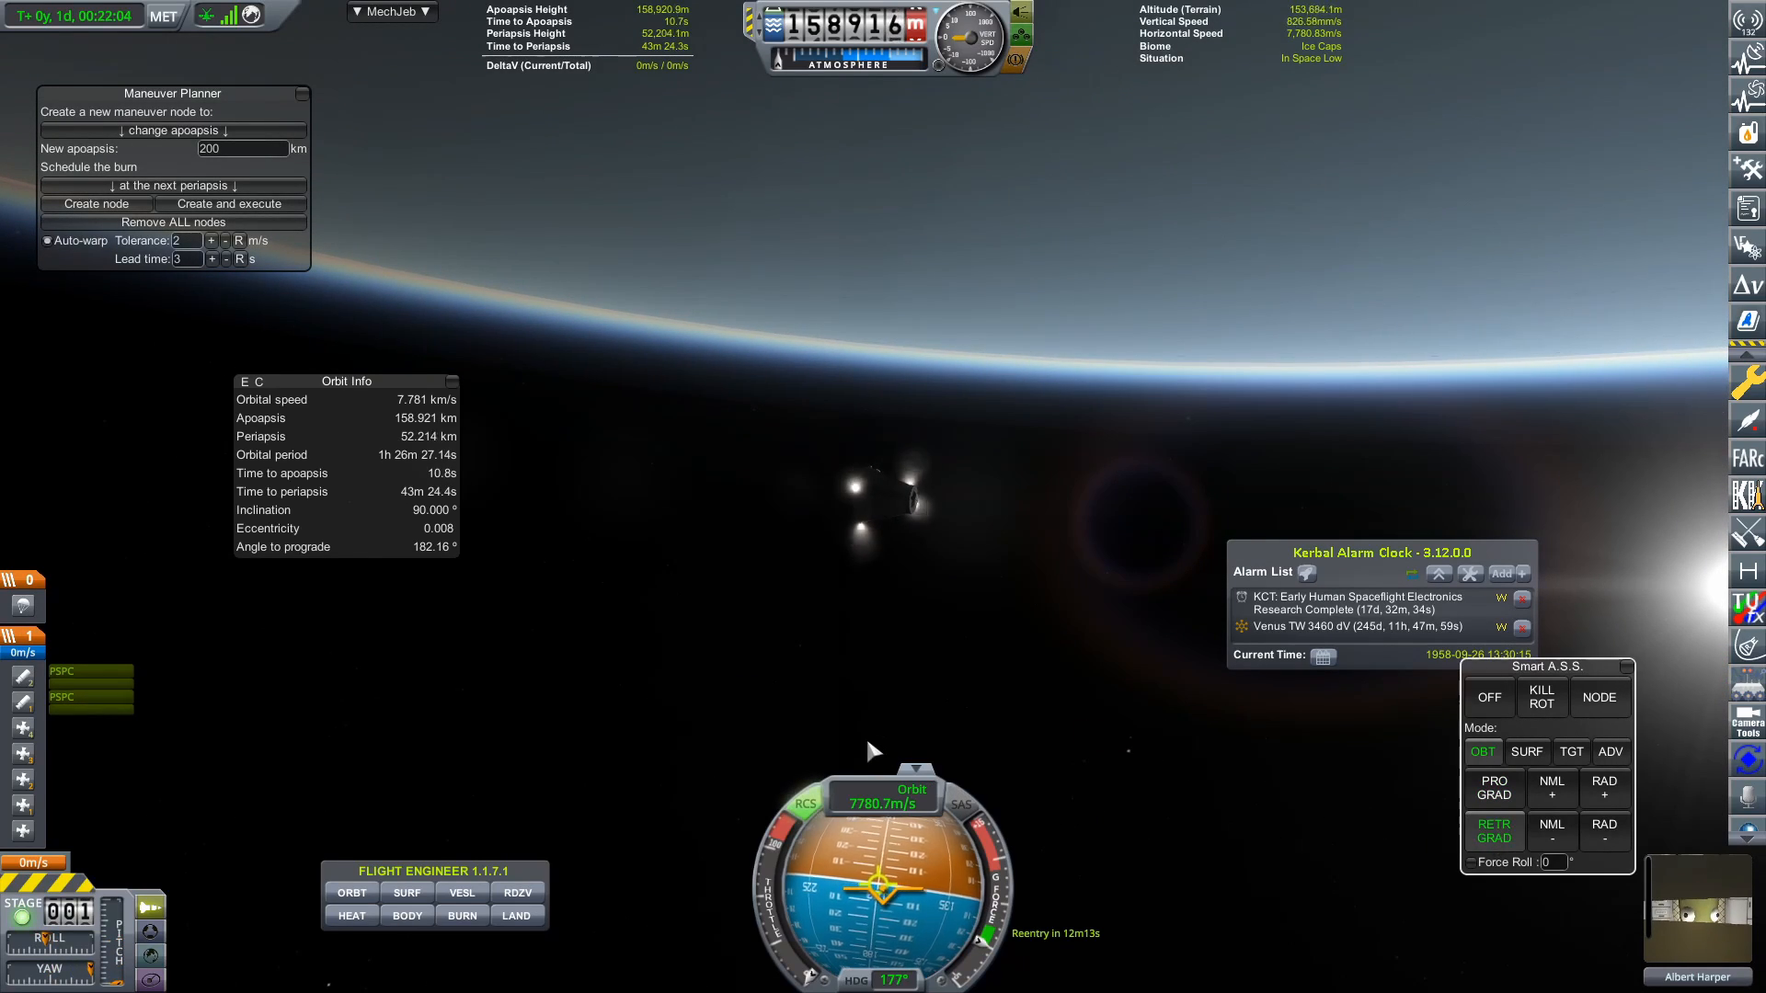
{"action": "right_click", "coordinate": [901, 495]}
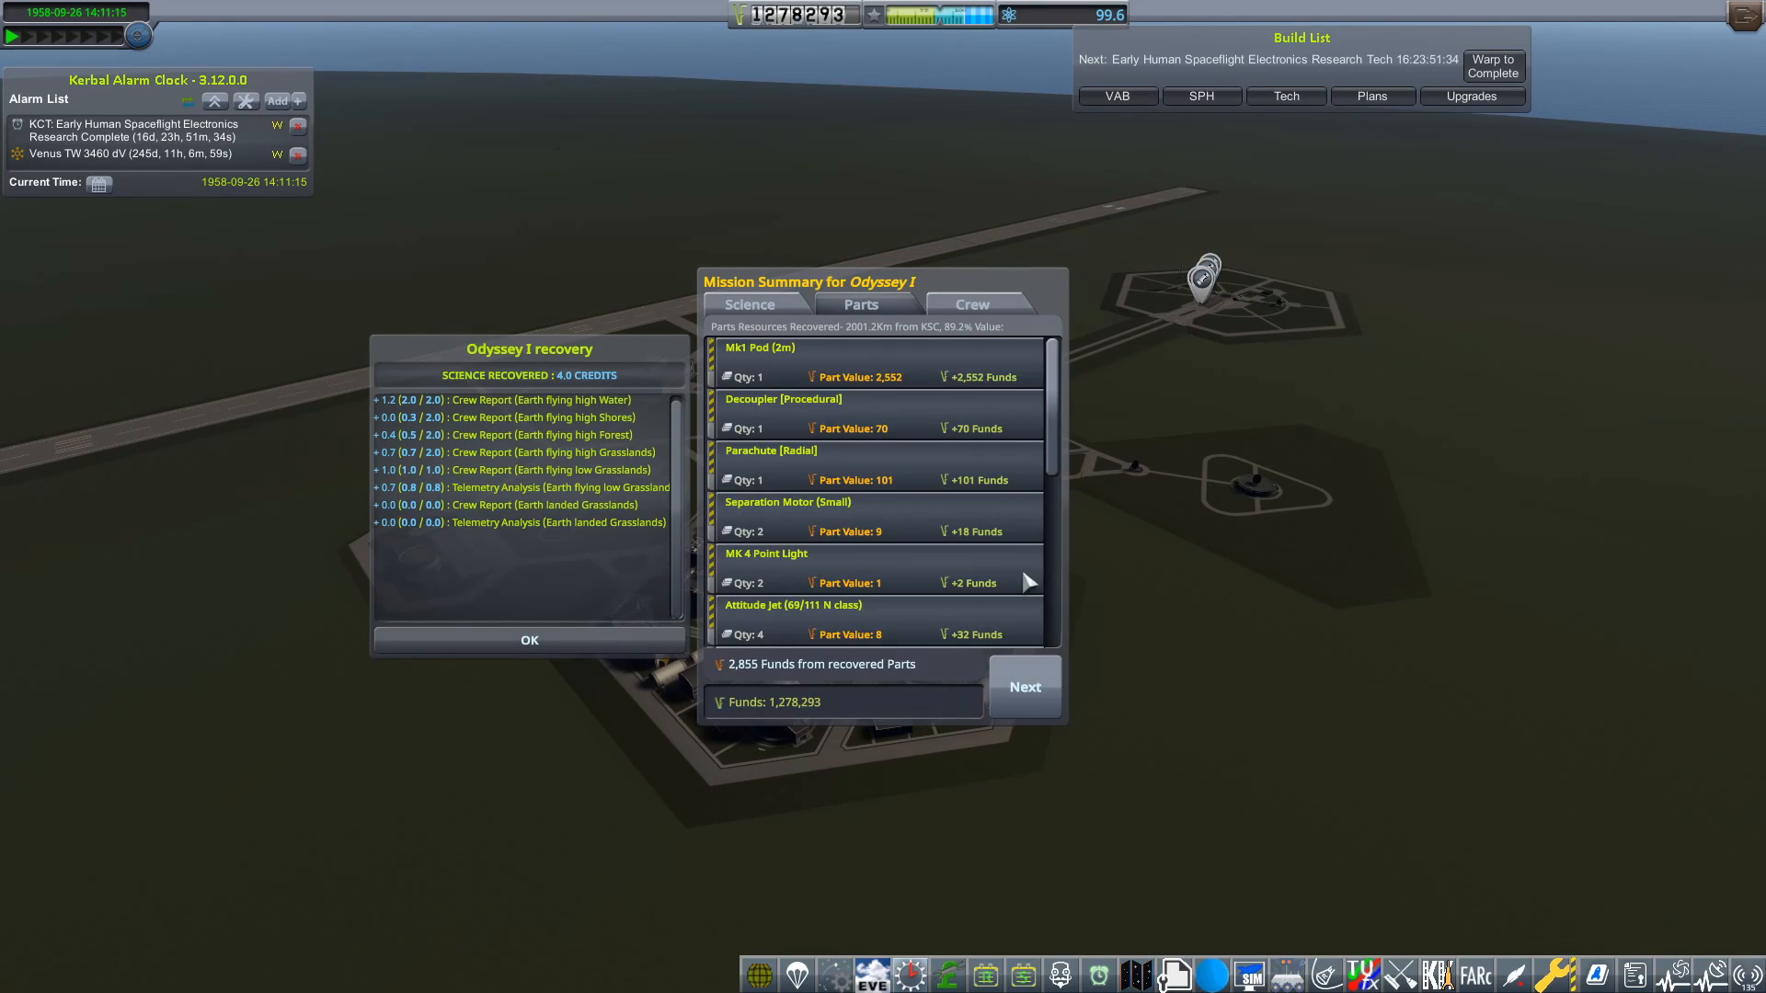
Acknowledge the Odyssey I recovery report, inspect the Early Human Spaceflight Era node, and return to KSC
{"action": "left_click", "coordinate": [1023, 686]}
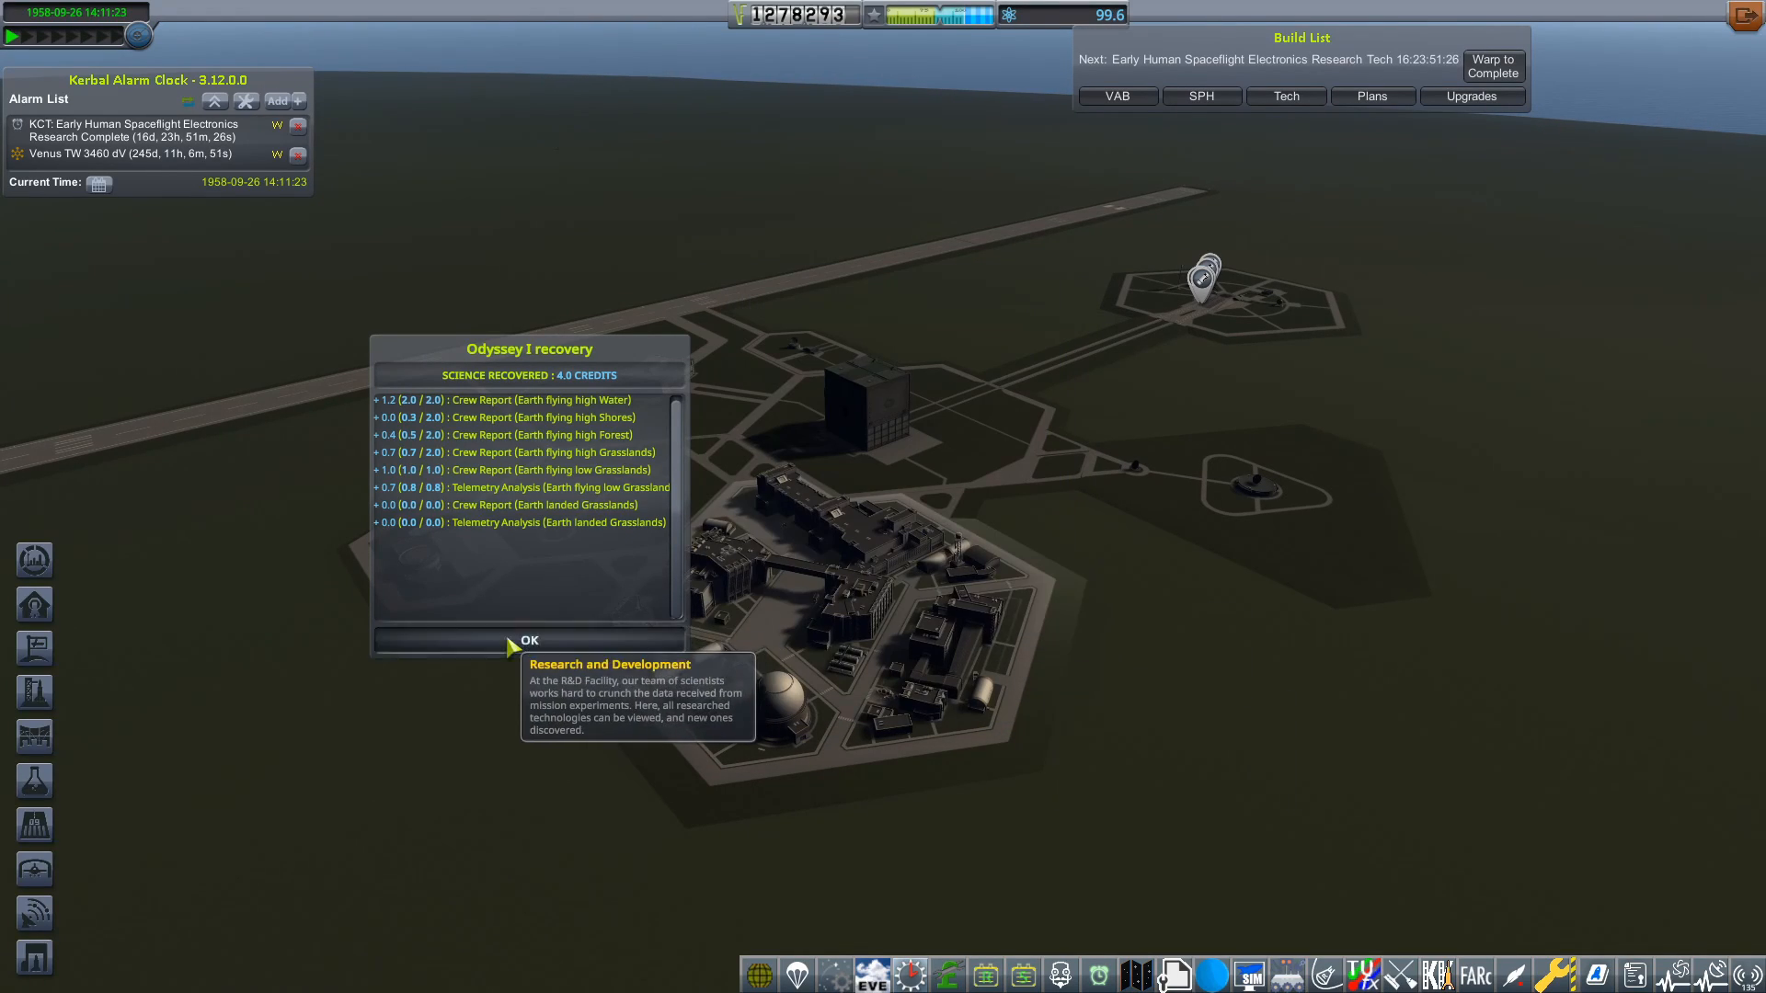
{"action": "left_click", "coordinate": [528, 640]}
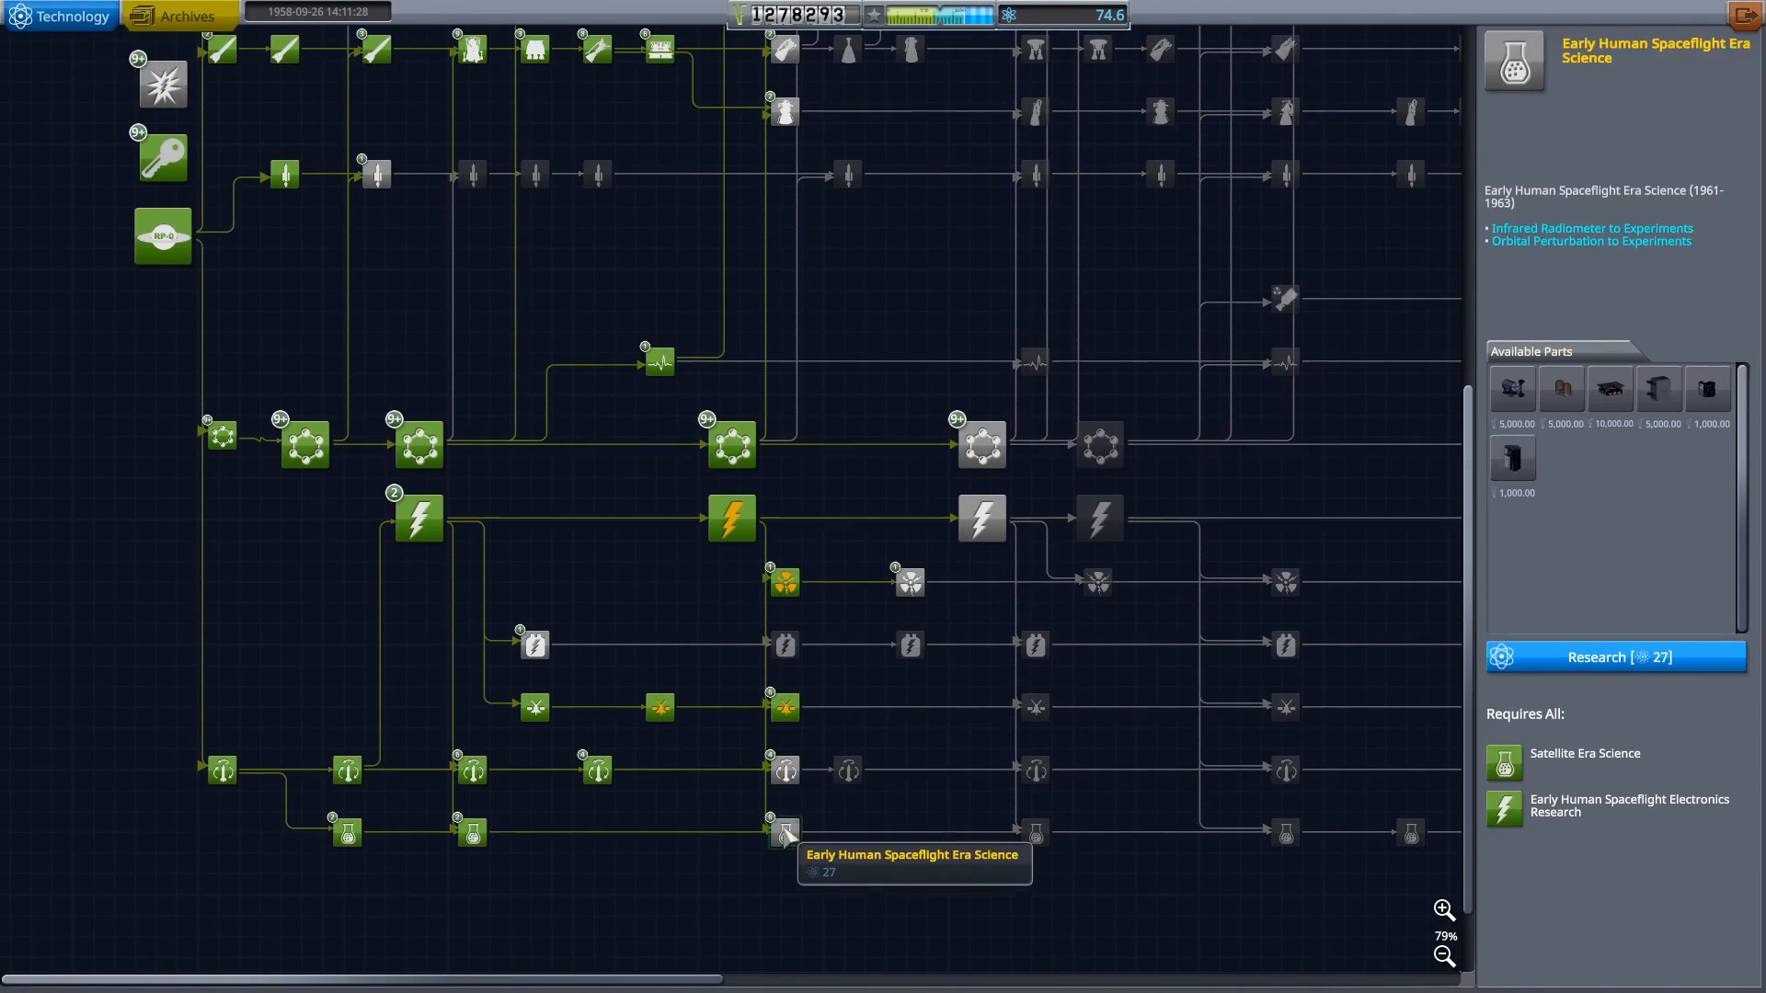
{"action": "left_click", "coordinate": [1615, 657]}
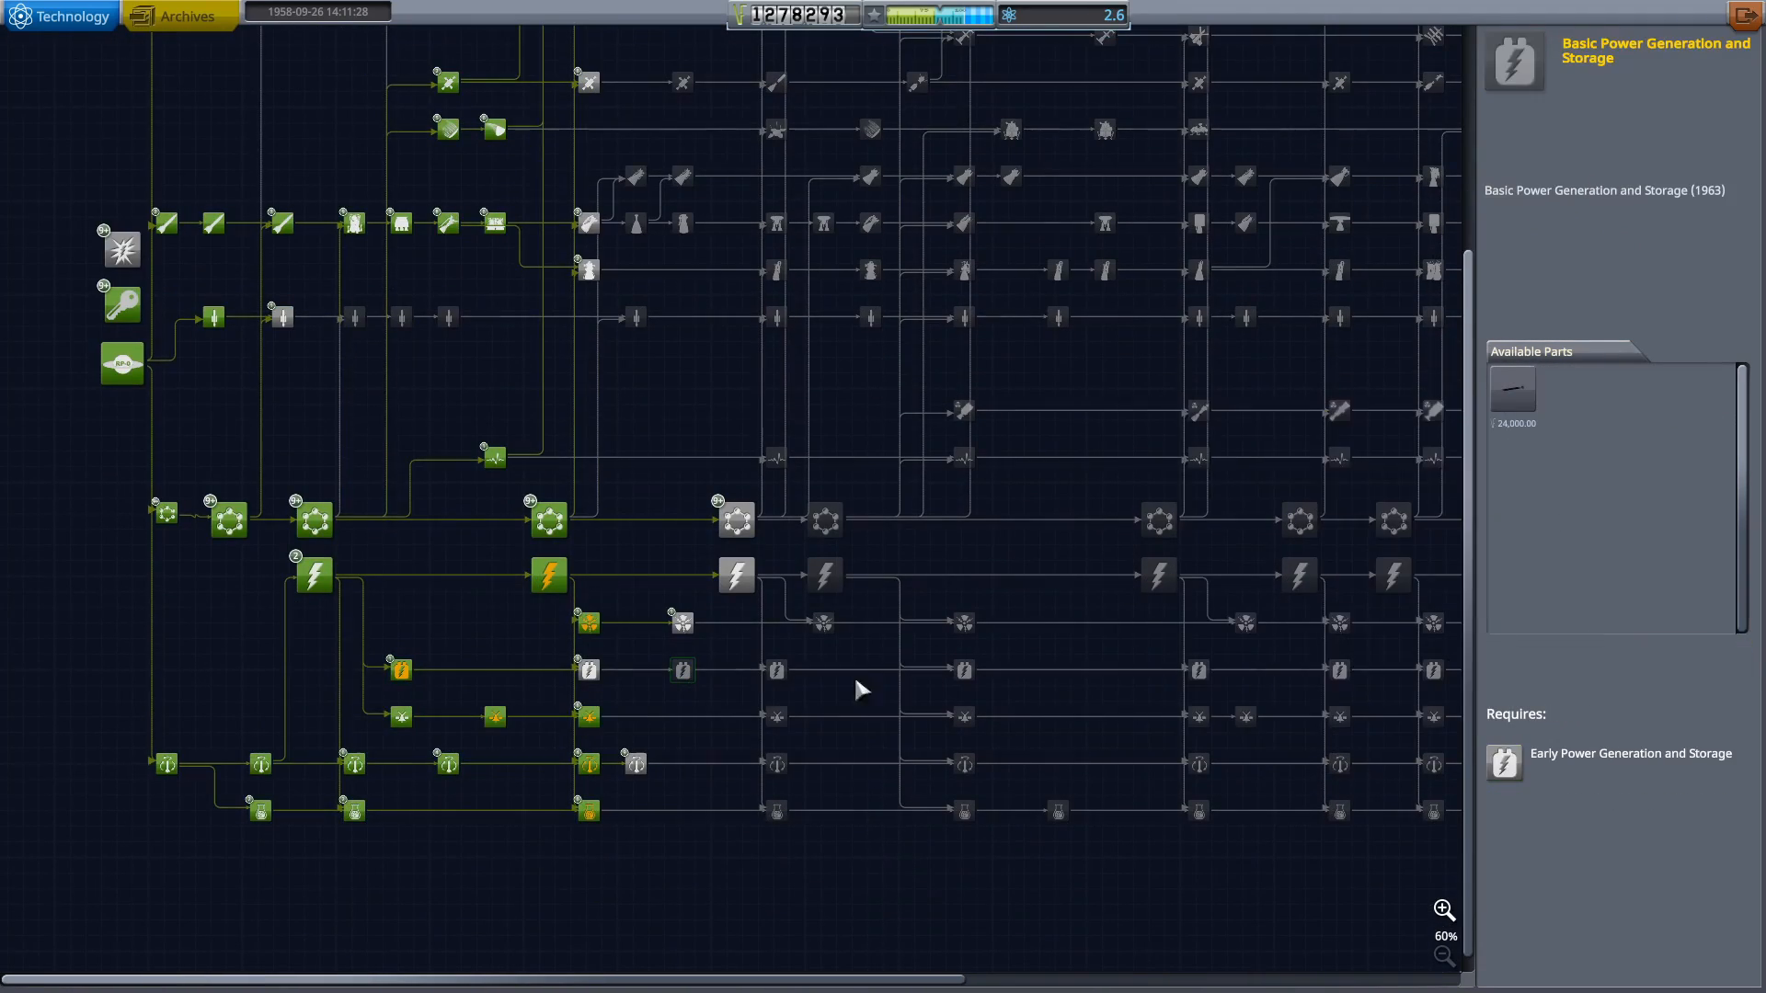
{"action": "left_click", "coordinate": [734, 502]}
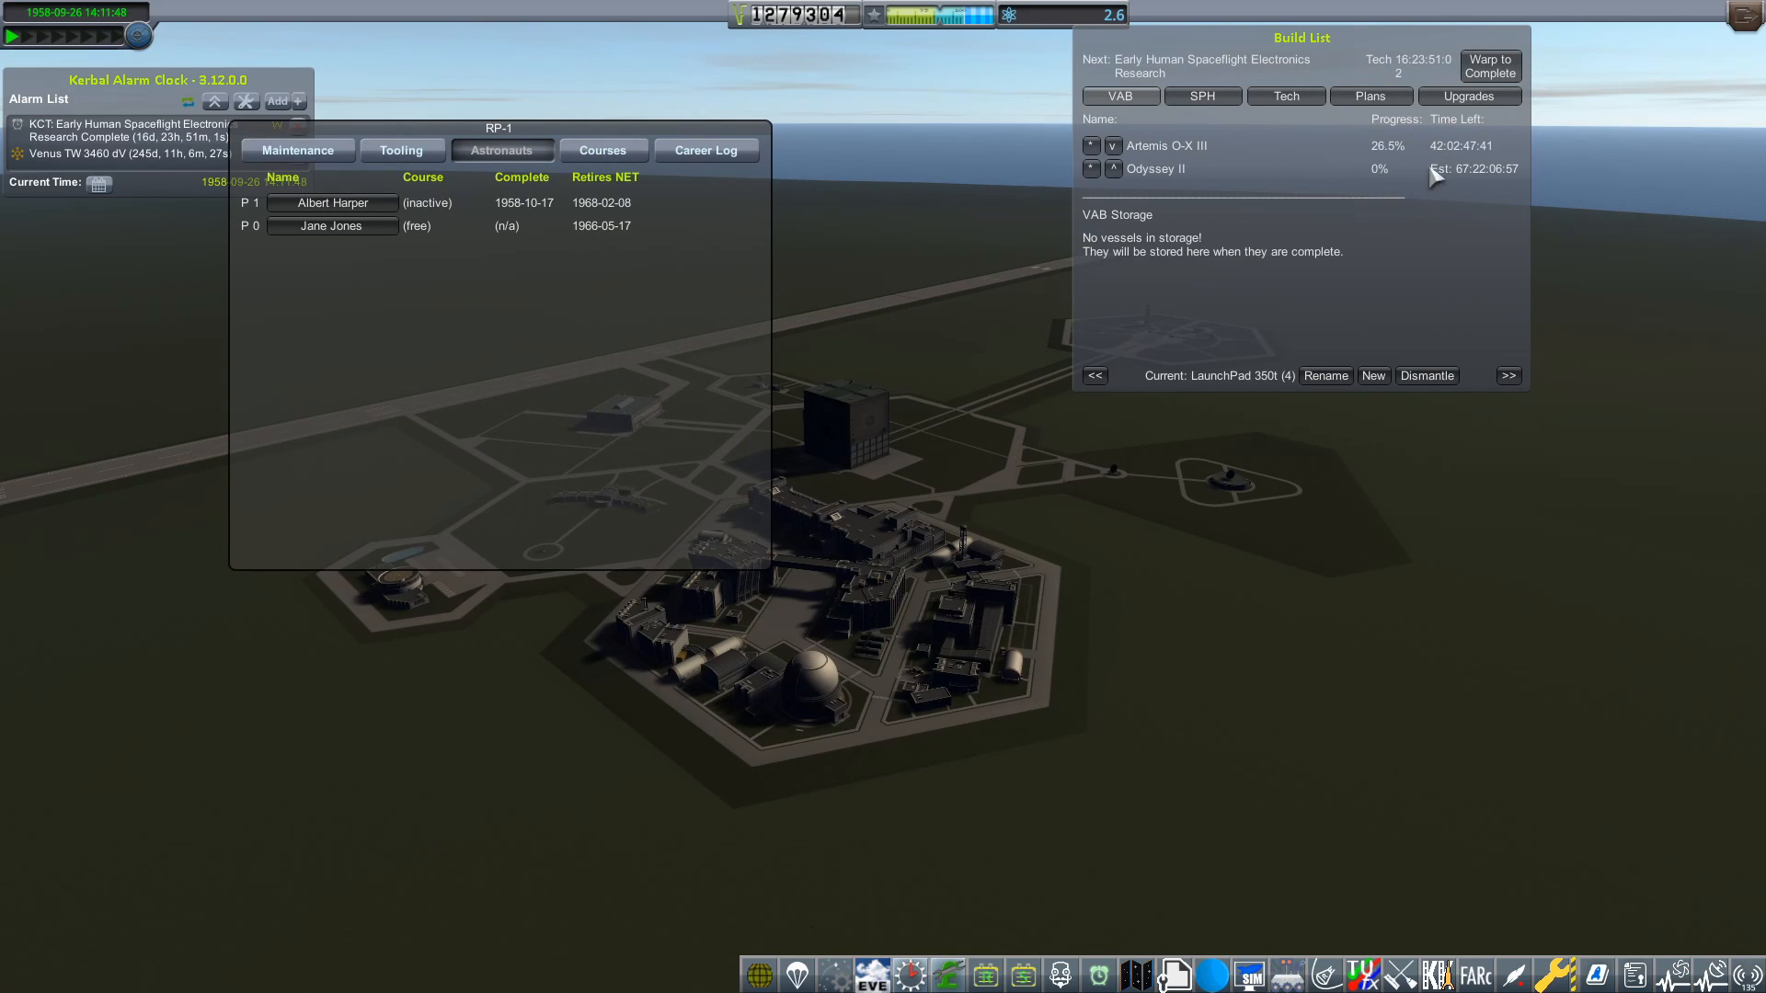
Buy five upgrade points with funds, check Mission Control contracts, and warp until Artemis O-X III is built
{"action": "left_click", "coordinate": [1488, 66]}
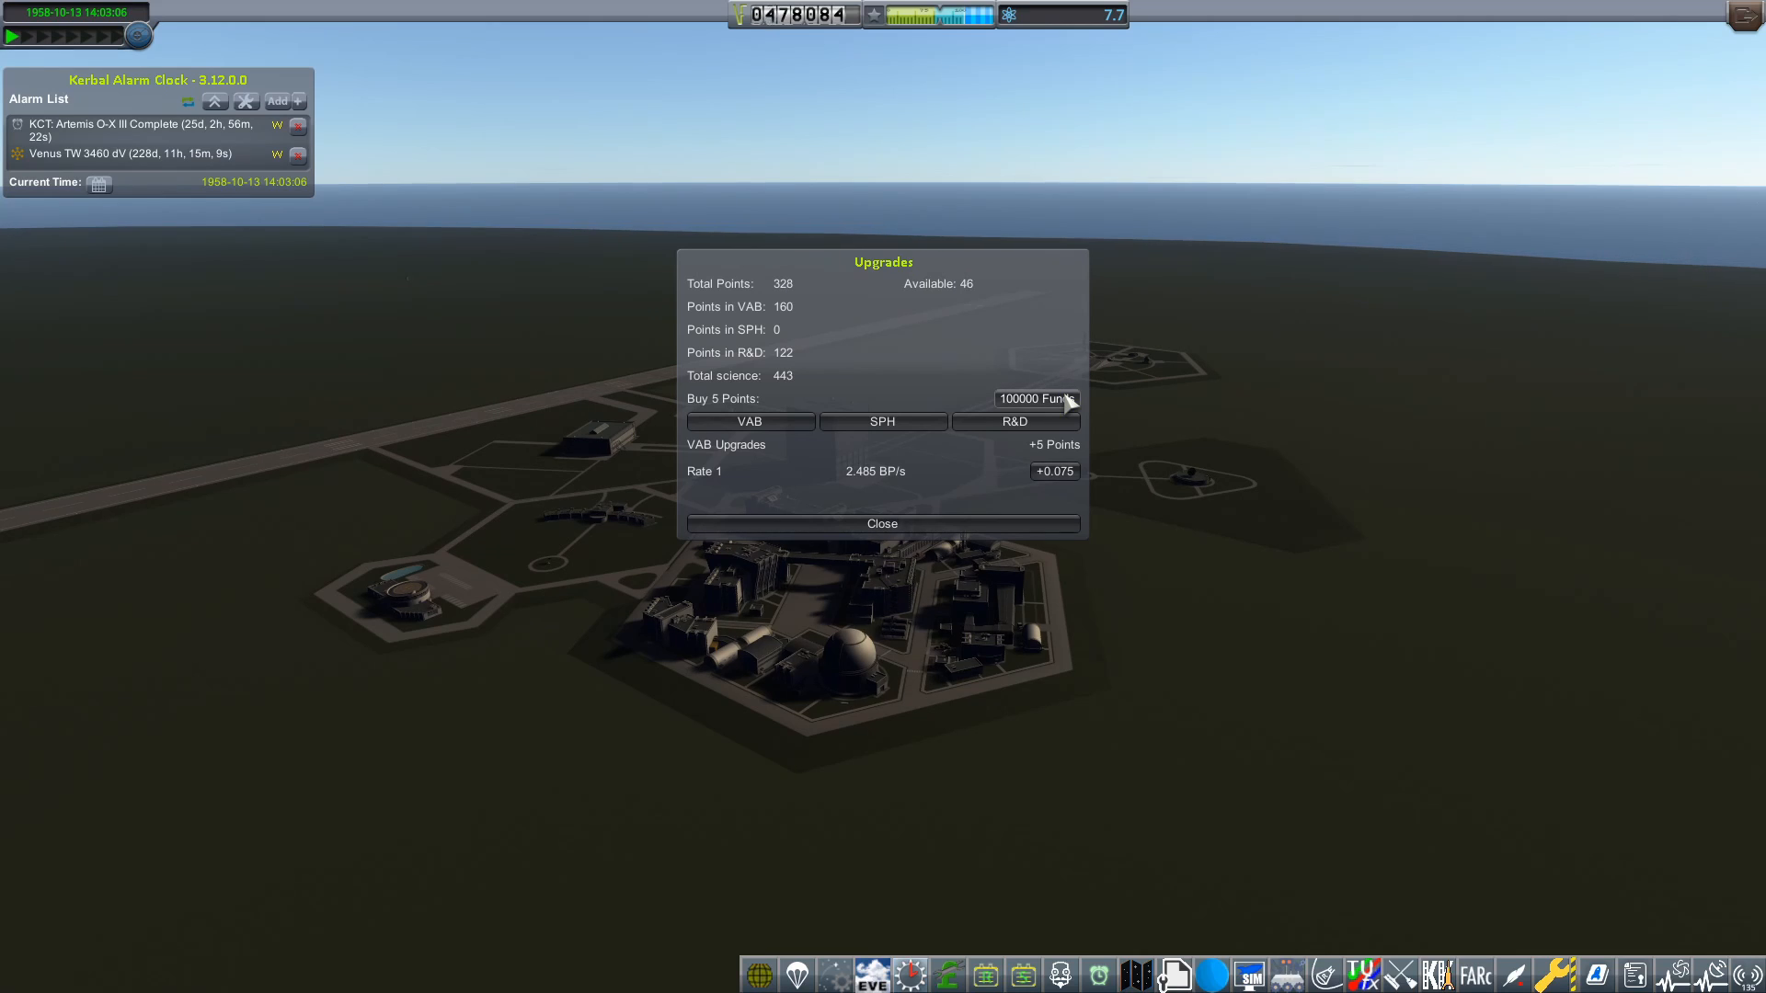
{"action": "left_click", "coordinate": [1015, 421]}
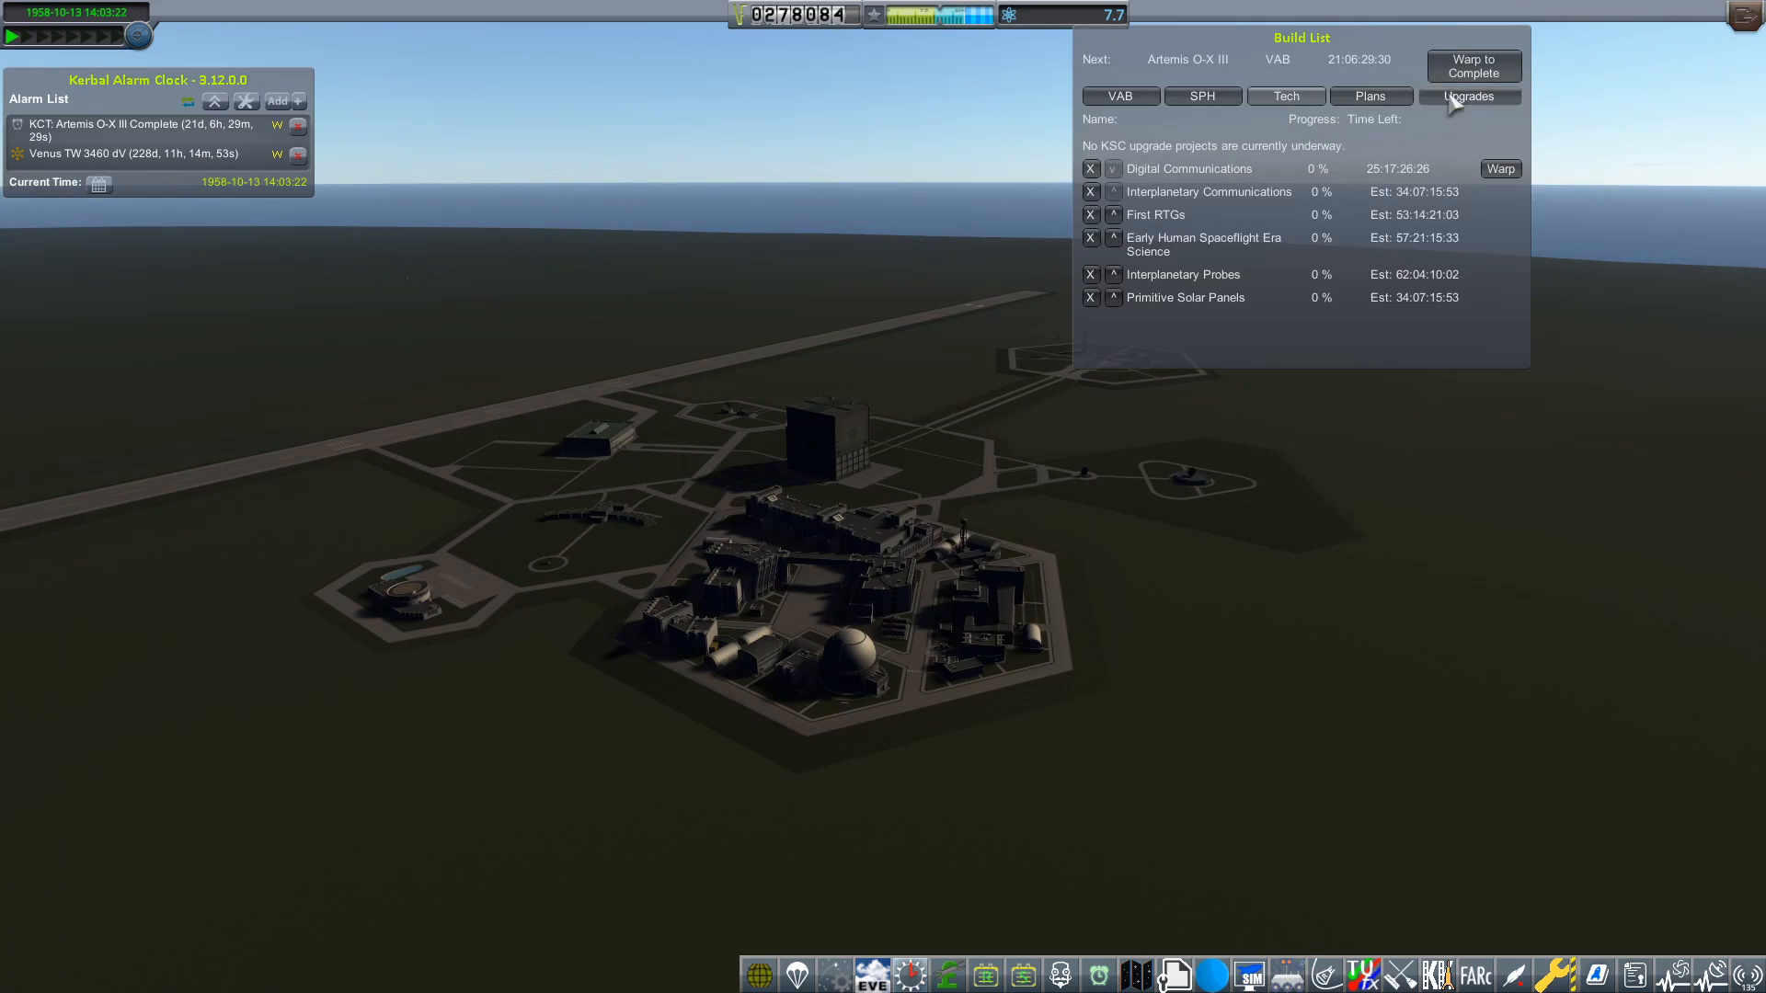
{"action": "left_click", "coordinate": [1120, 96]}
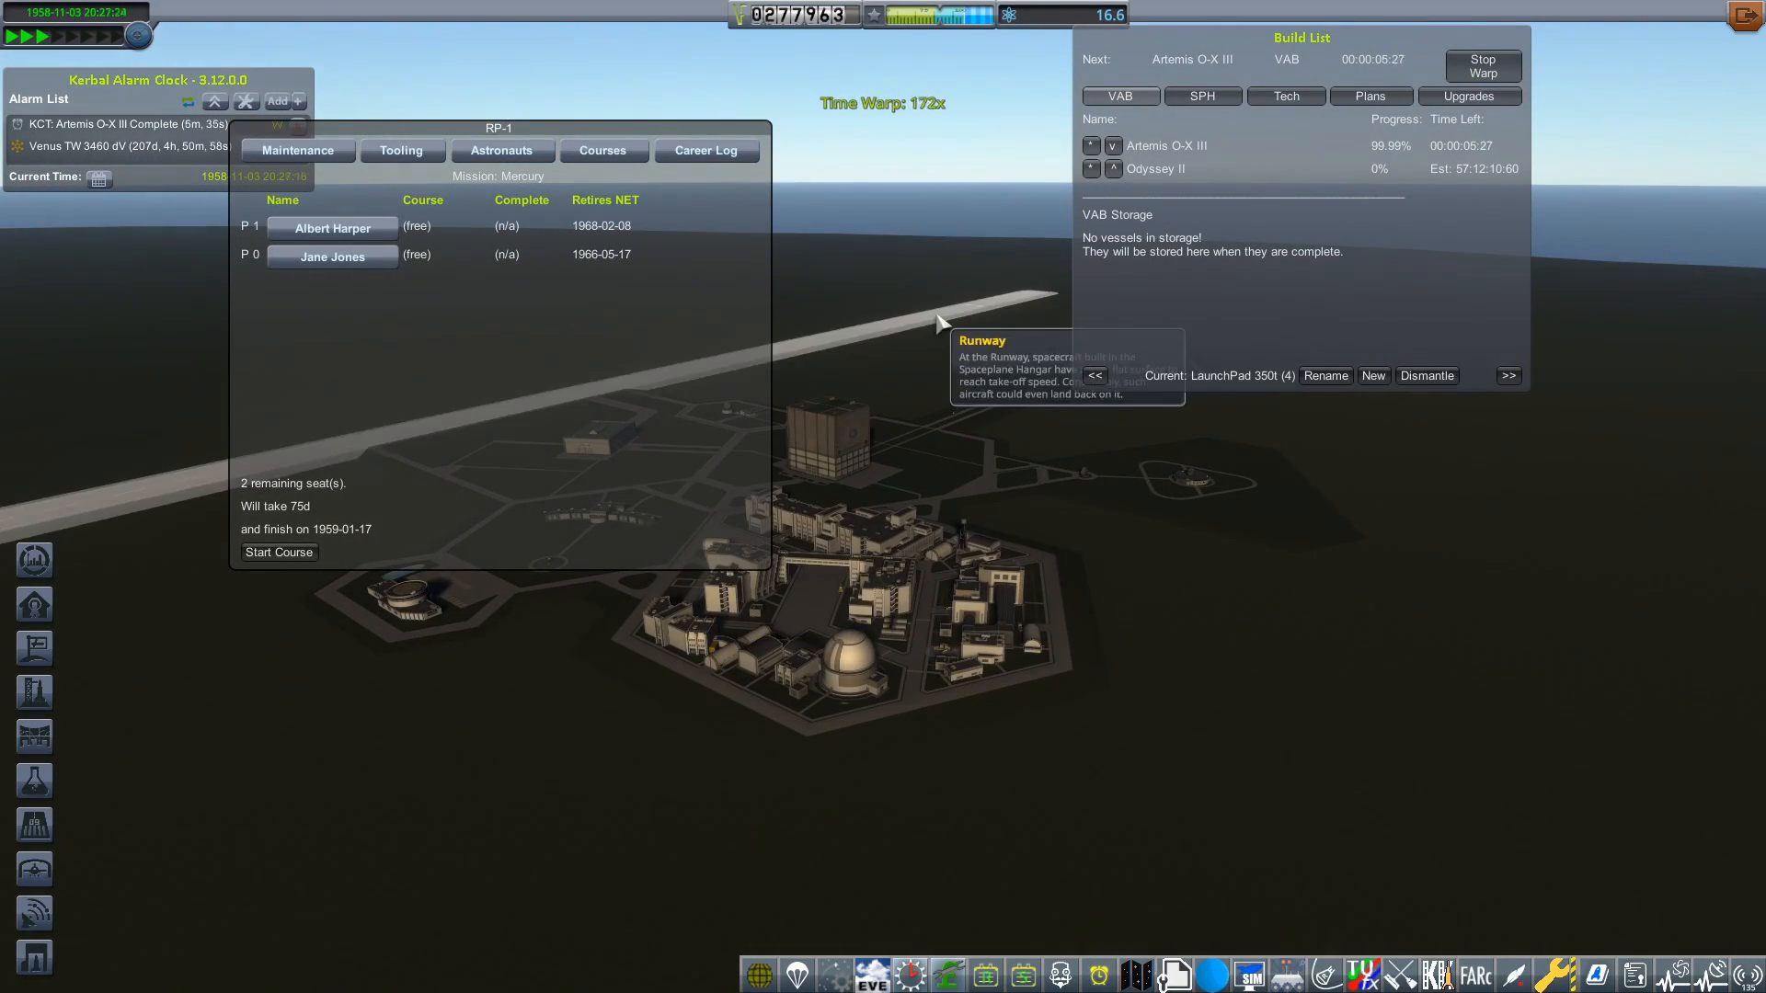
{"action": "left_click", "coordinate": [1481, 64]}
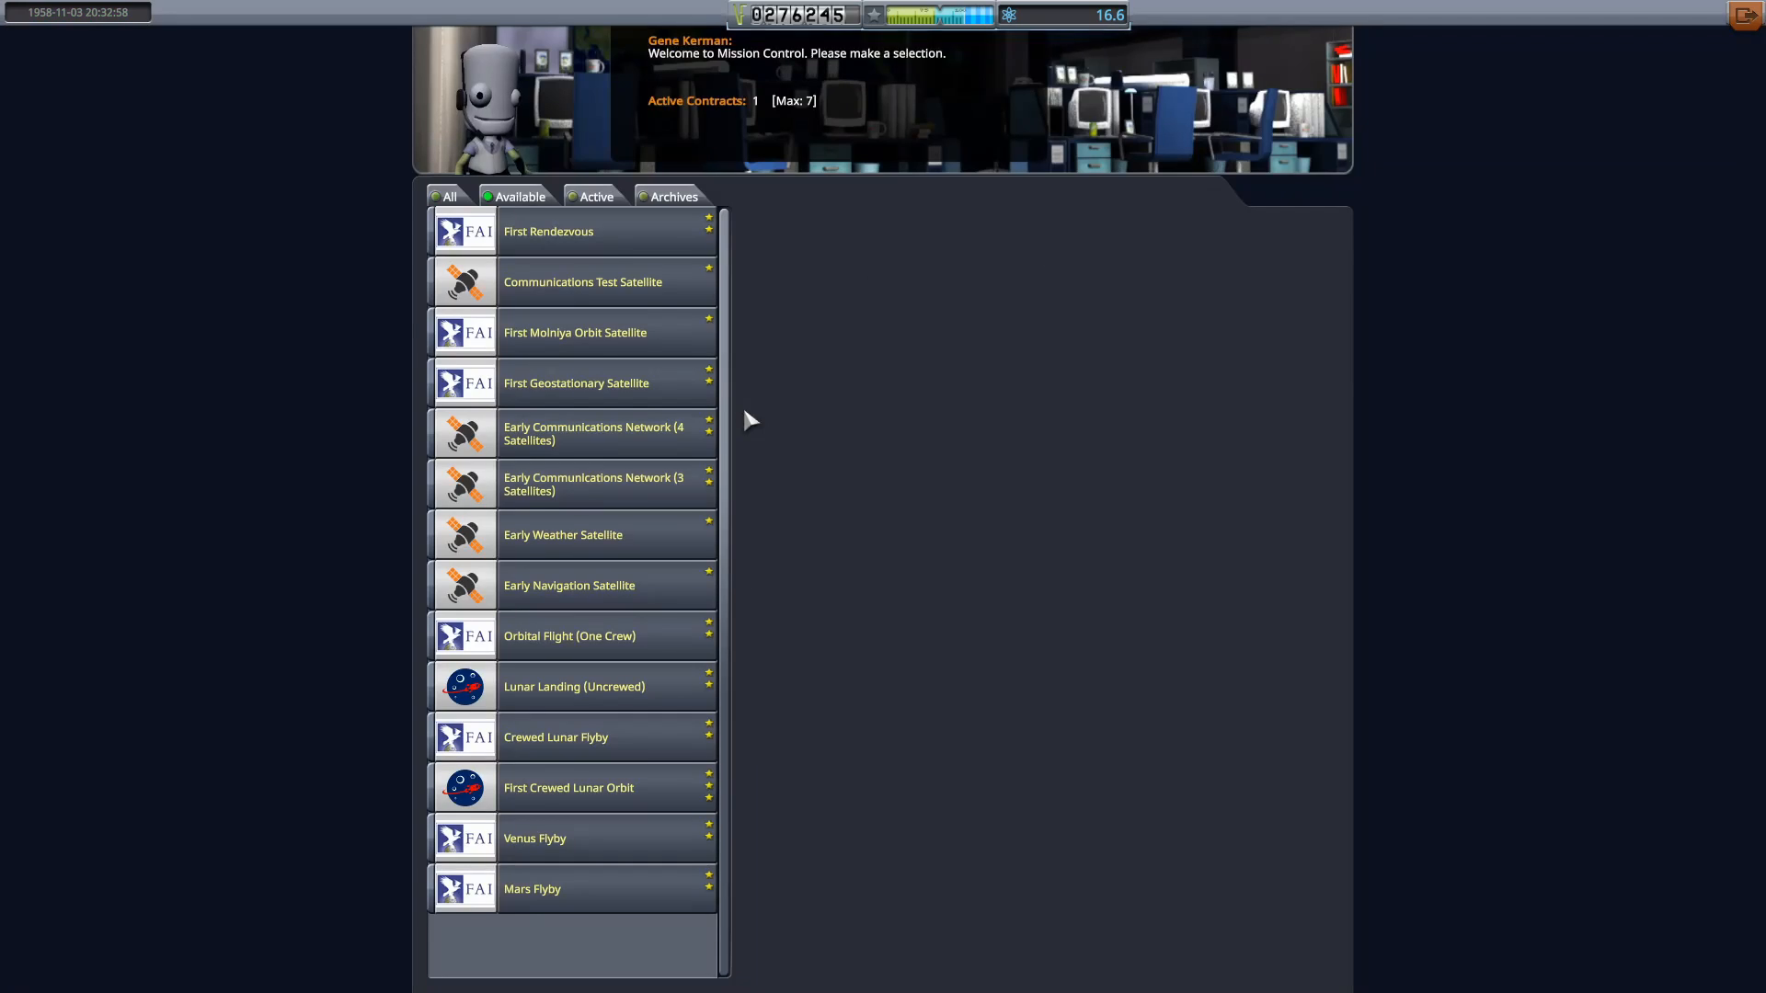
{"action": "left_click", "coordinate": [569, 635]}
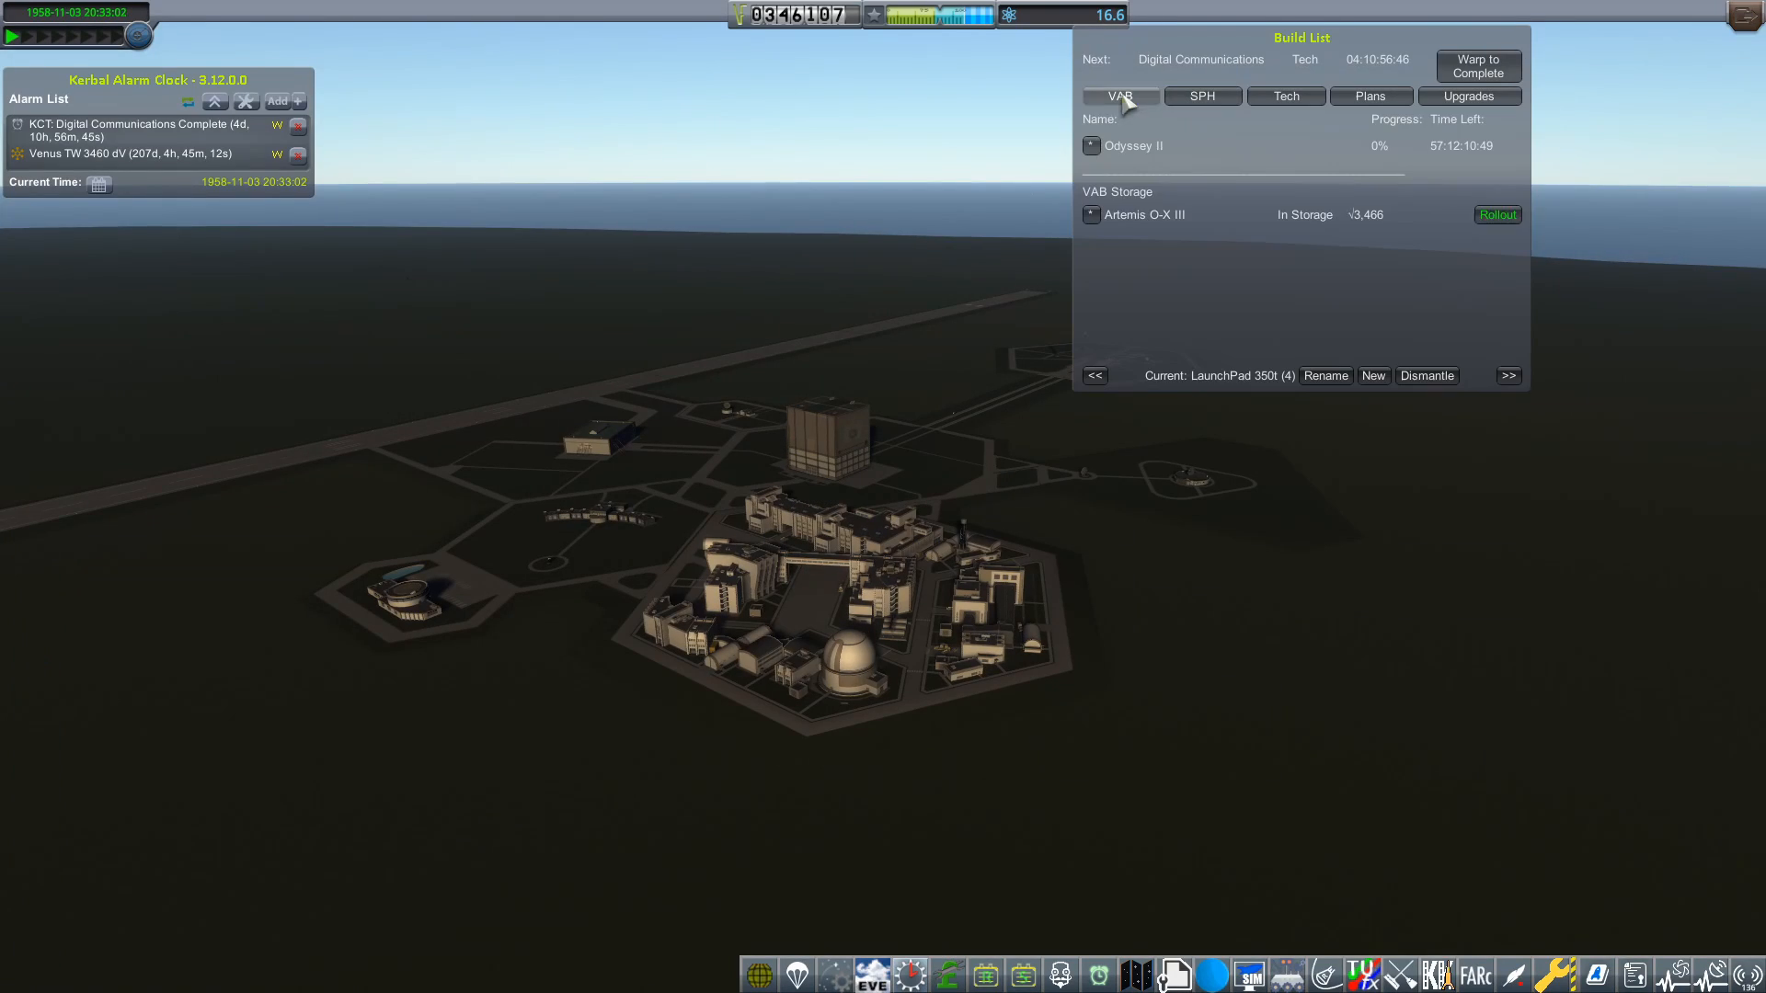
Roll Artemis O-X III from VAB storage out to LaunchPad 350t while Odyssey II keeps building
{"action": "left_click", "coordinate": [1497, 216]}
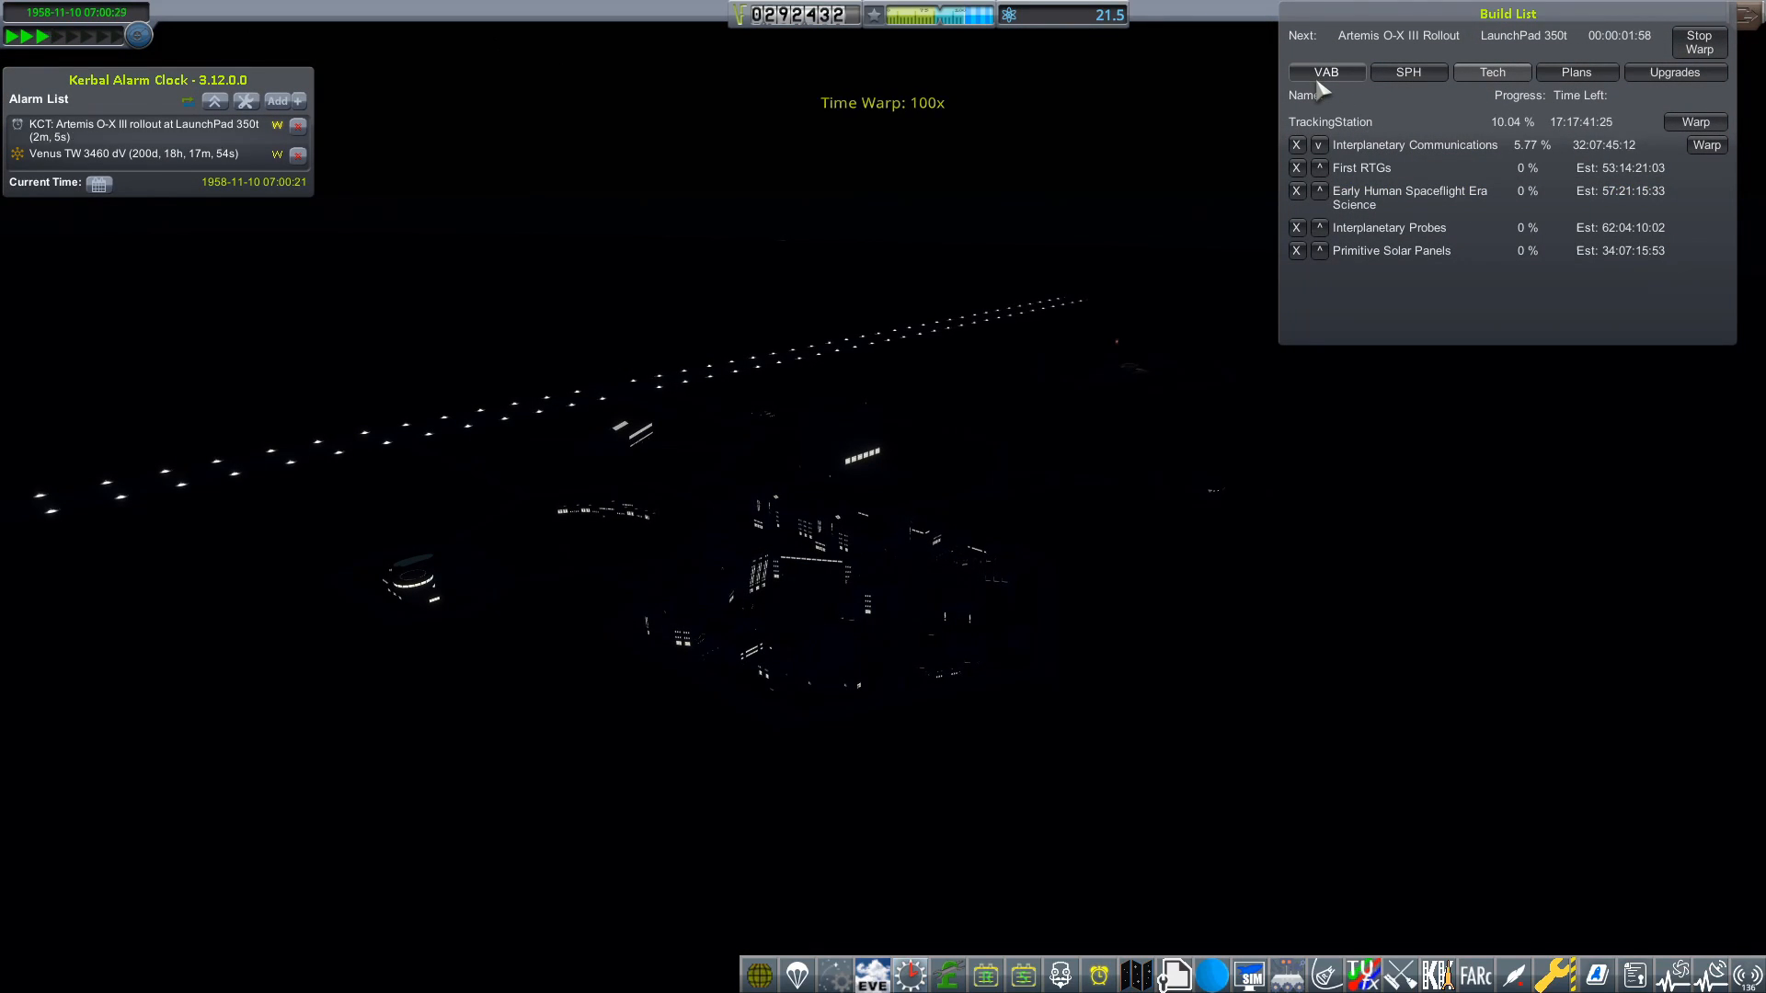
{"action": "left_click", "coordinate": [1698, 42]}
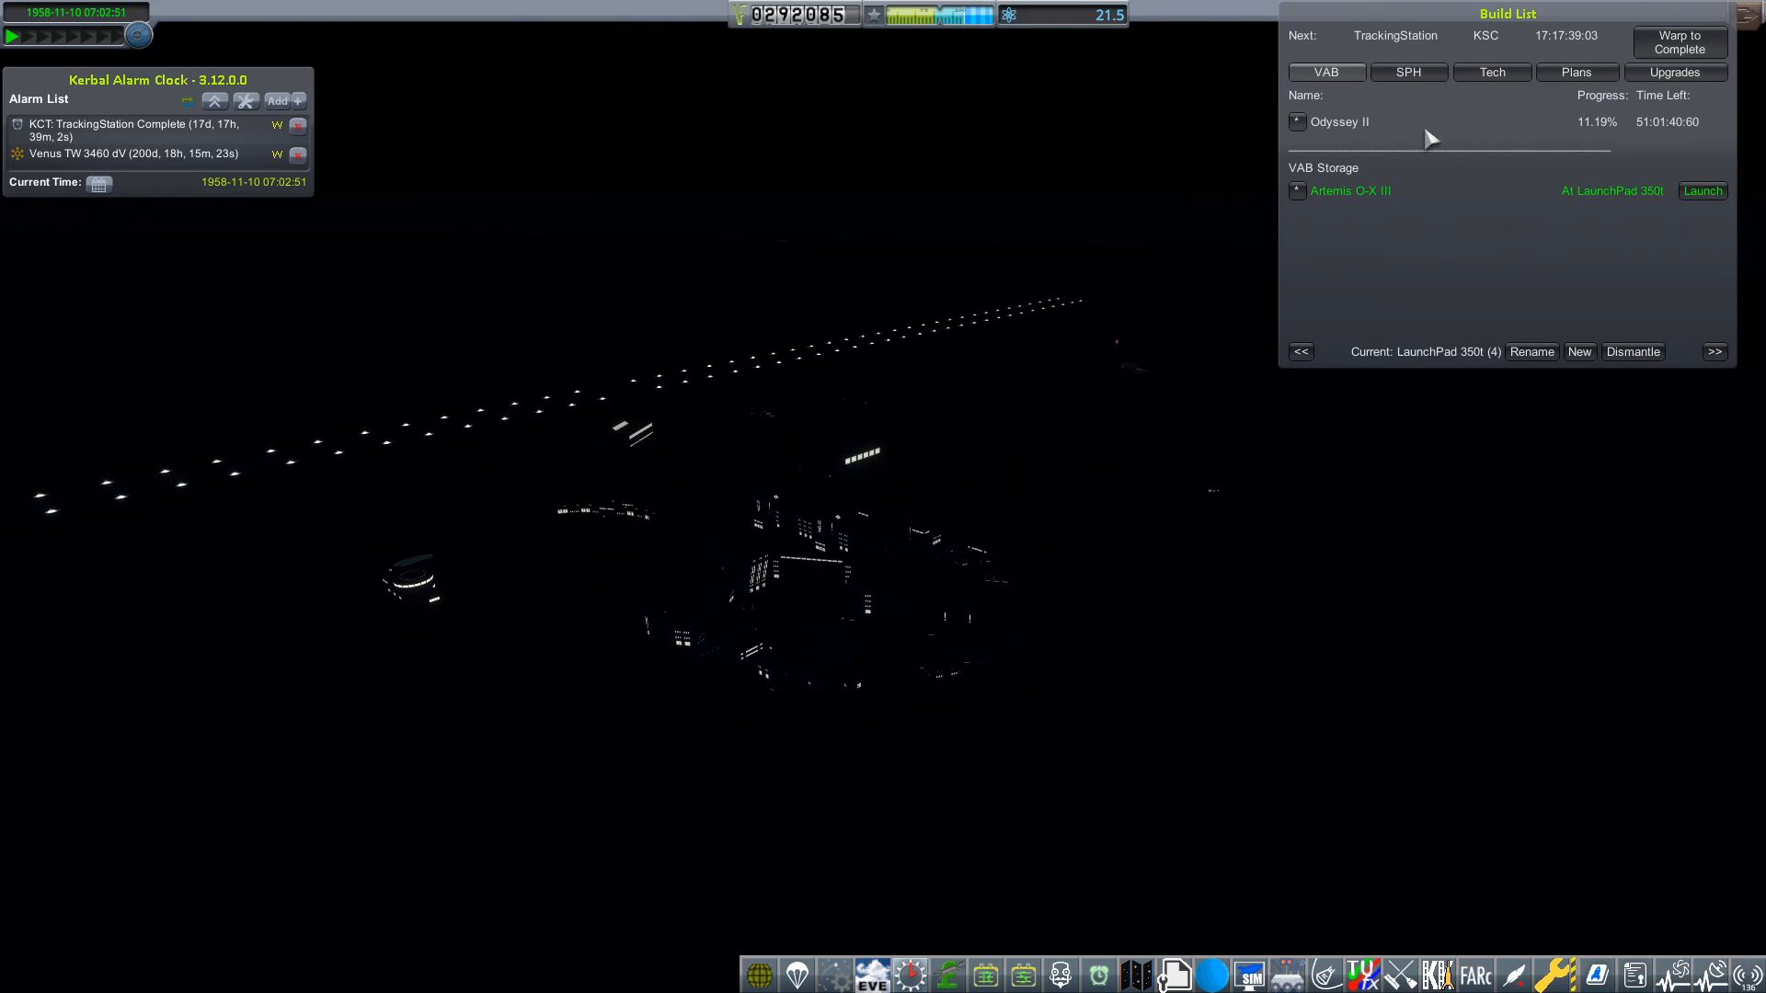
{"action": "left_click", "coordinate": [1700, 189]}
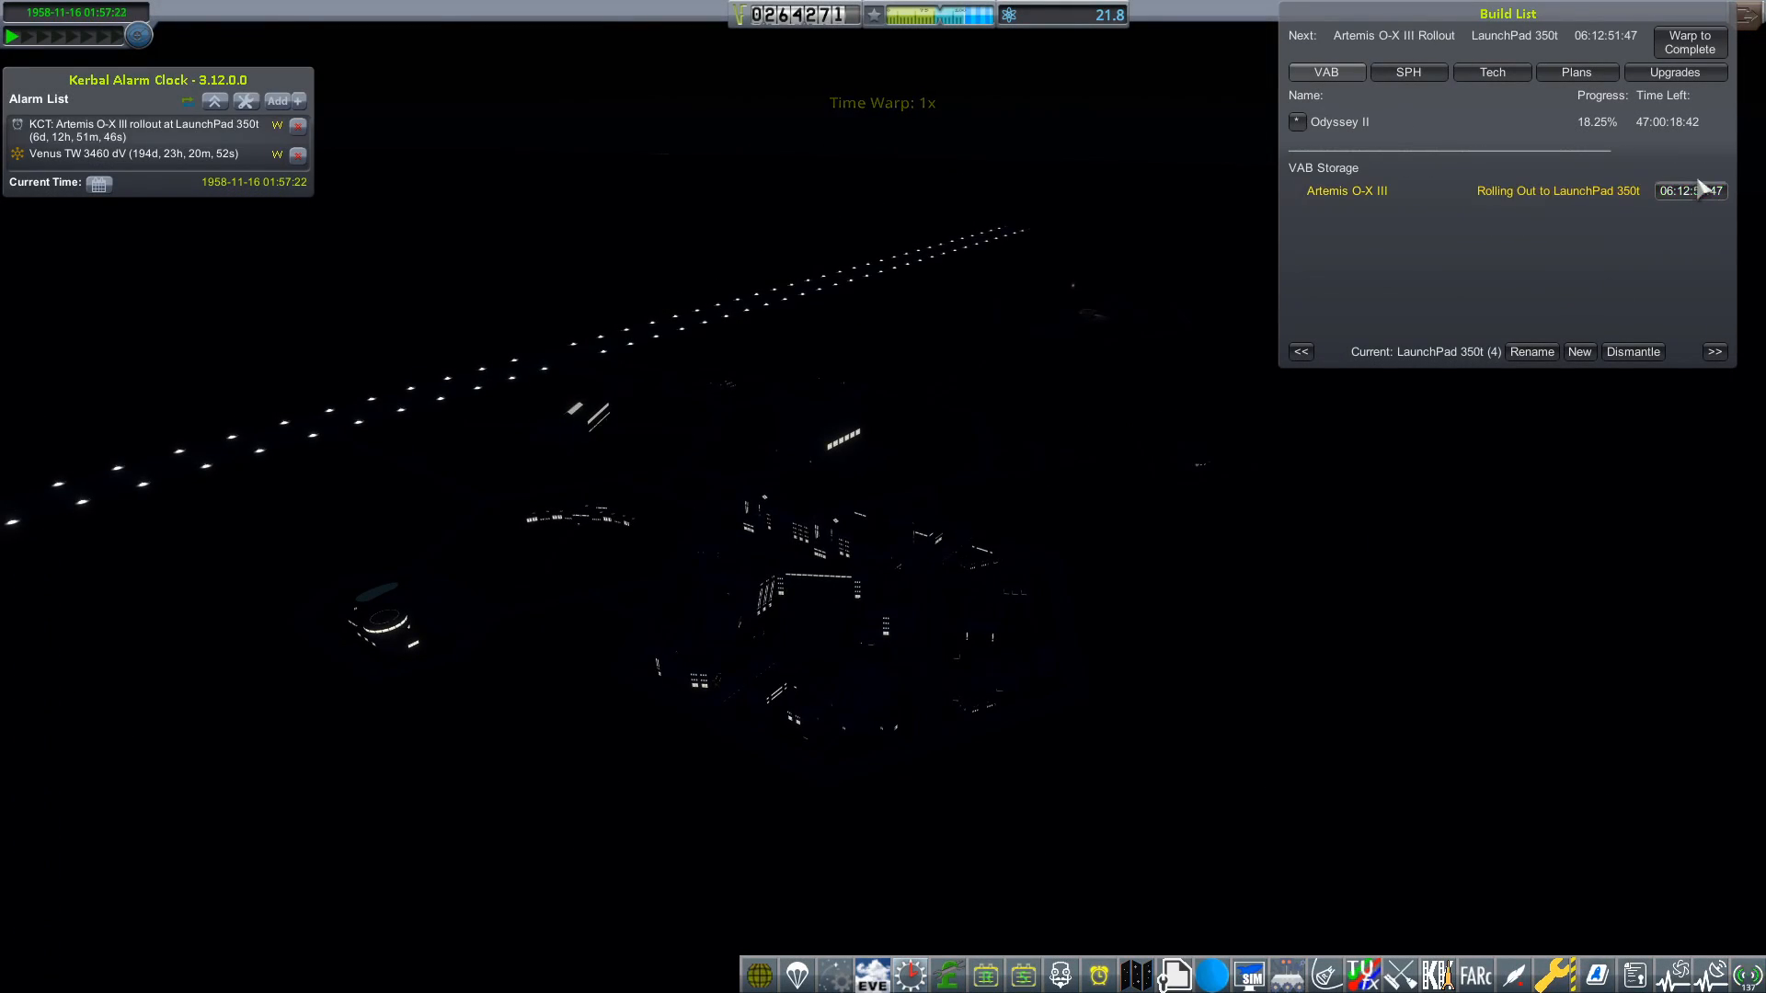
{"action": "left_click", "coordinate": [1689, 42]}
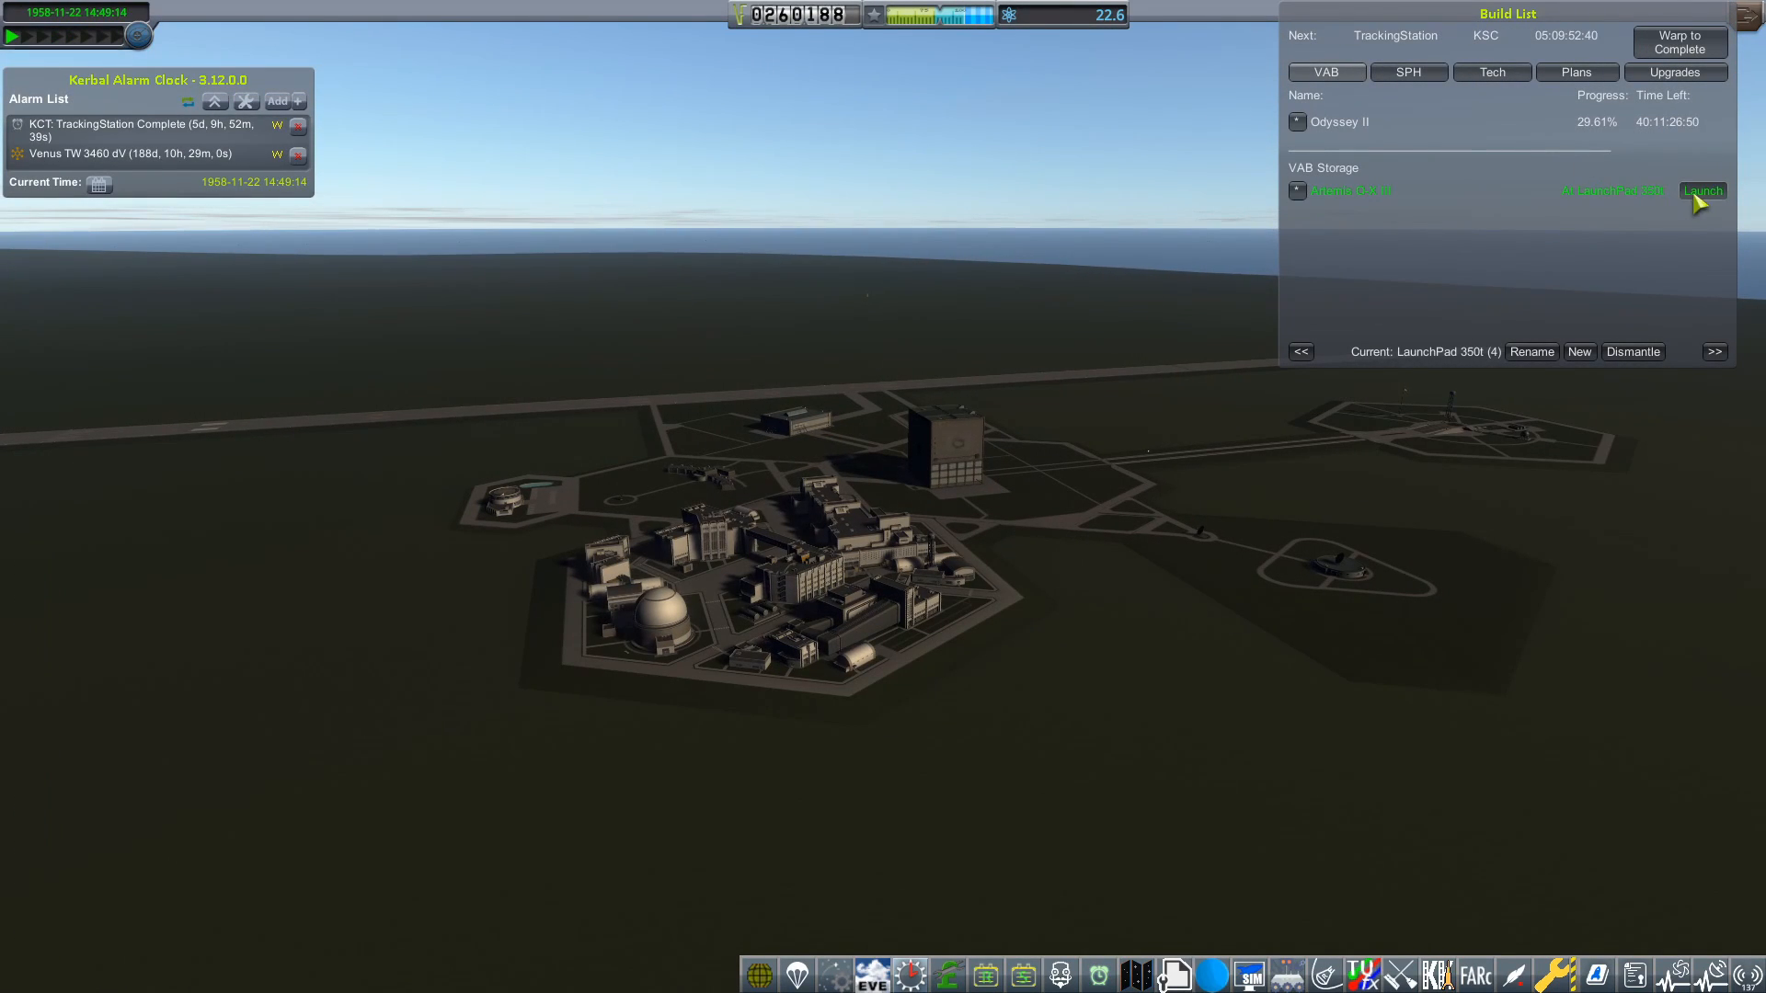
Launch Artemis O-X III from the pad toward its lunar maneuver node
{"action": "left_click", "coordinate": [1700, 190]}
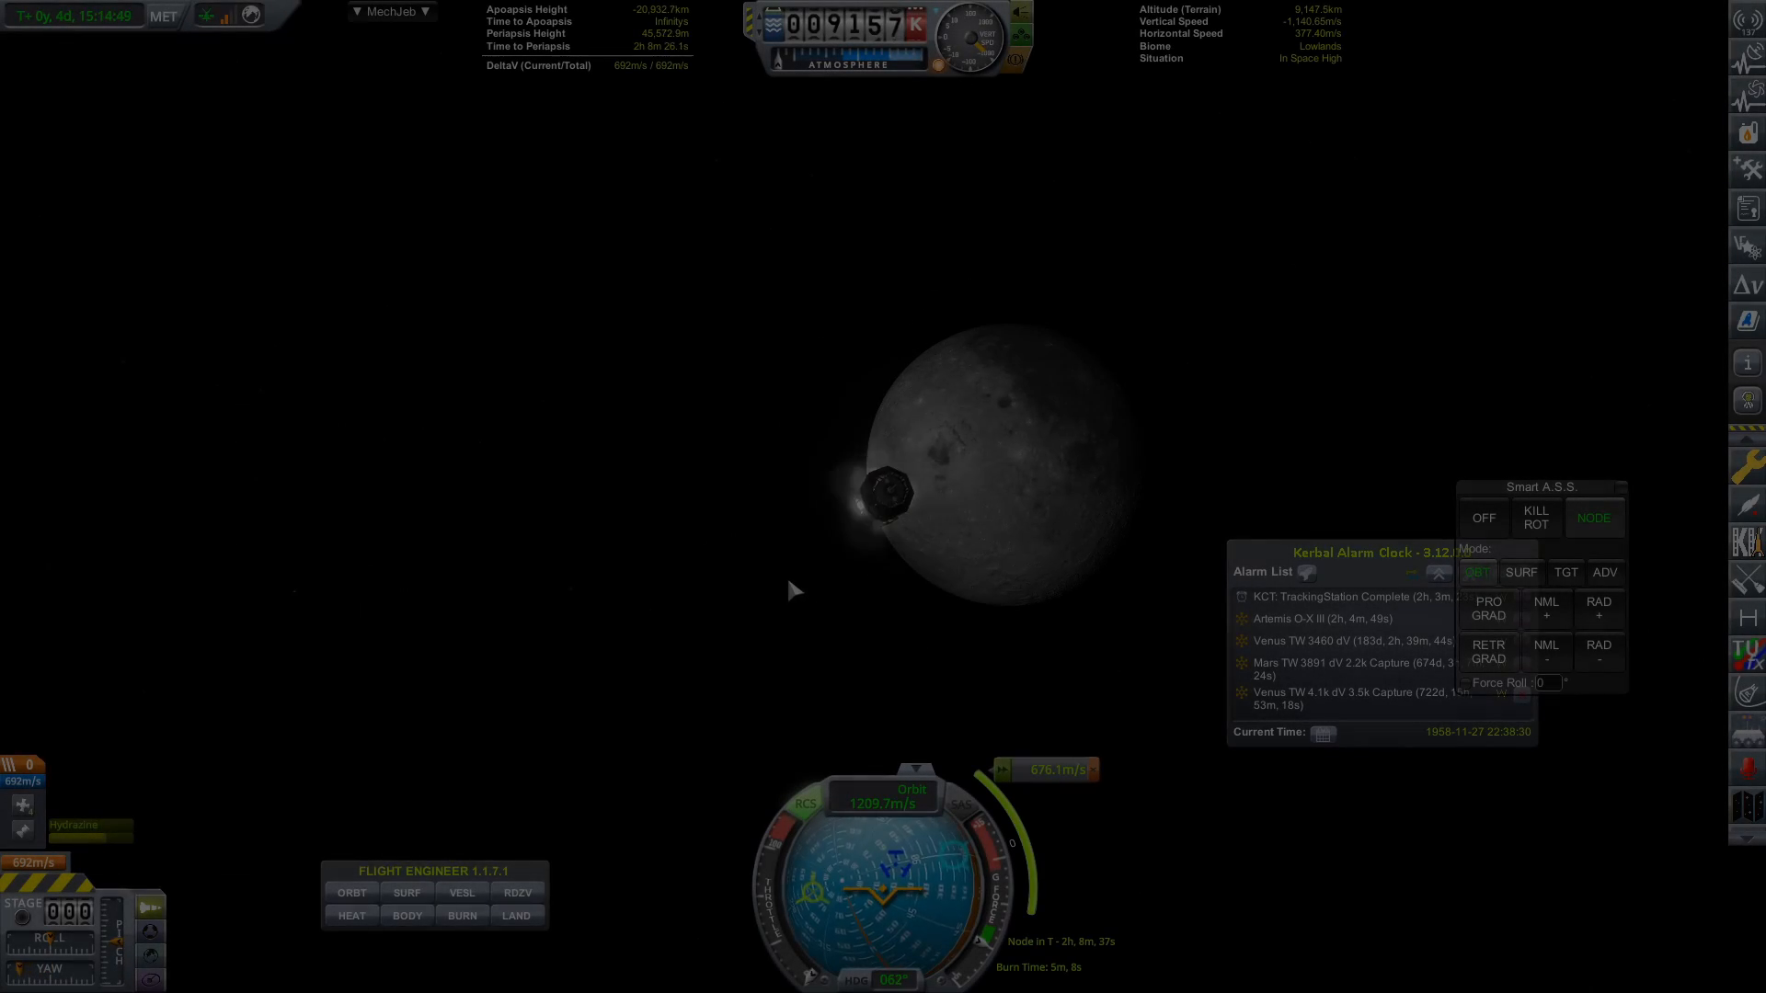
Warp toward the capture burn and bring up the MechJeb Maneuver Planner before the KCT alarm stops warp
{"action": "left_click", "coordinate": [390, 11]}
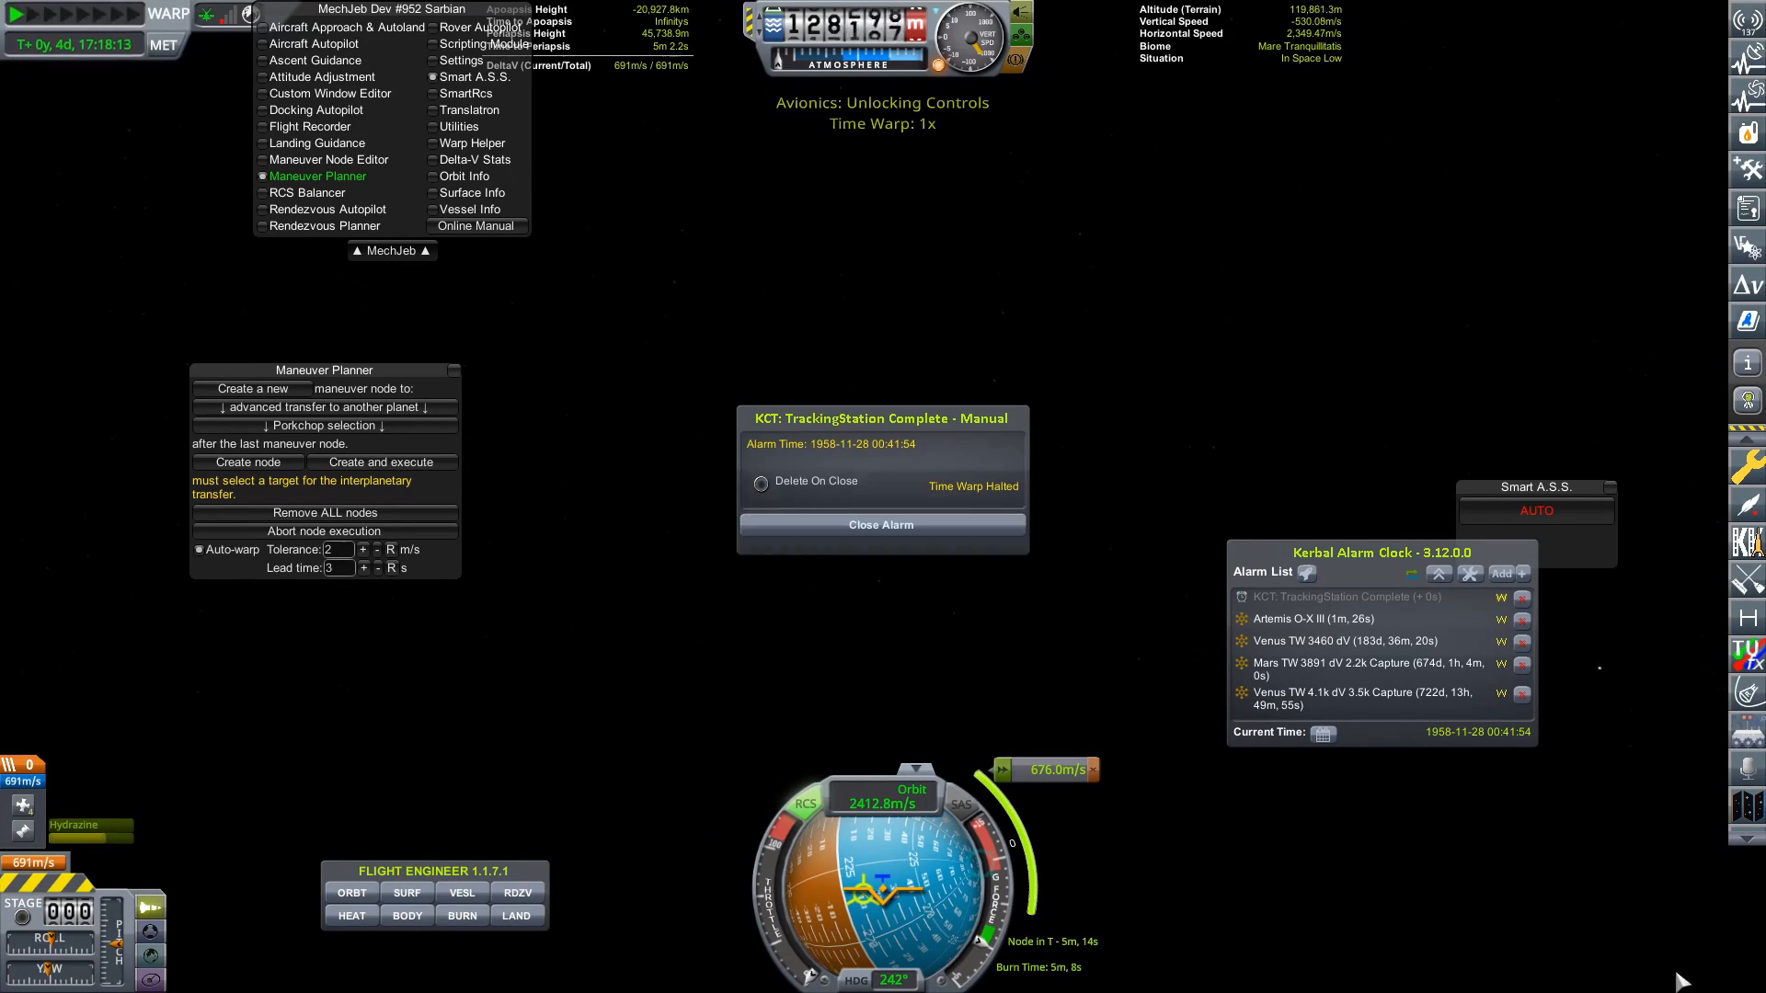
{"action": "left_click", "coordinate": [881, 524]}
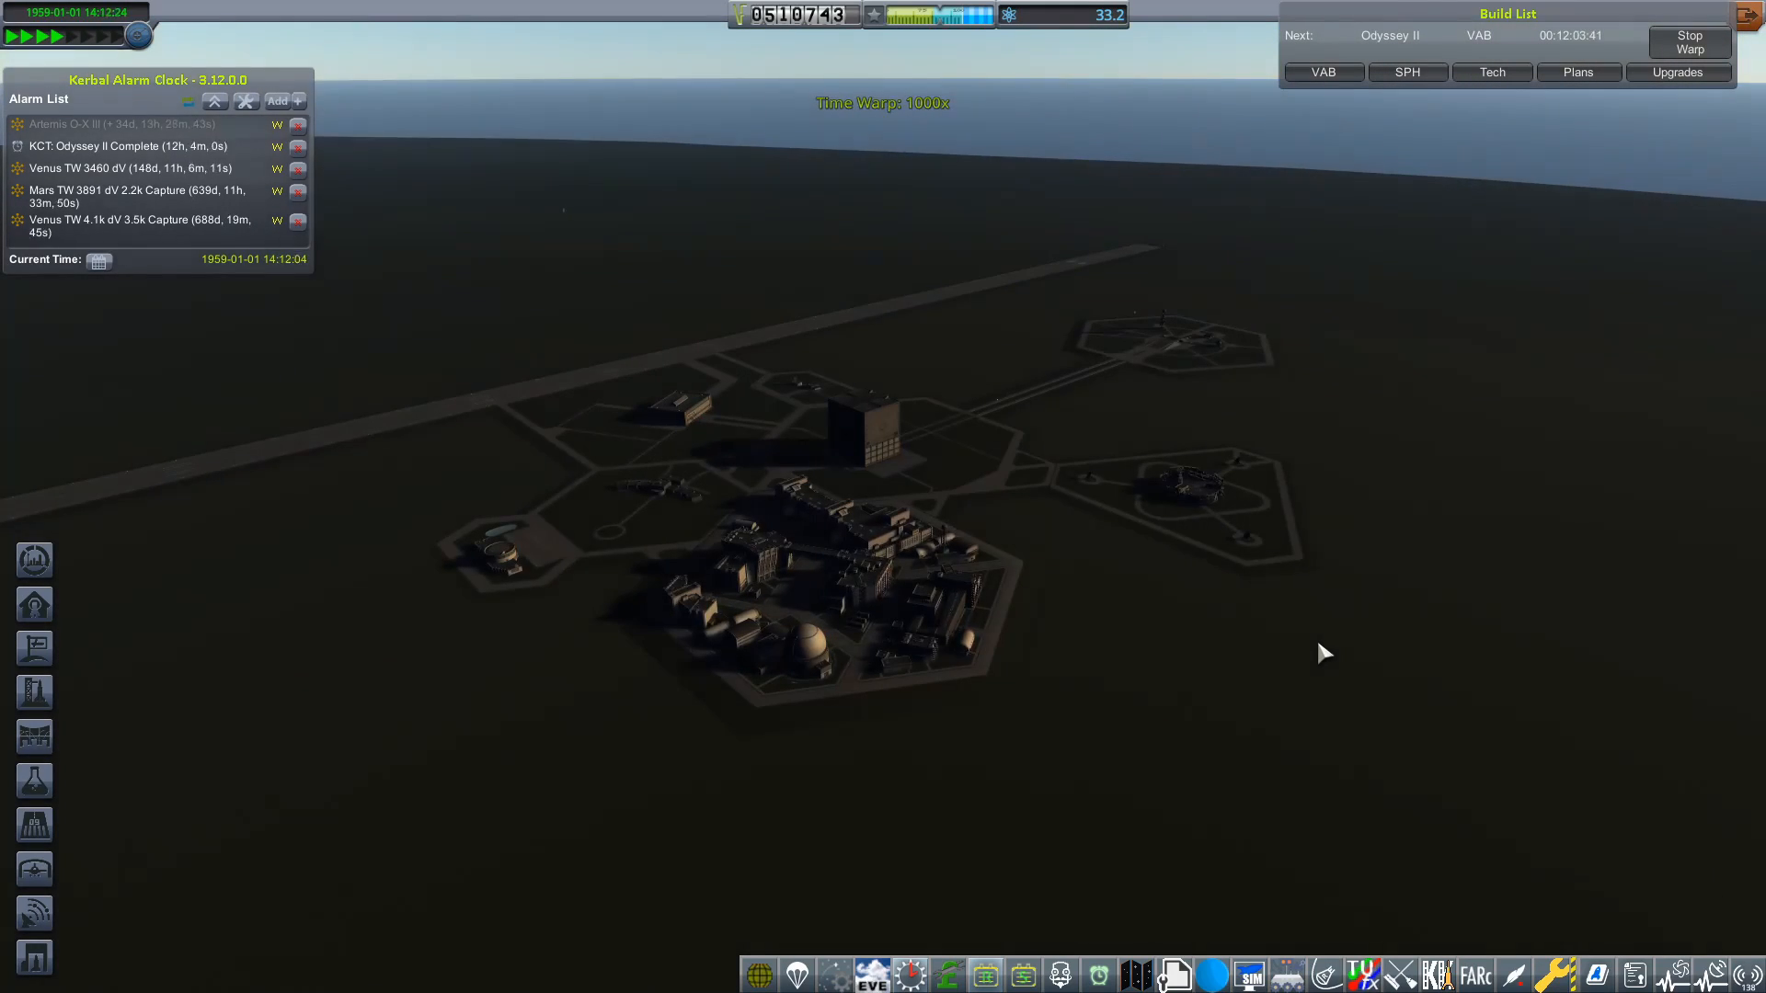
Check 1961 Orbital Rocketry in the Tech queue, then view the VAB list with Odyssey II at 99%
{"action": "left_click", "coordinate": [1490, 72]}
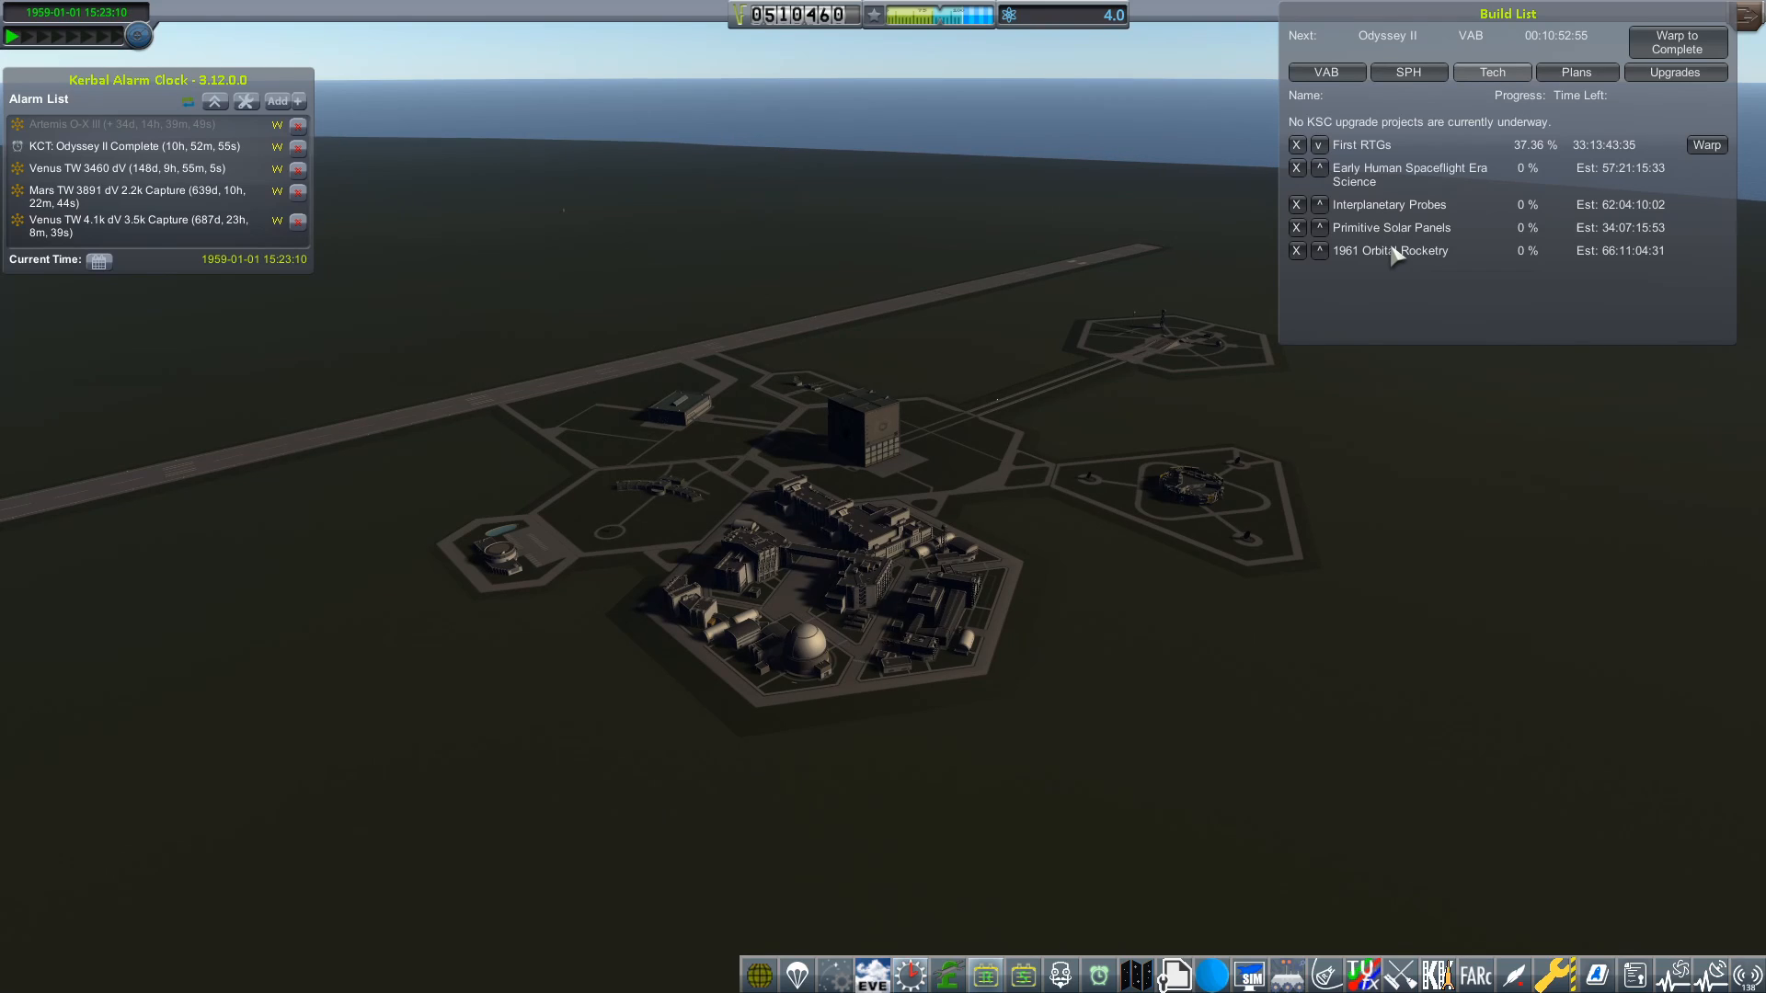
{"action": "left_click", "coordinate": [1324, 72]}
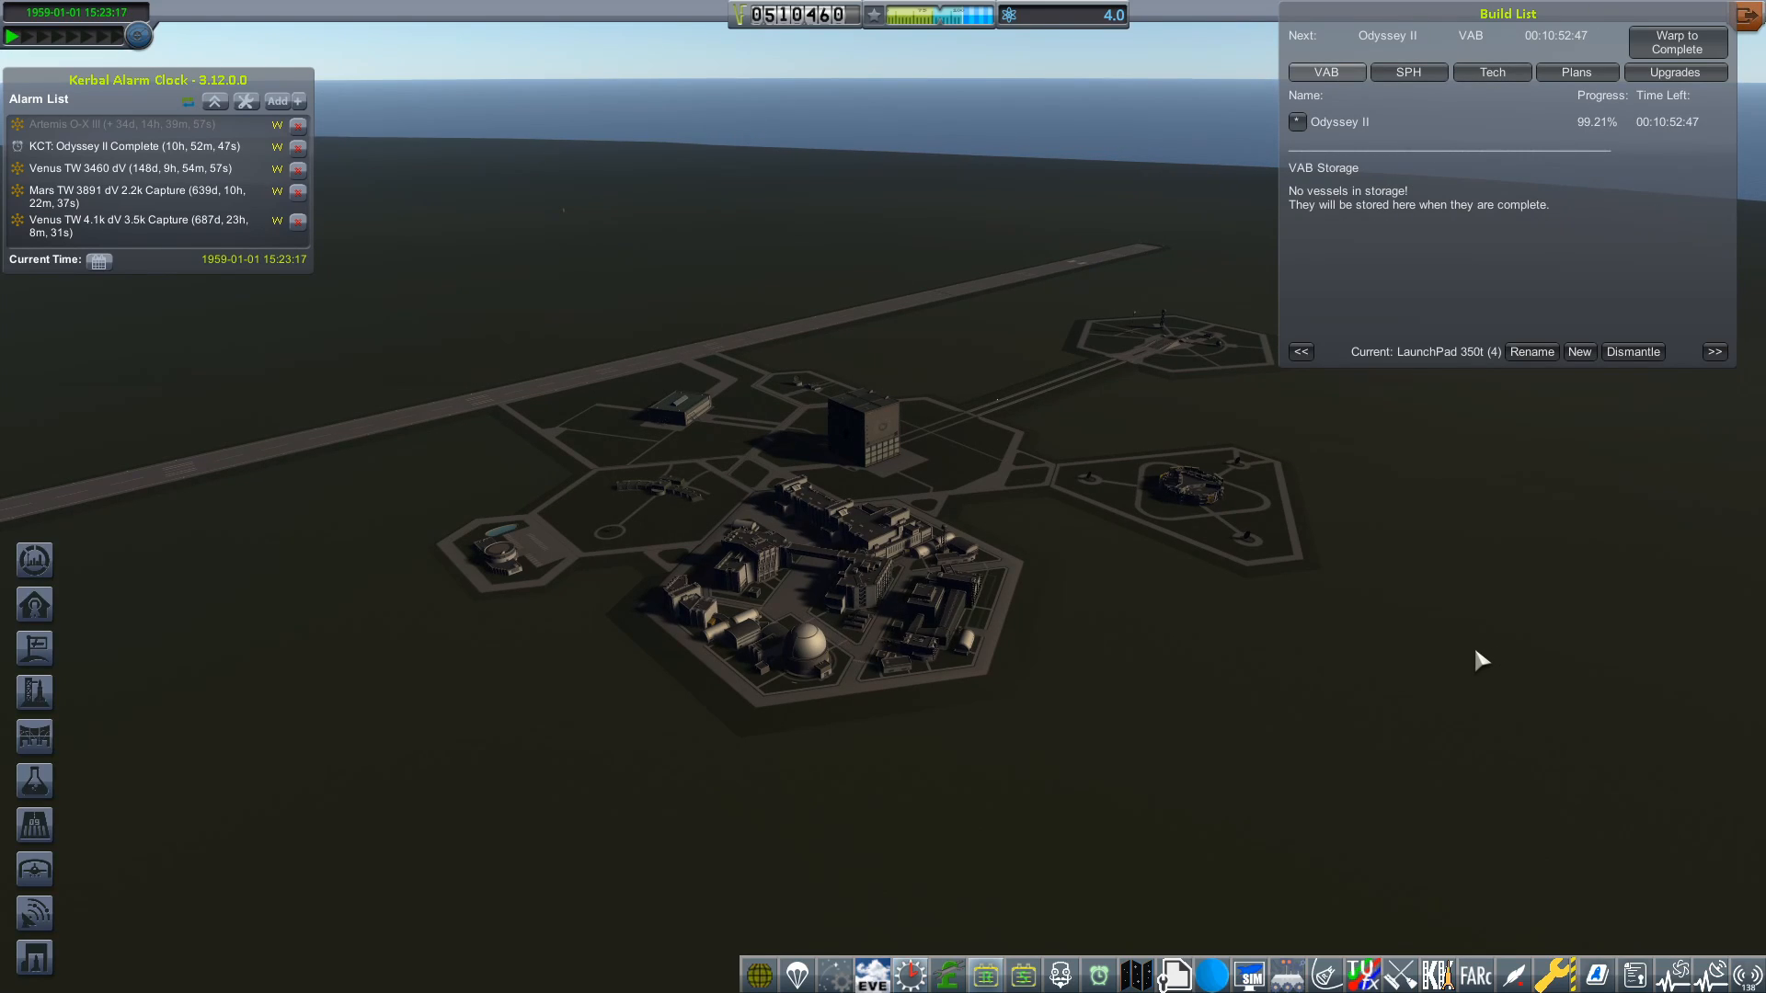